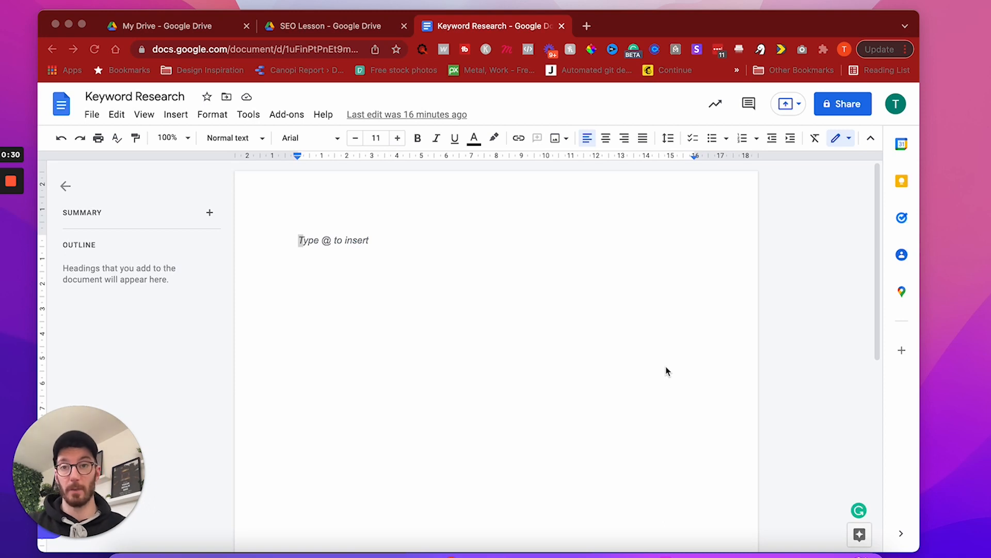
{"action": "mouse_move", "coordinate": [363, 248]}
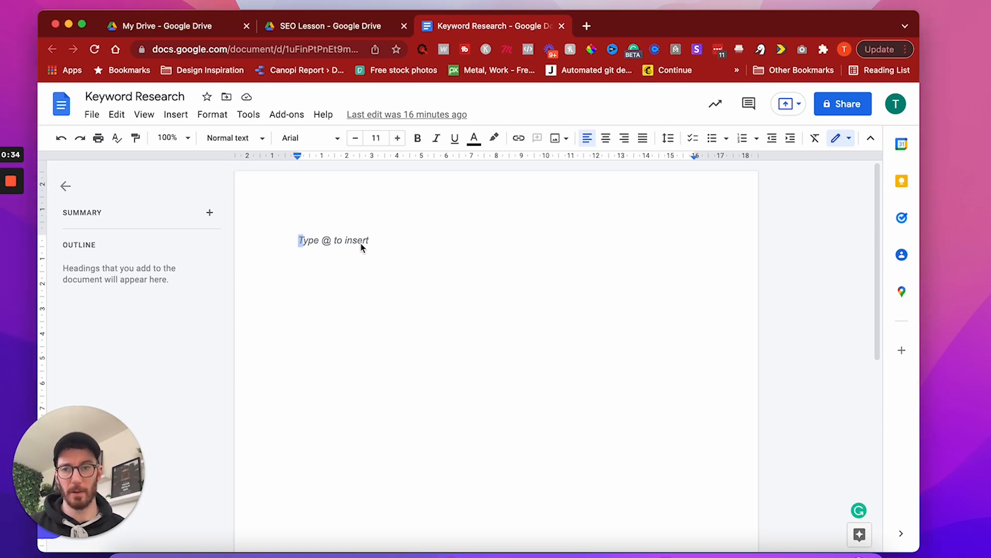
Step: Start the keyword list with Web designer, Seo agency and Search engine optimization lines
{"action": "left_click", "coordinate": [333, 241]}
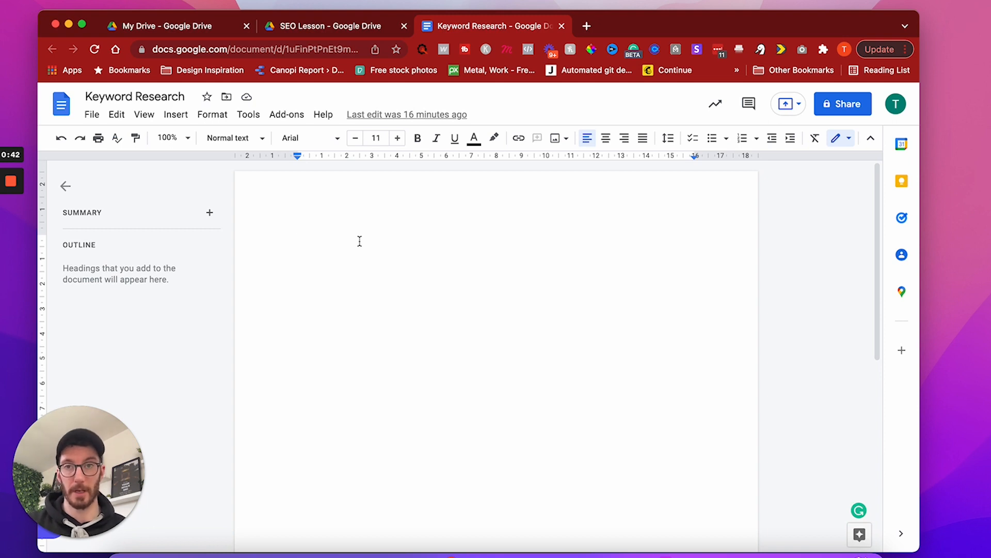
{"action": "left_click", "coordinate": [297, 241]}
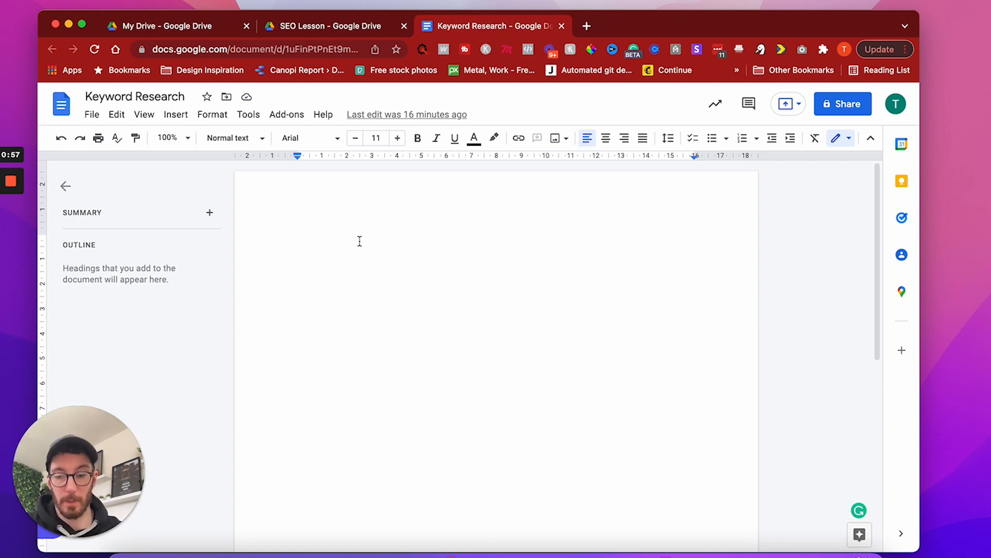
{"action": "type", "text": "web"}
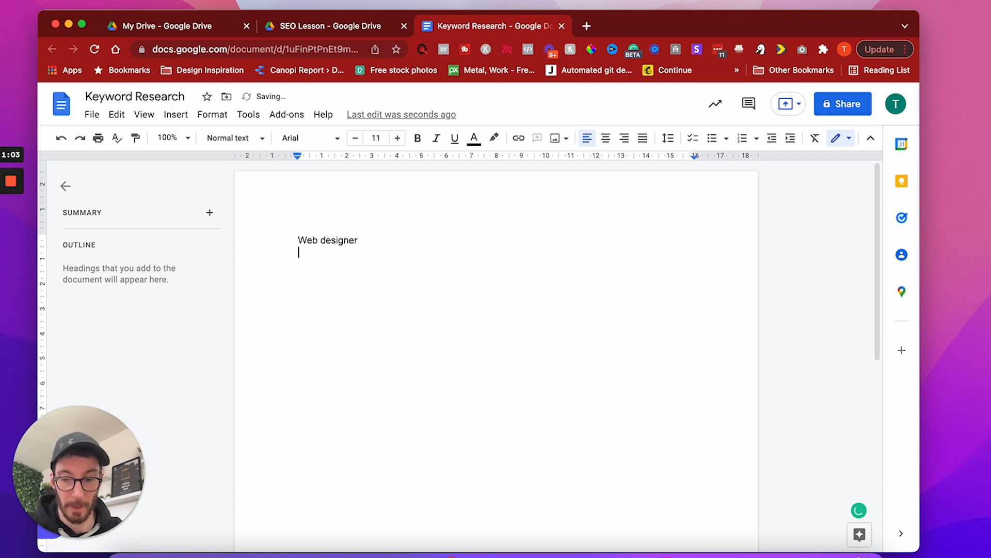
{"action": "type", "text": "Seo"}
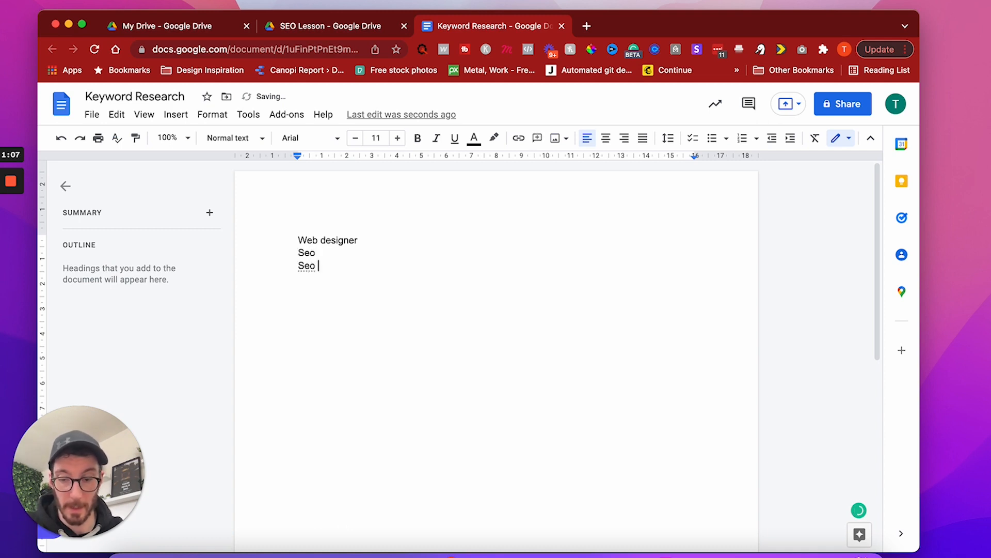
{"action": "type", "text": "agency"}
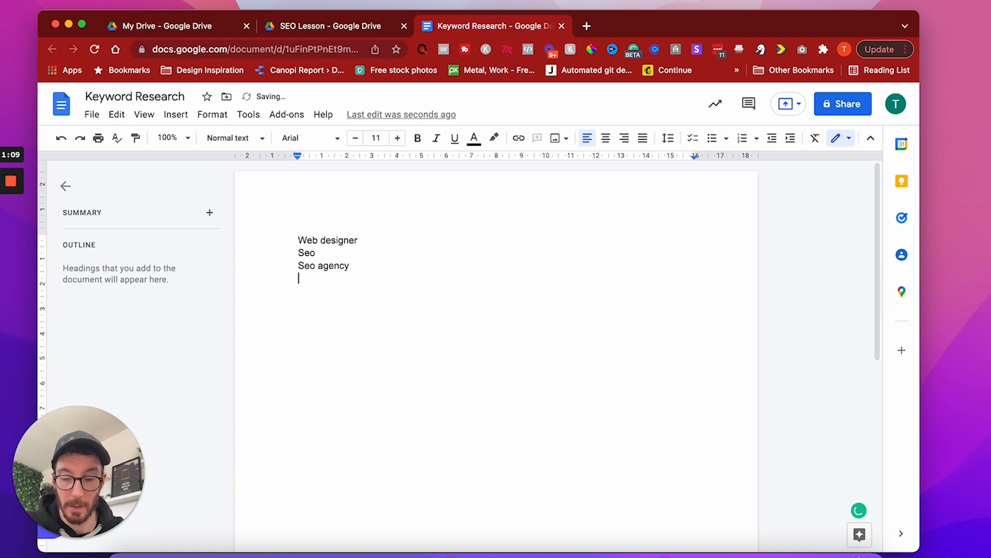
{"action": "type", "text": "Seo company"}
{"action": "type", "text": "Seo specialist"}
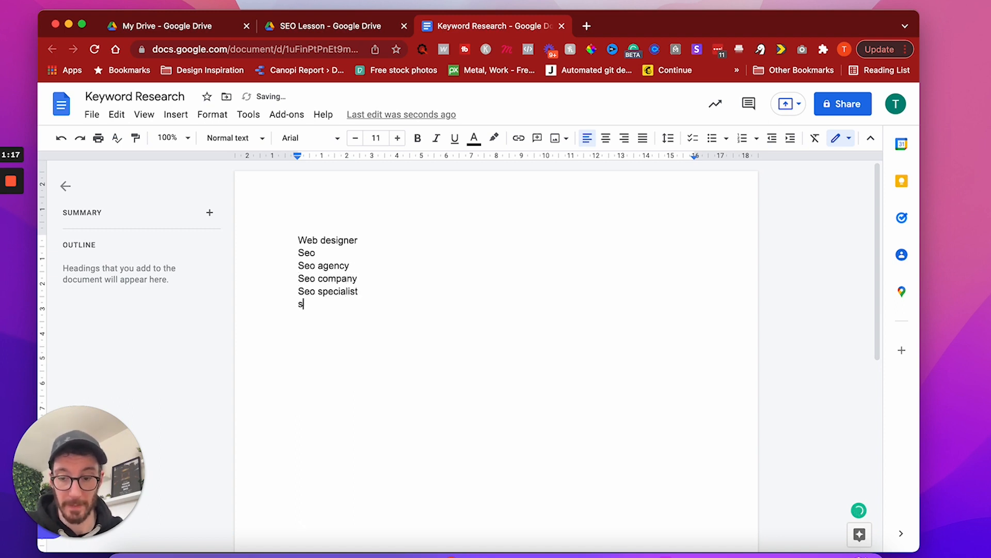
{"action": "type", "text": "earch engine optimization agency"}
{"action": "type", "text": "seo"}
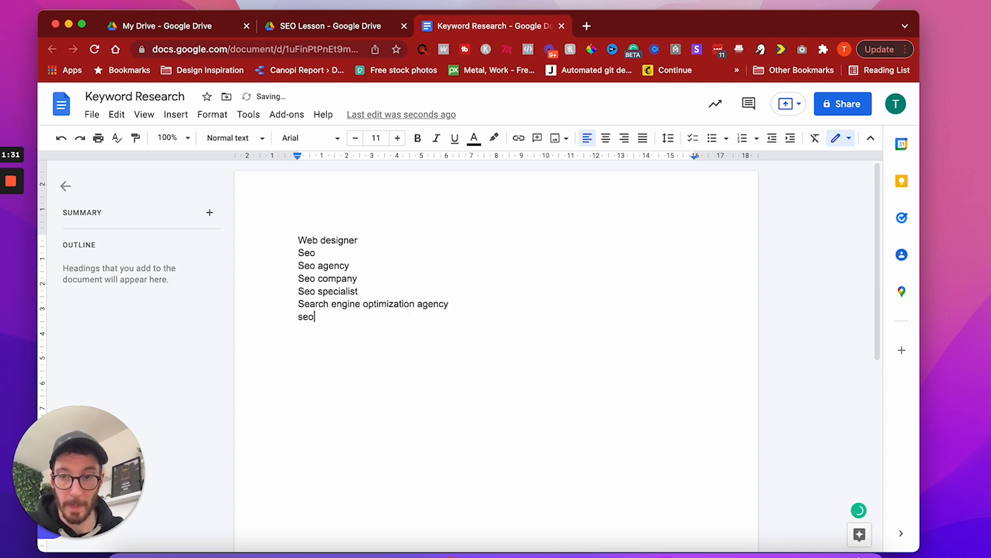
Step: Add Seo agency near me and insert Website design near me under Web designer
{"action": "type", "text": "Seo agency near me"}
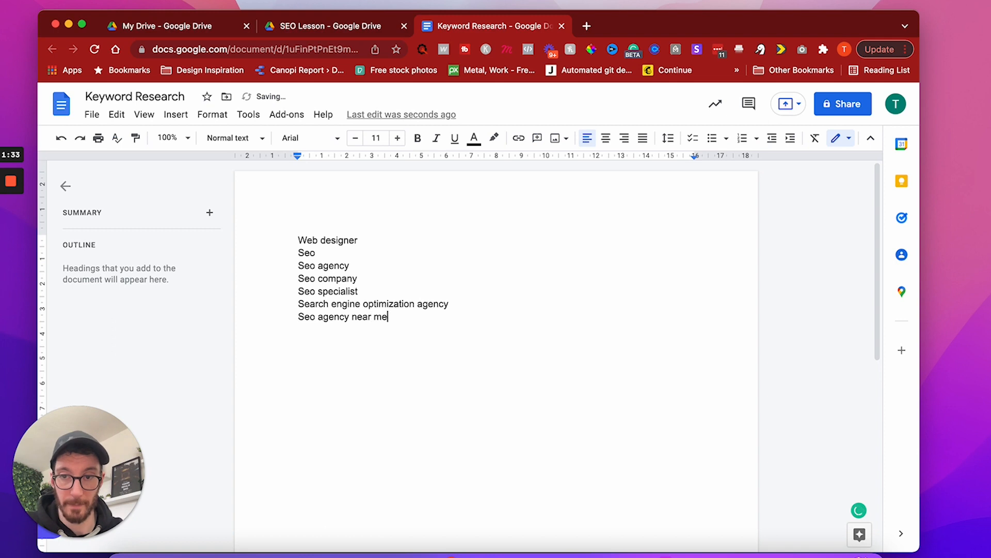
{"action": "type", "text": "Website design near"}
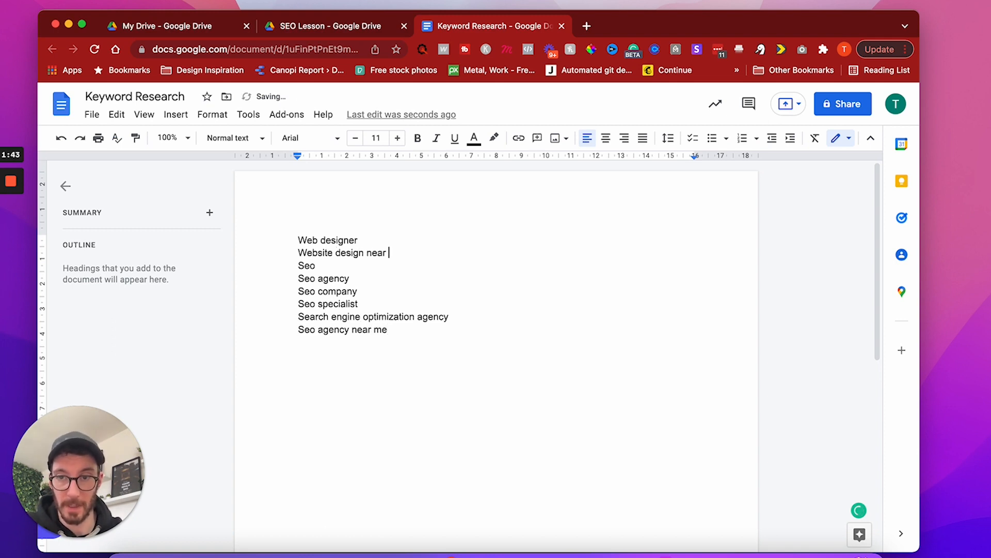
{"action": "type", "text": "me"}
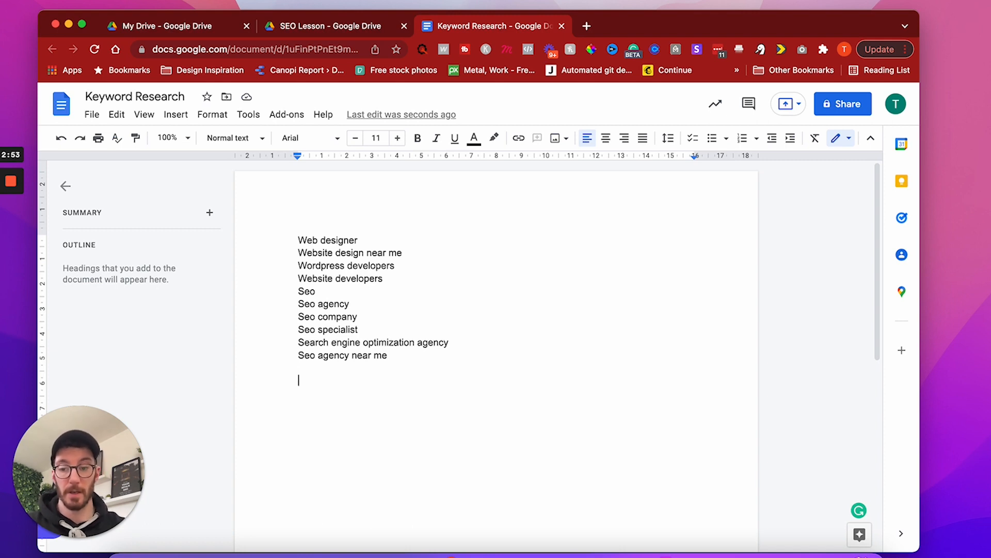
Step: Add a local group: Web designer exeter, Seo agency exeter, Web designer torquay and Seo torquay
{"action": "type", "text": "Web designer exeter"}
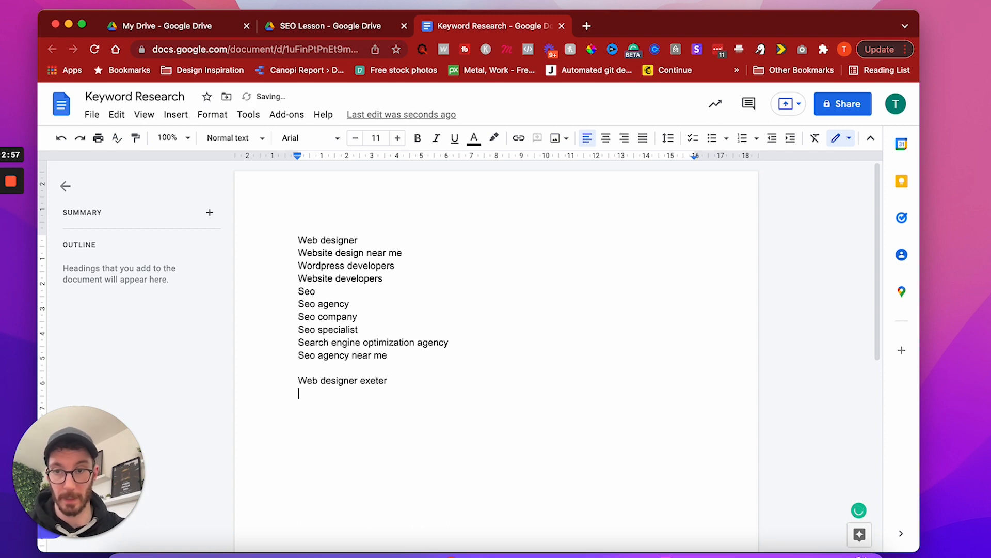
{"action": "type", "text": "Seo agency"}
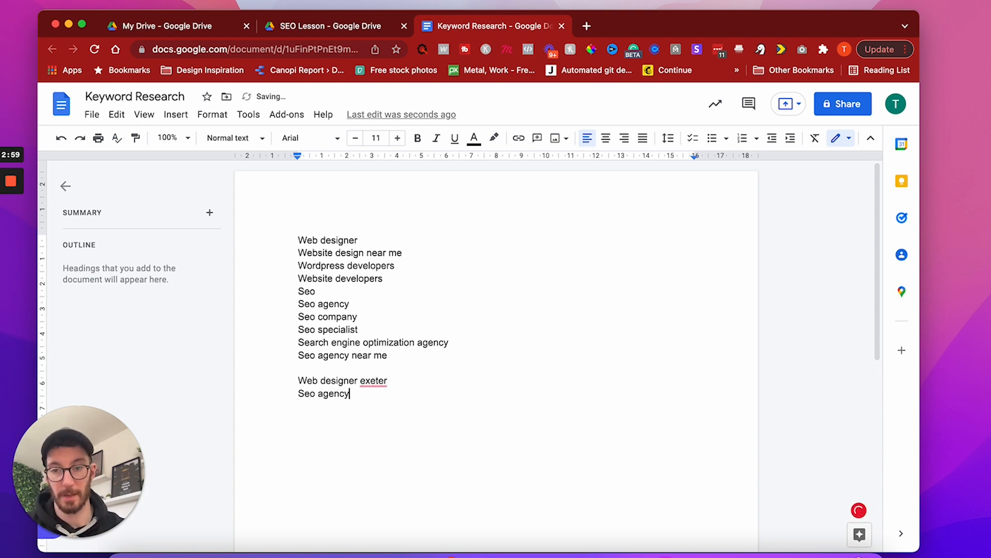
{"action": "type", "text": "exeter"}
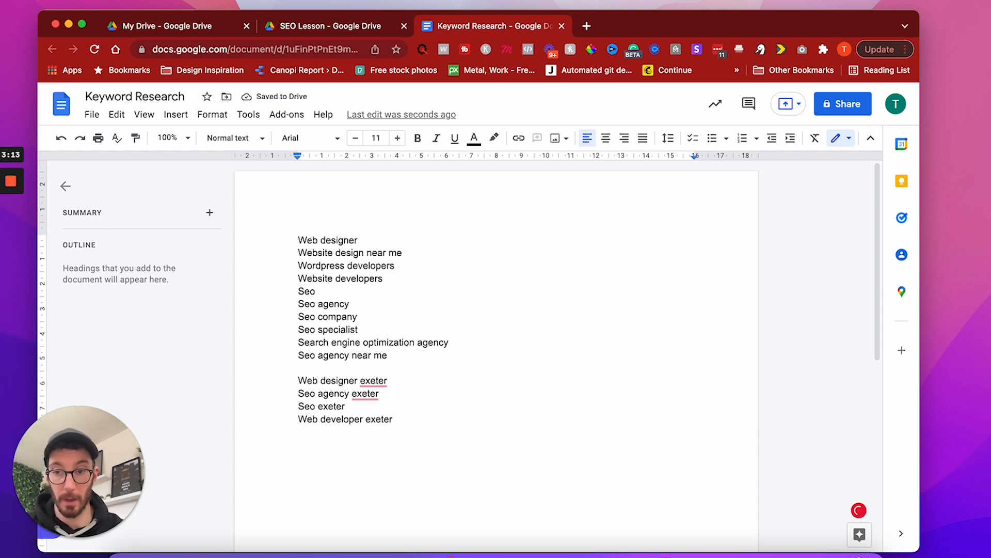
{"action": "type", "text": "Web designer torquay"}
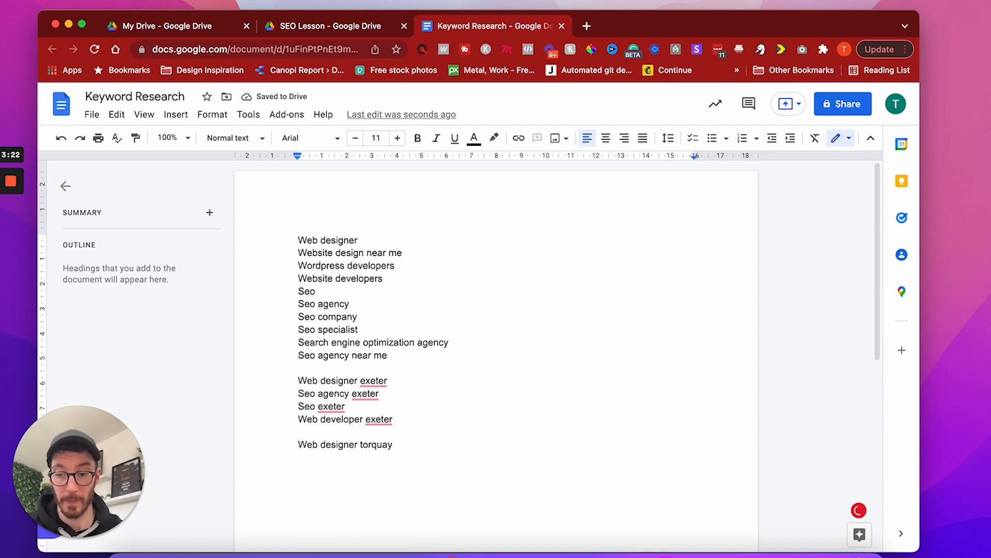
{"action": "type", "text": "s"}
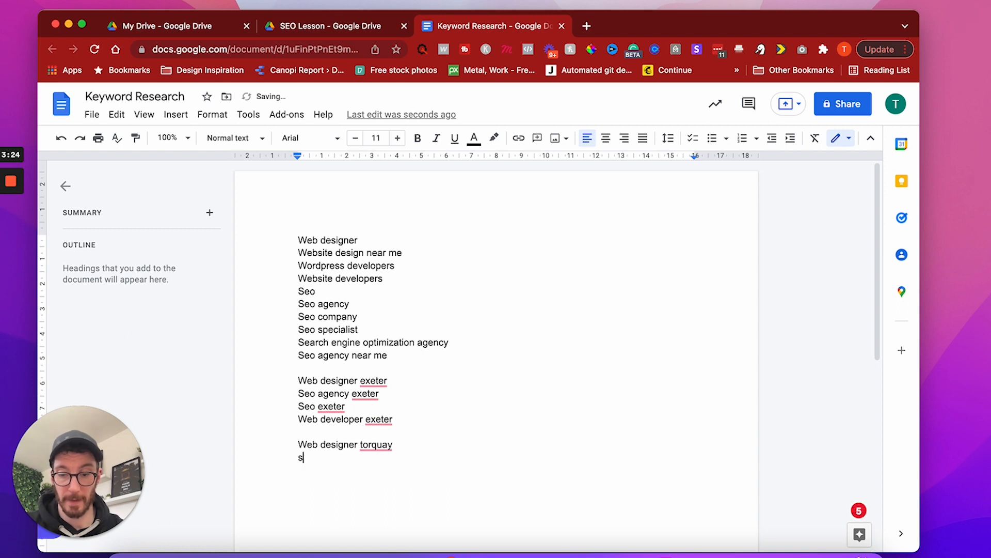
{"action": "type", "text": "eo torquay"}
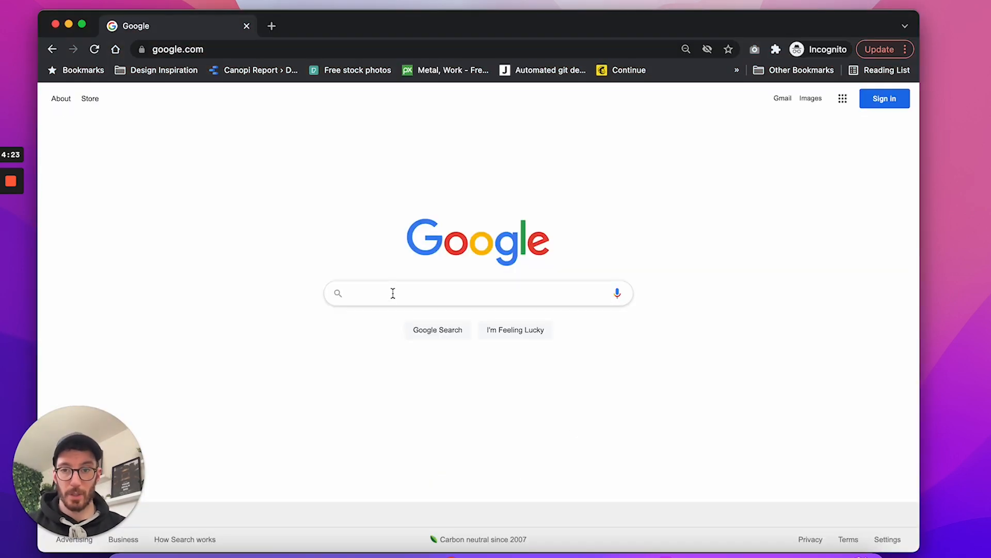
Step: Search 'web design' on Google and review its autocomplete suggestions
{"action": "left_click", "coordinate": [443, 293]}
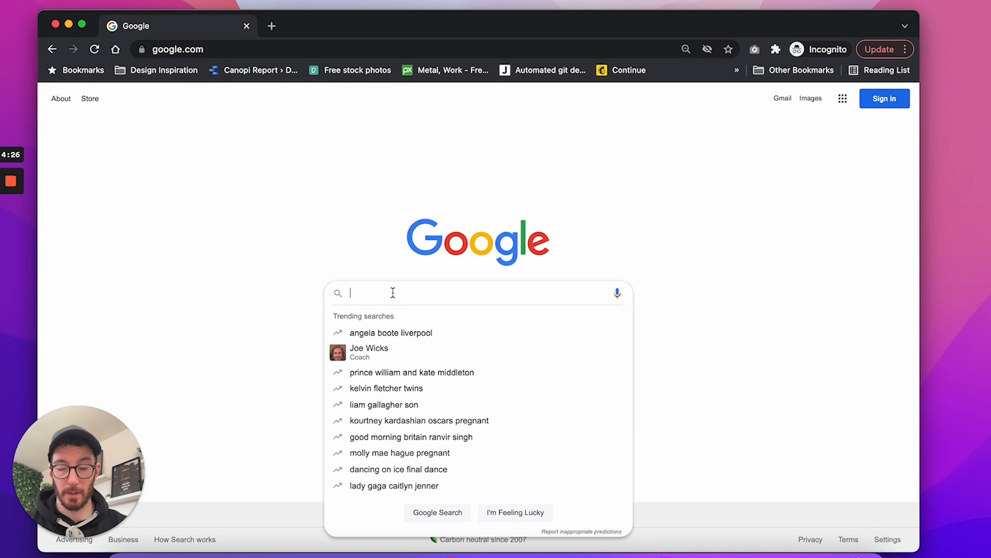
{"action": "type", "text": "web design"}
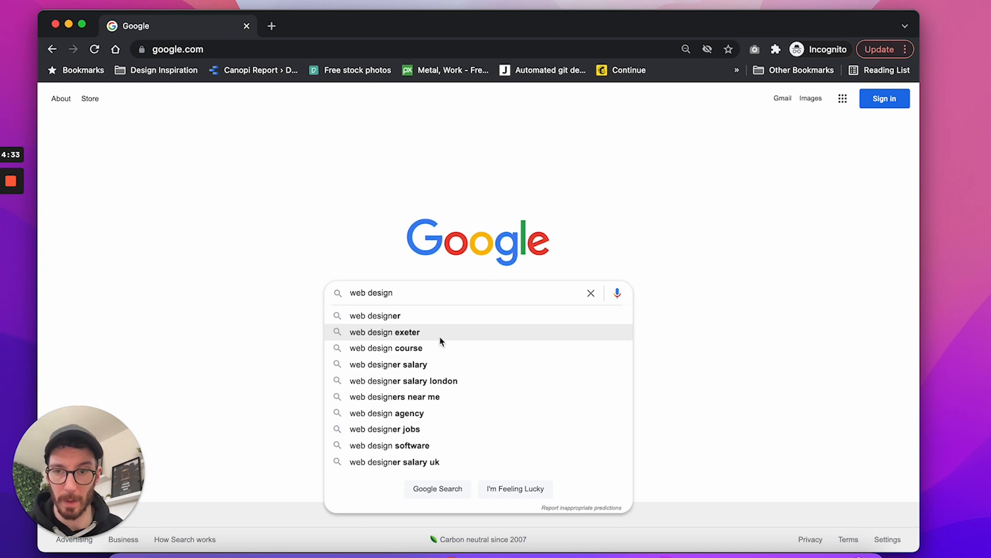
{"action": "mouse_move", "coordinate": [407, 339]}
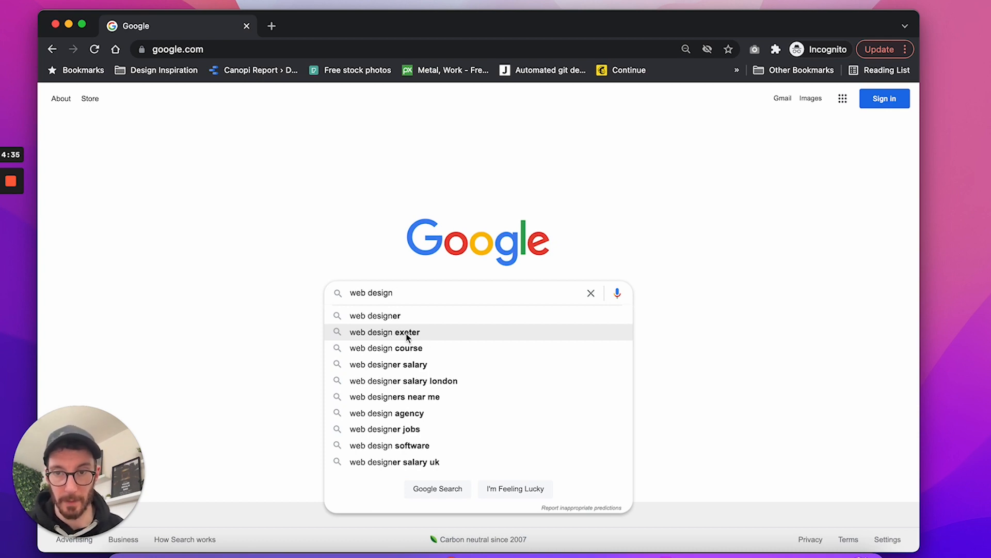
{"action": "mouse_move", "coordinate": [416, 348]}
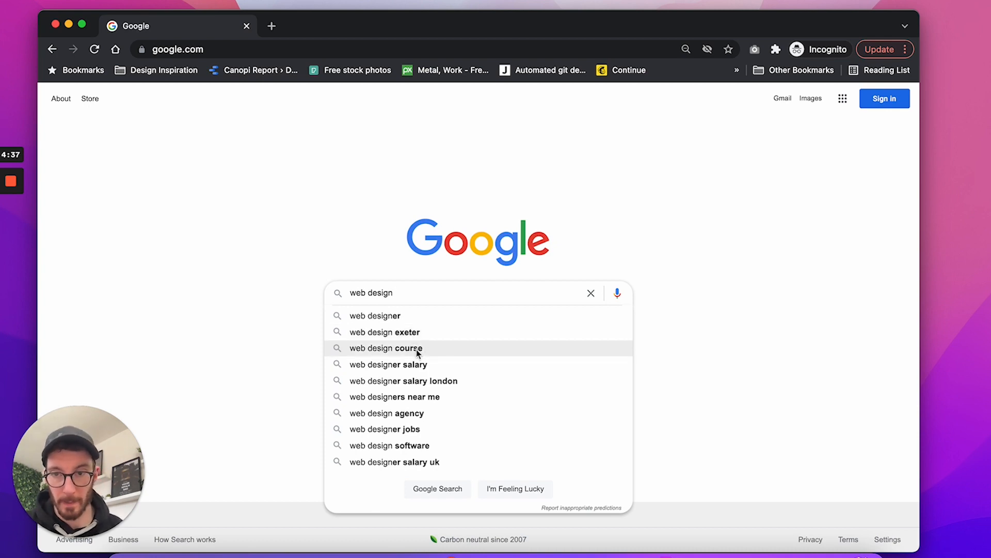
{"action": "mouse_move", "coordinate": [416, 371]}
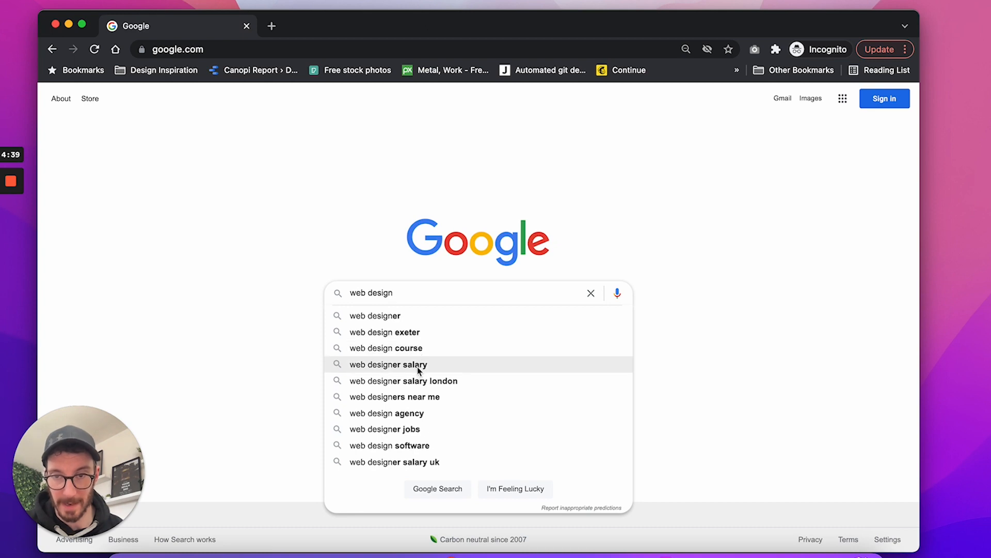
{"action": "mouse_move", "coordinate": [415, 397]}
{"action": "type", "text": "ers nea"}
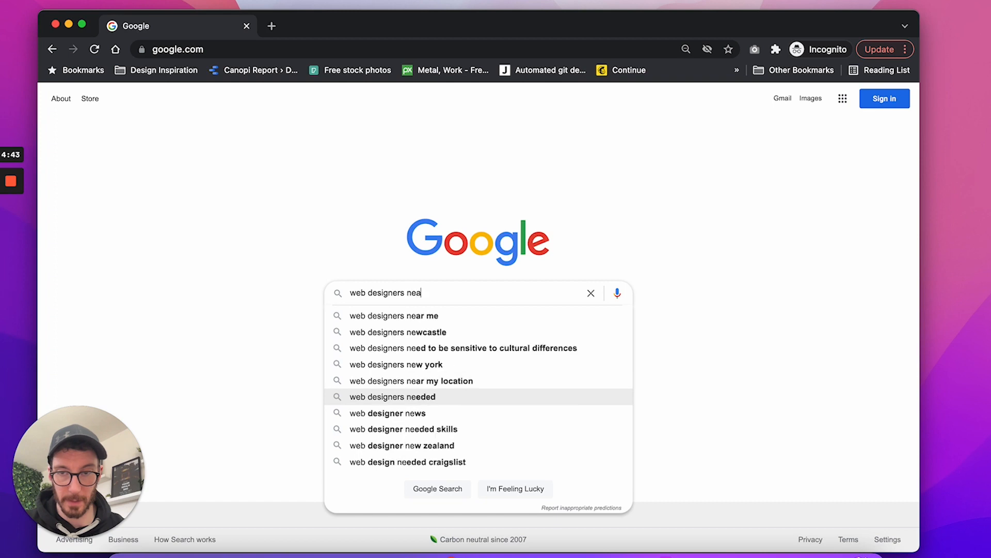
{"action": "left_click", "coordinate": [394, 316]}
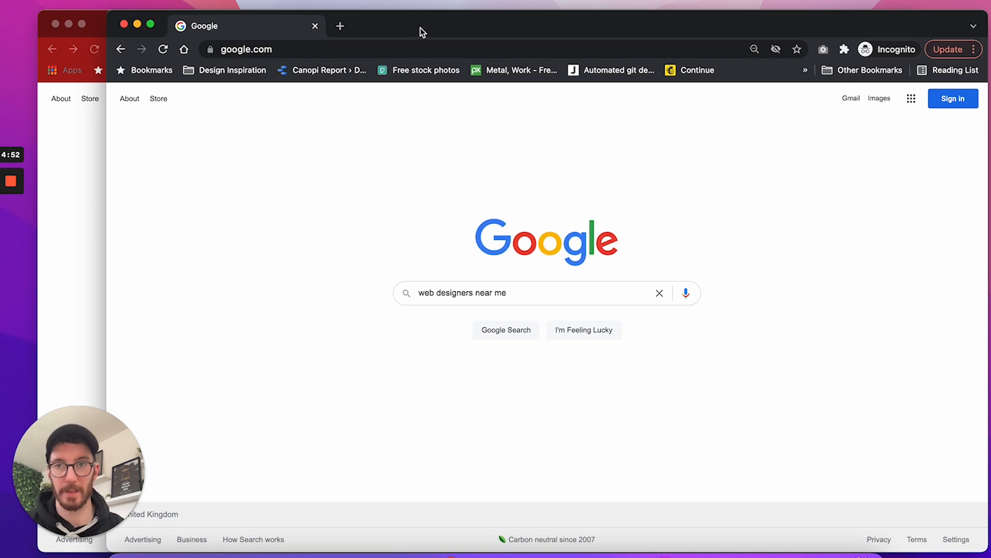
{"action": "mouse_move", "coordinate": [420, 39]}
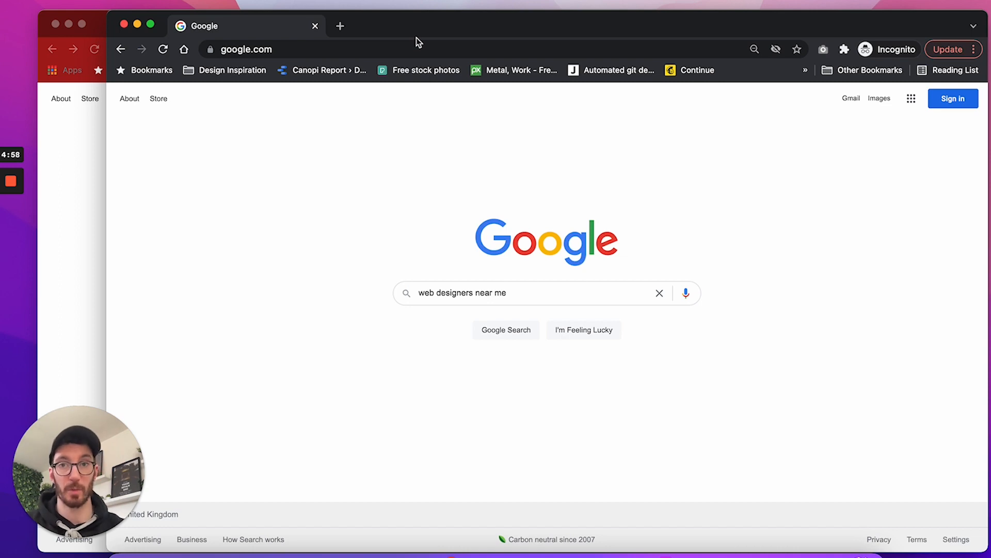
Step: Explore 'seo' autocomplete and choose the seo agency bristol suggestion
{"action": "left_click", "coordinate": [493, 26]}
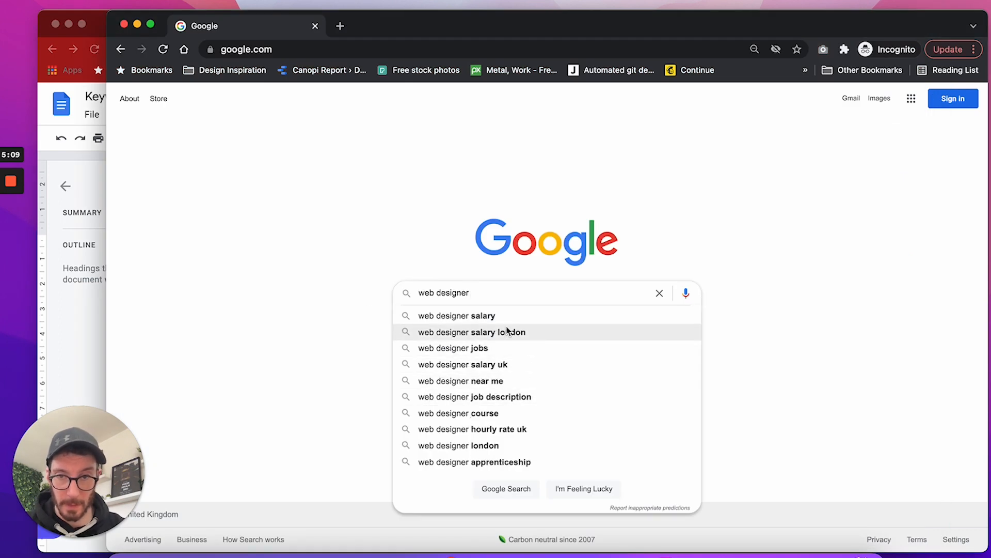
{"action": "mouse_move", "coordinate": [483, 449]}
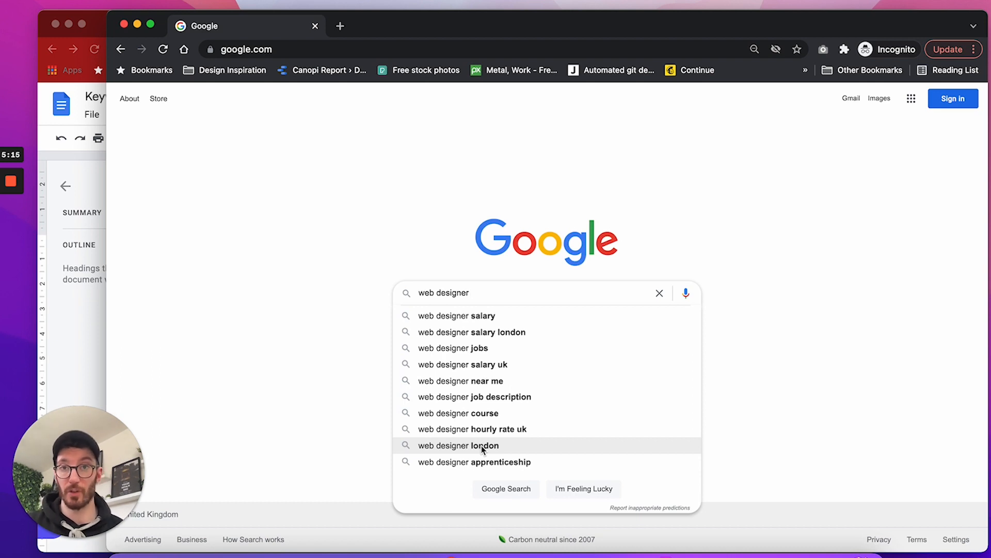
{"action": "mouse_move", "coordinate": [485, 397]}
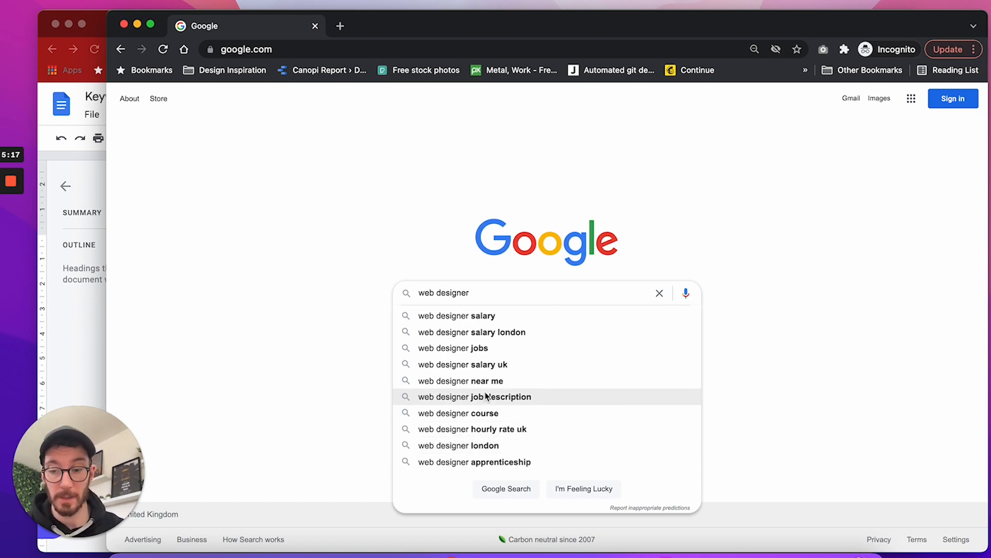
{"action": "type", "text": "seo"}
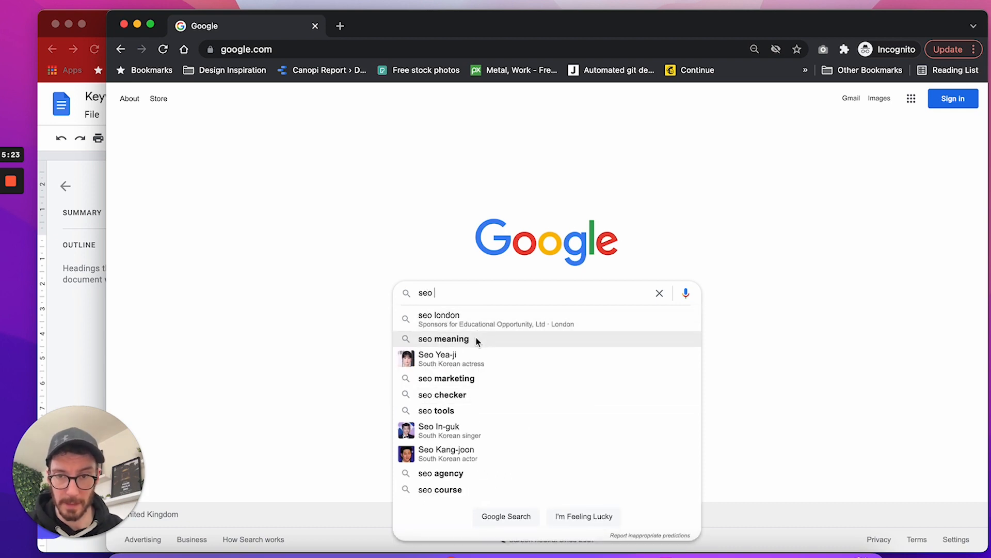
{"action": "mouse_move", "coordinate": [475, 483]}
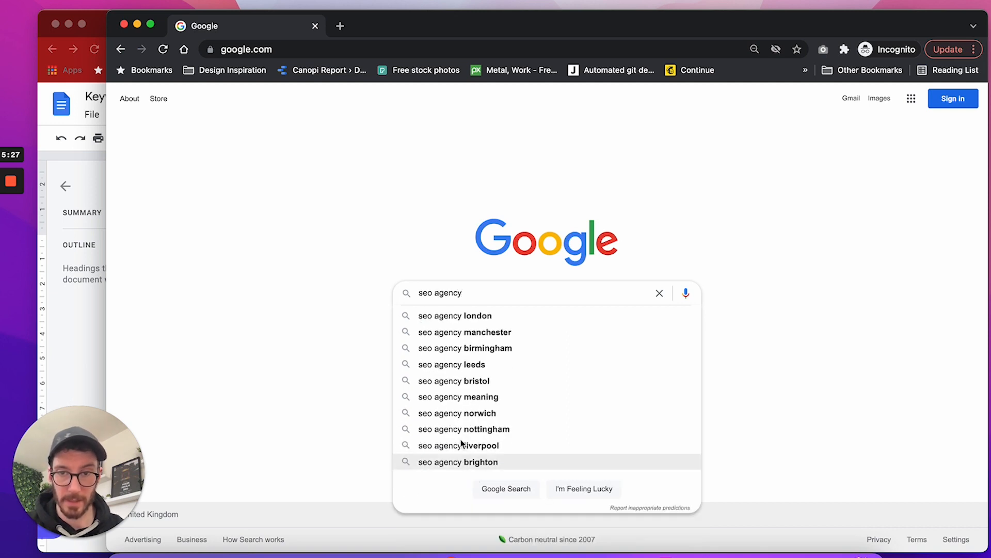
{"action": "mouse_move", "coordinate": [480, 331]}
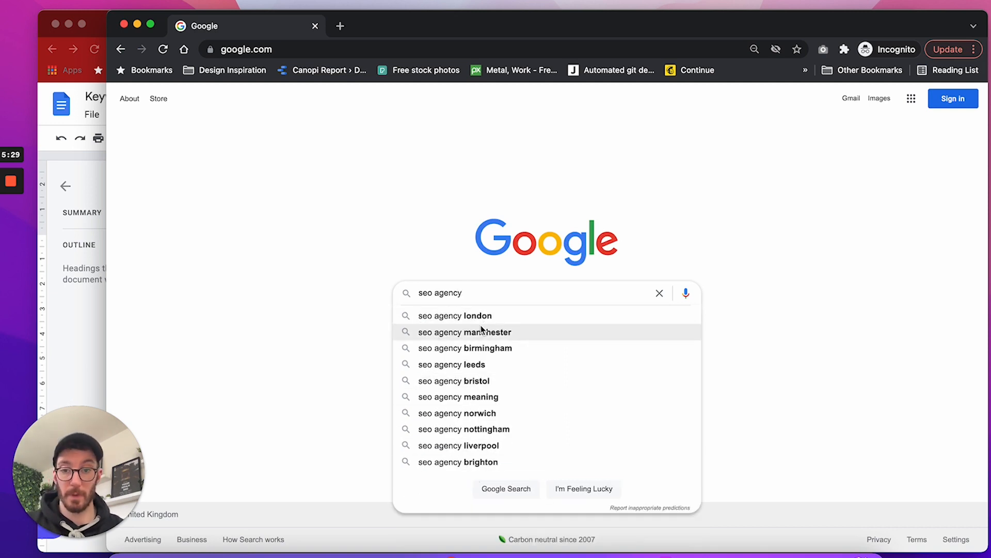
{"action": "mouse_move", "coordinate": [471, 380]}
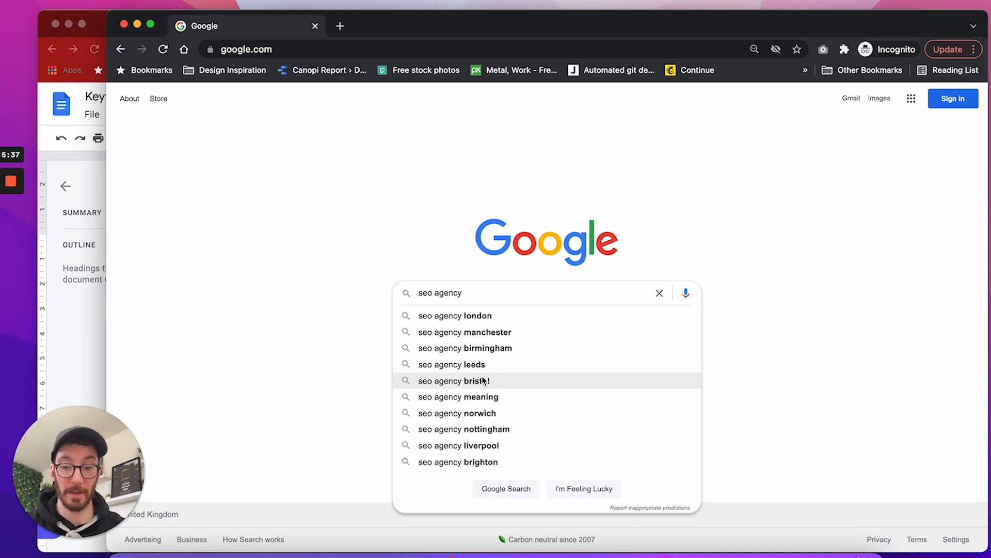
{"action": "left_click", "coordinate": [454, 380]}
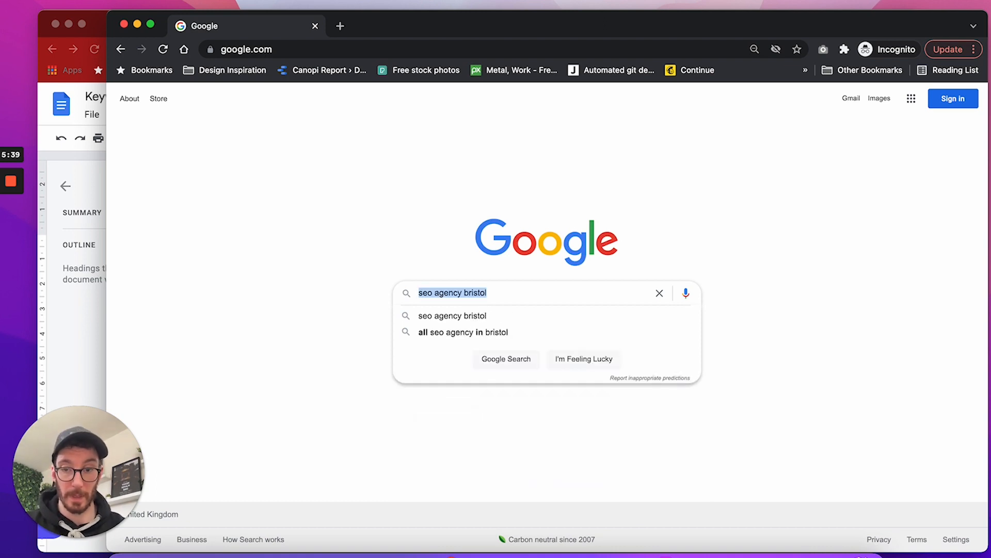
{"action": "left_click", "coordinate": [494, 26]}
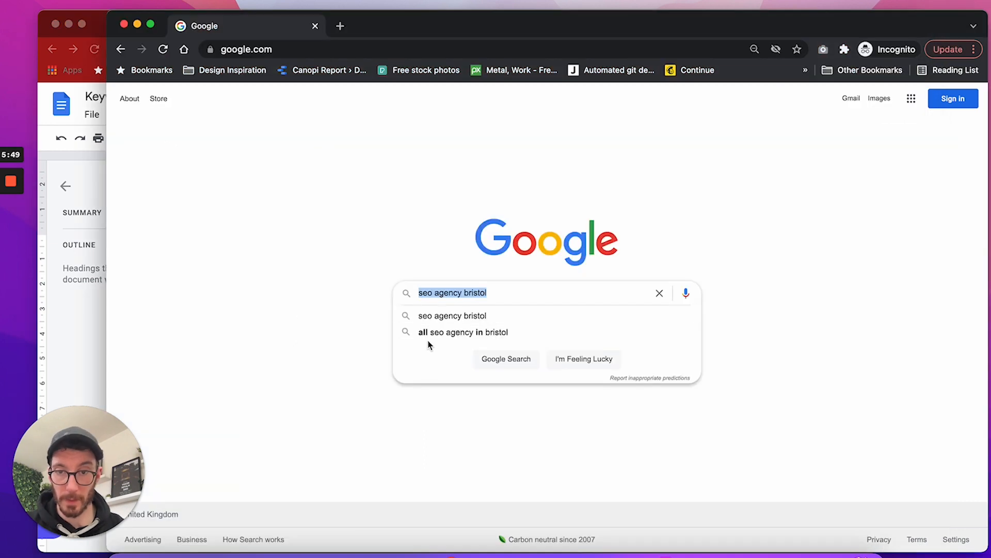
{"action": "mouse_move", "coordinate": [503, 331]}
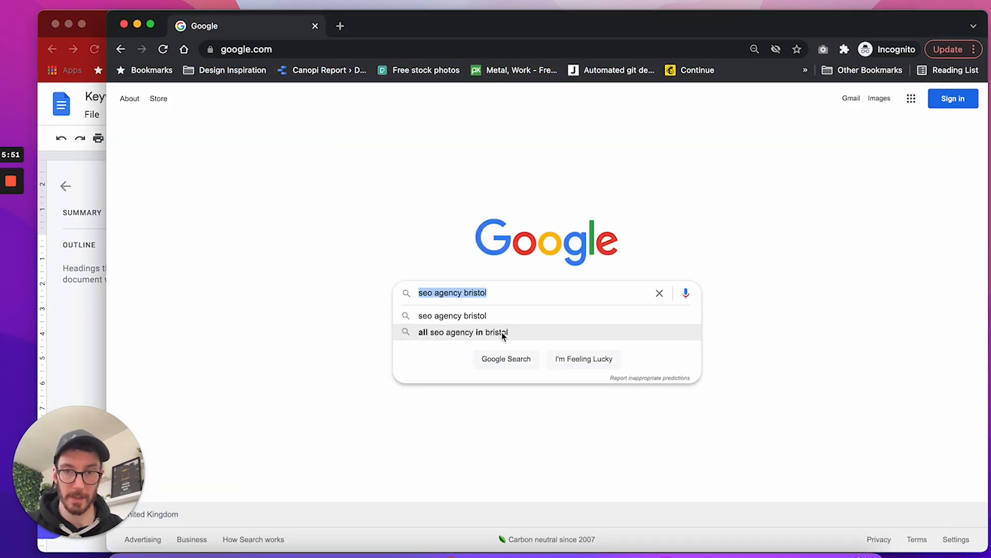
{"action": "mouse_move", "coordinate": [499, 292]}
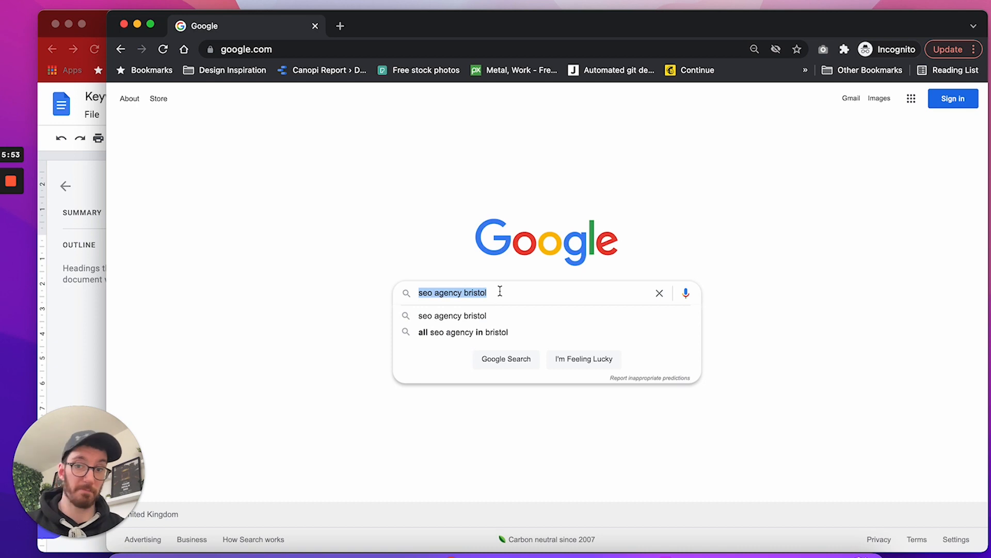
{"action": "left_click", "coordinate": [659, 293]}
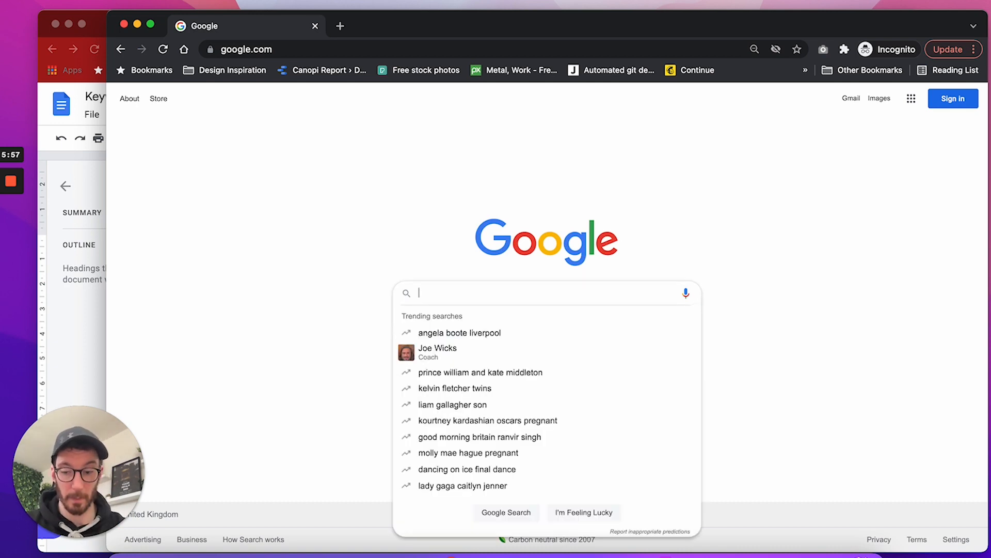
Step: Explore 'social media' autocomplete and search social media marketing agency for small business
{"action": "type", "text": "social media marketing agency"}
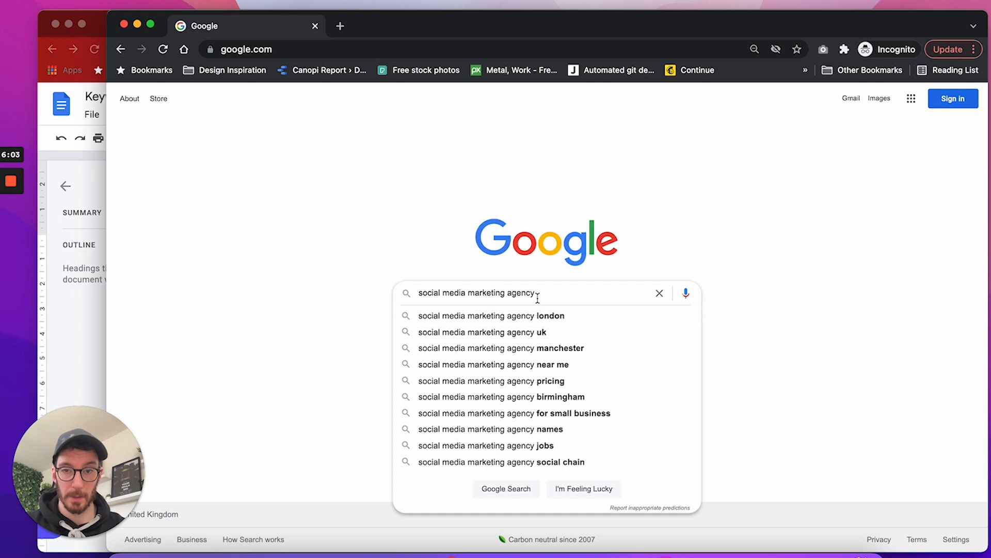
{"action": "left_click", "coordinate": [489, 25]}
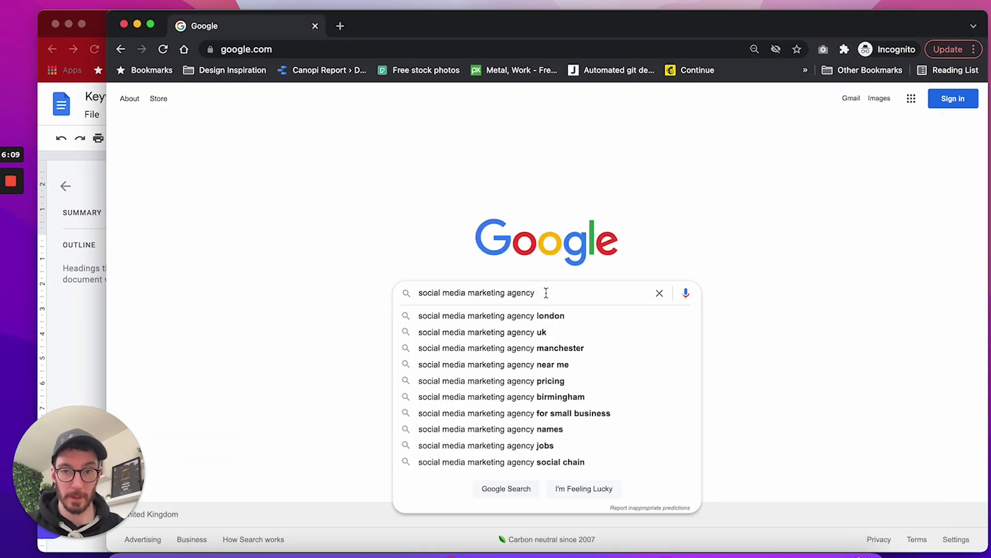
{"action": "mouse_move", "coordinate": [537, 332]}
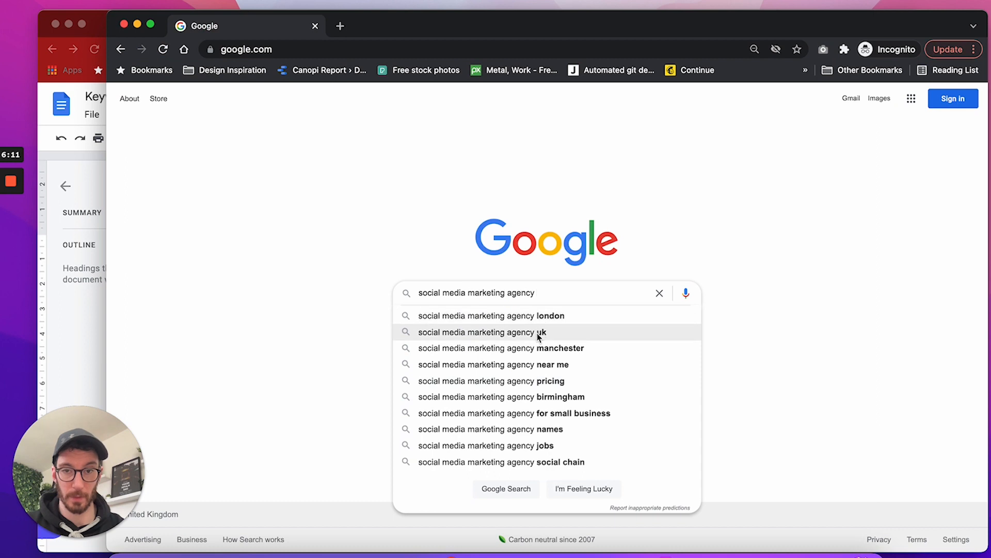
{"action": "mouse_move", "coordinate": [528, 402]}
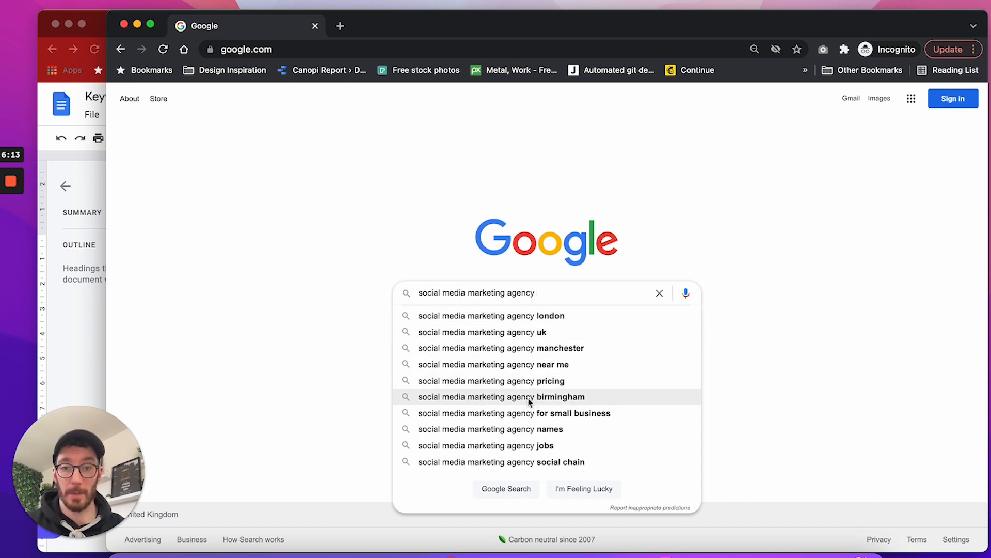
{"action": "mouse_move", "coordinate": [529, 413]}
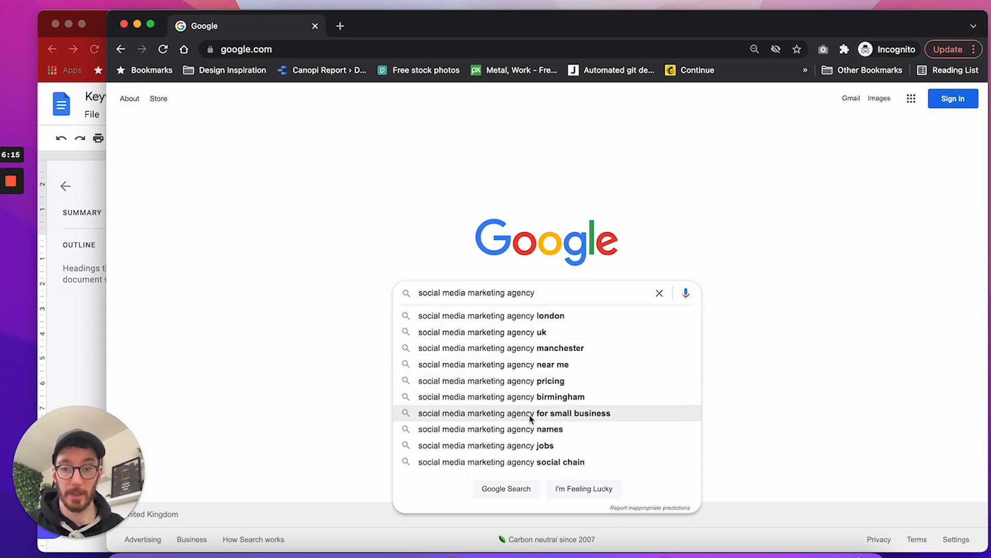
{"action": "left_click", "coordinate": [514, 413]}
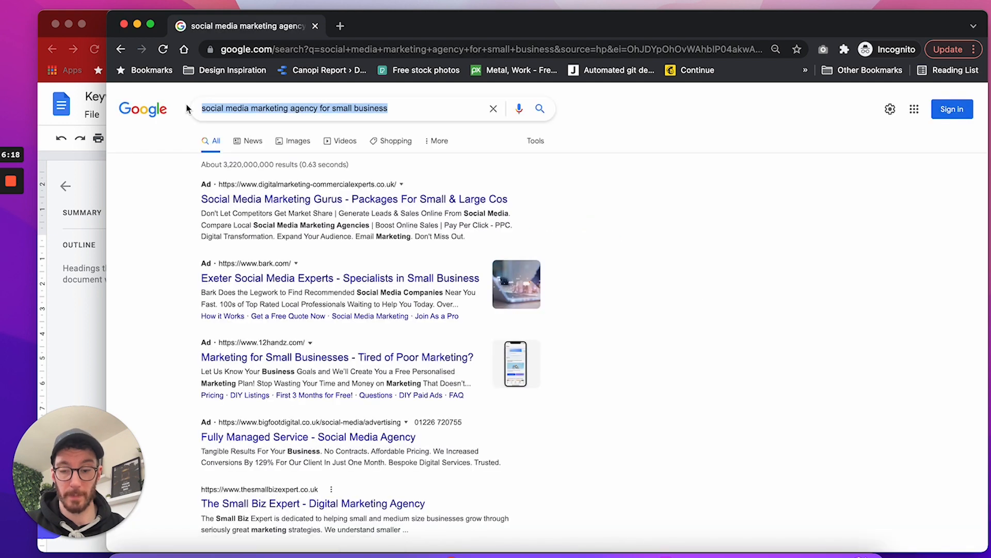
{"action": "left_click", "coordinate": [490, 26]}
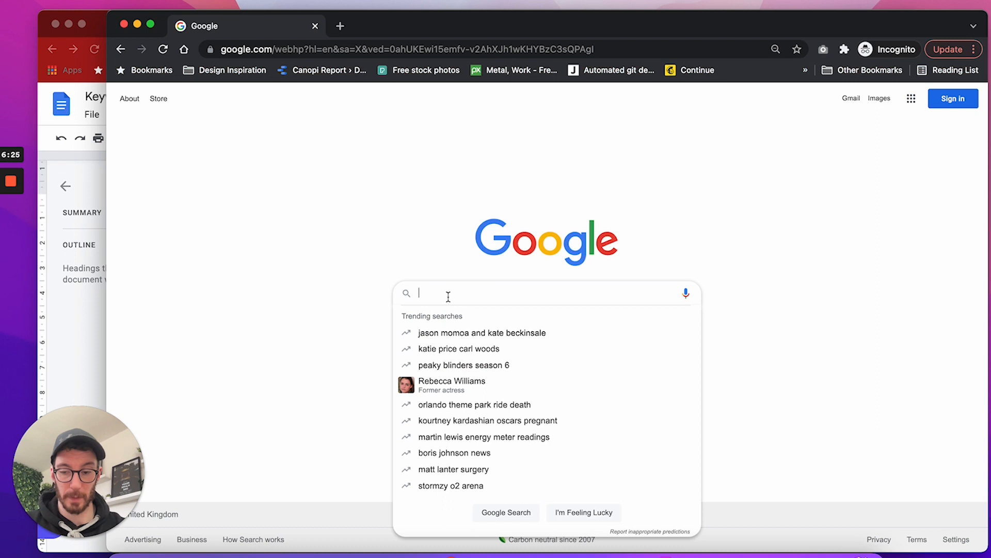
Step: Review autocomplete ideas for 'facebook ads manager', then clear the search box
{"action": "type", "text": "facebook ads manager"}
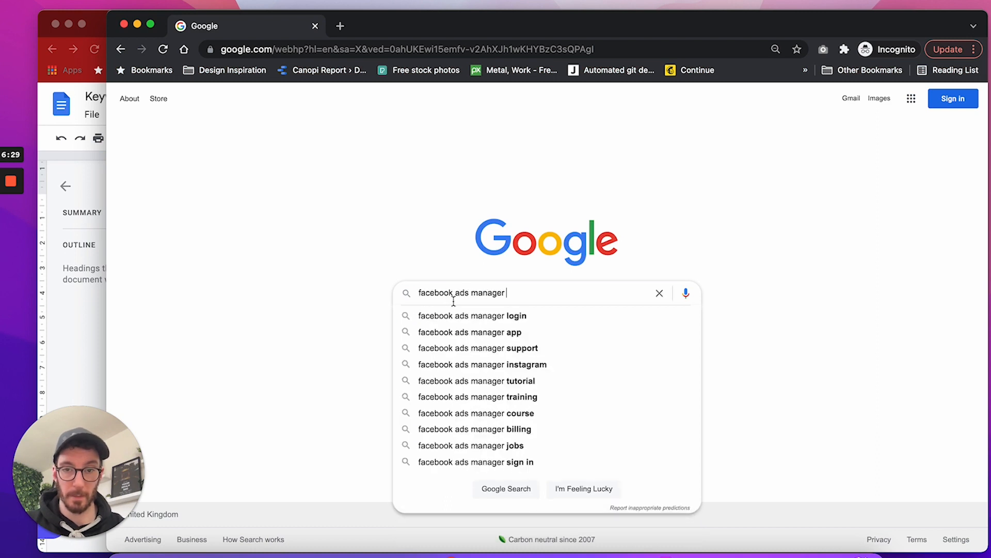
{"action": "mouse_move", "coordinate": [494, 316]}
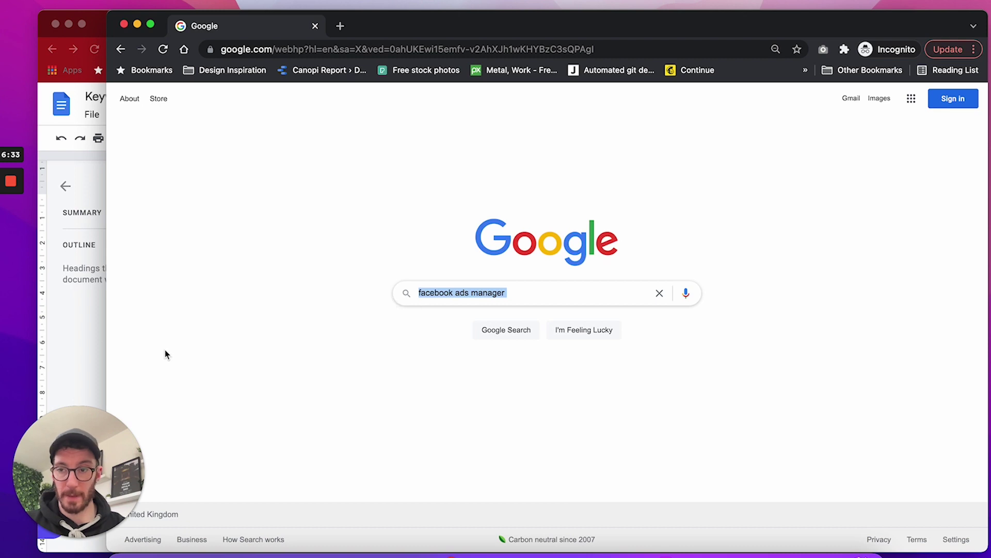
{"action": "left_click", "coordinate": [494, 25]}
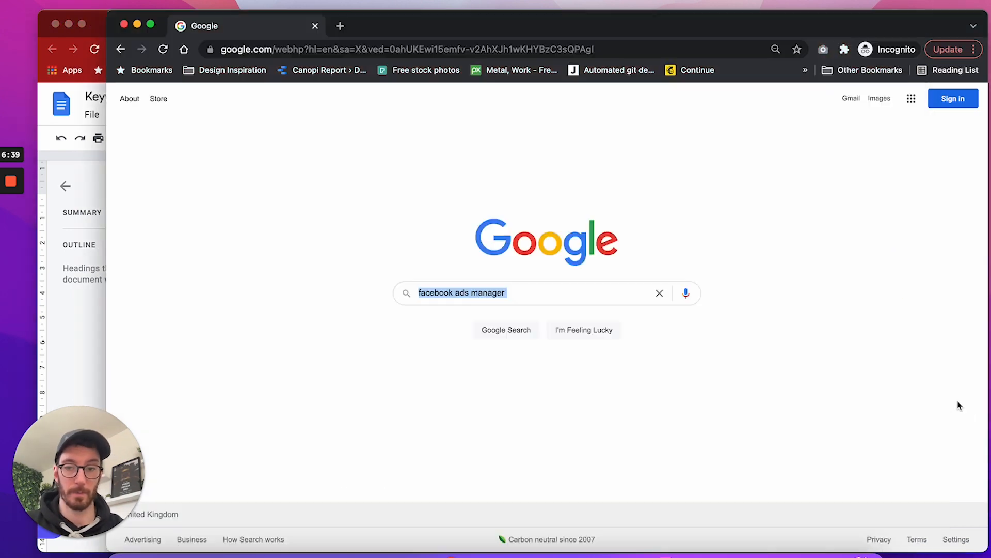
{"action": "left_click", "coordinate": [659, 292]}
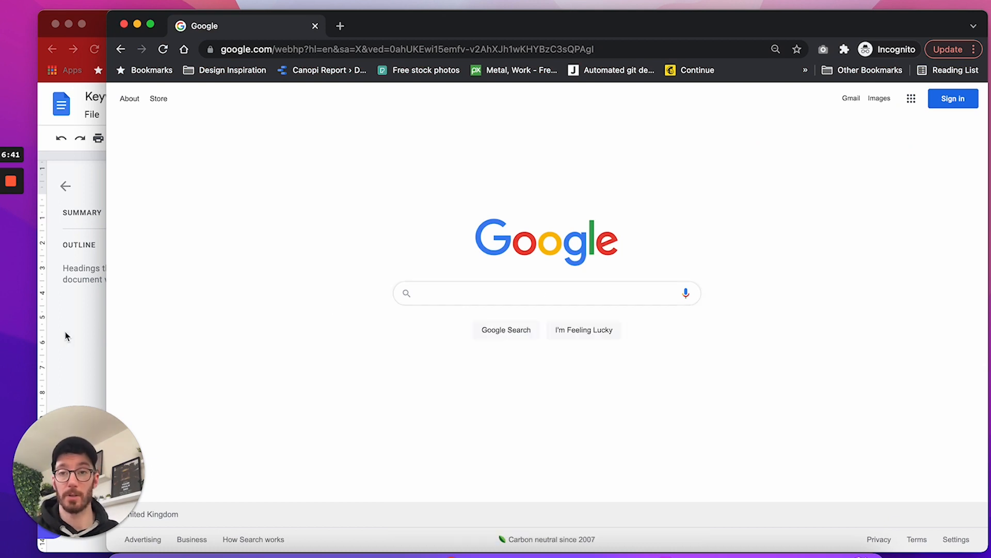
{"action": "mouse_move", "coordinate": [477, 283]}
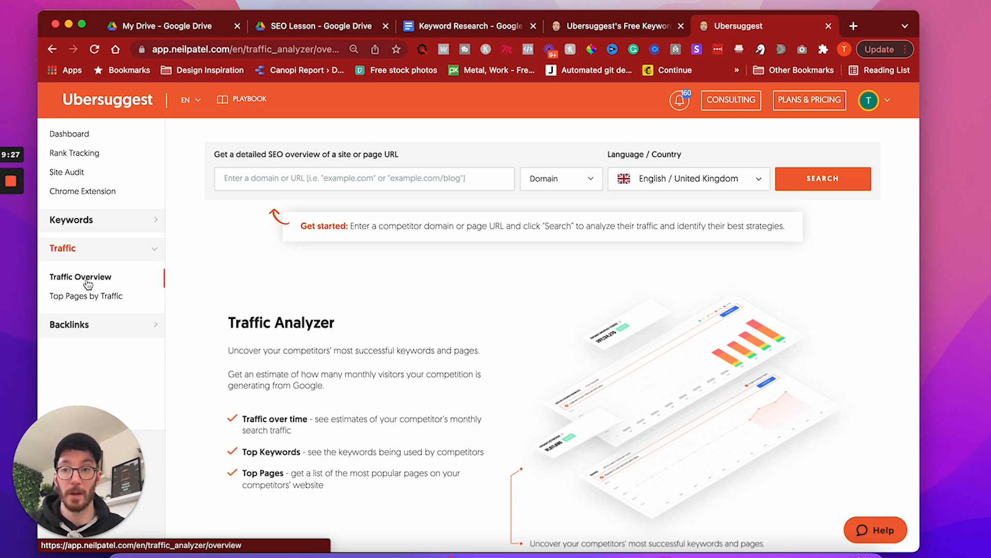
{"action": "mouse_move", "coordinate": [272, 172]}
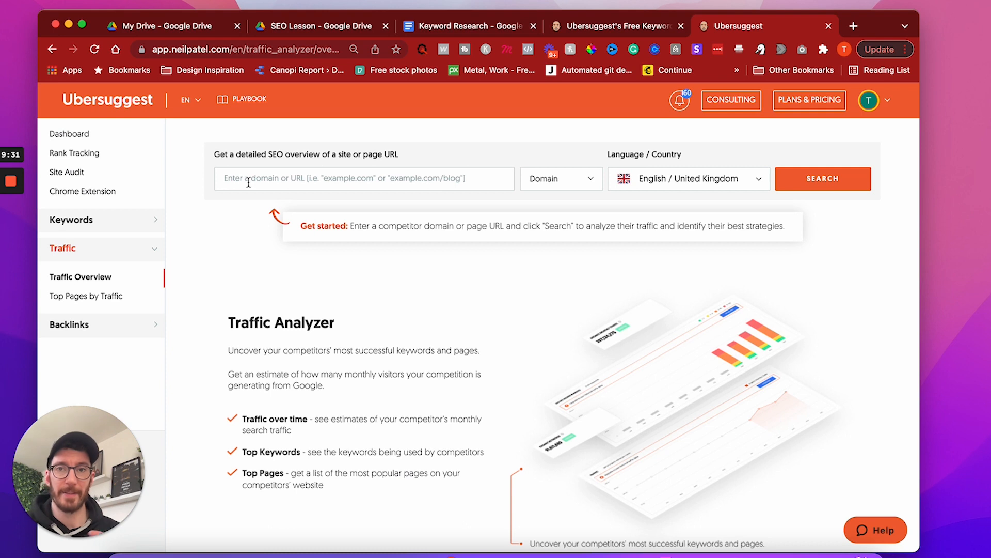
{"action": "mouse_move", "coordinate": [355, 134]}
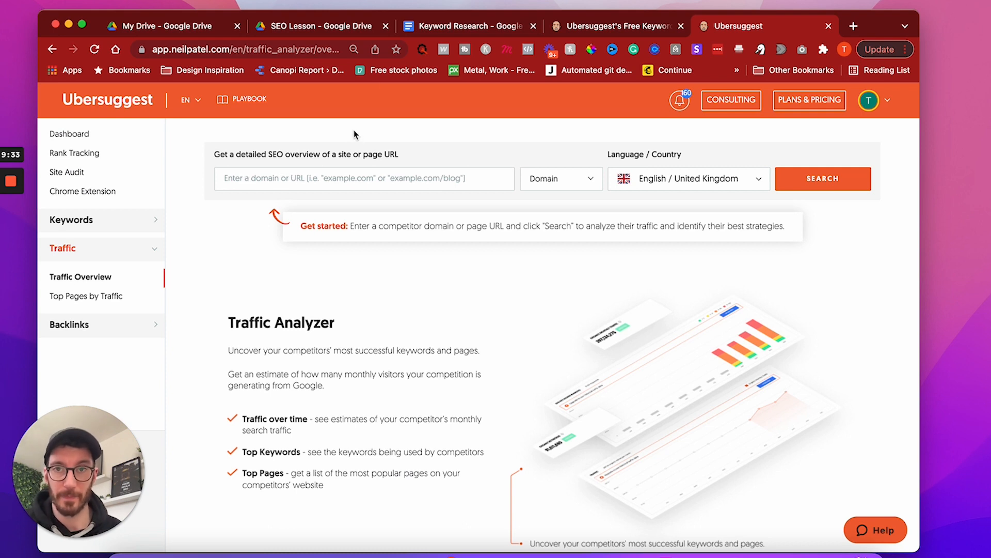
Step: Pick the seo agency bristol keyword from the Docs list and return to Ubersuggest
{"action": "left_click", "coordinate": [468, 26]}
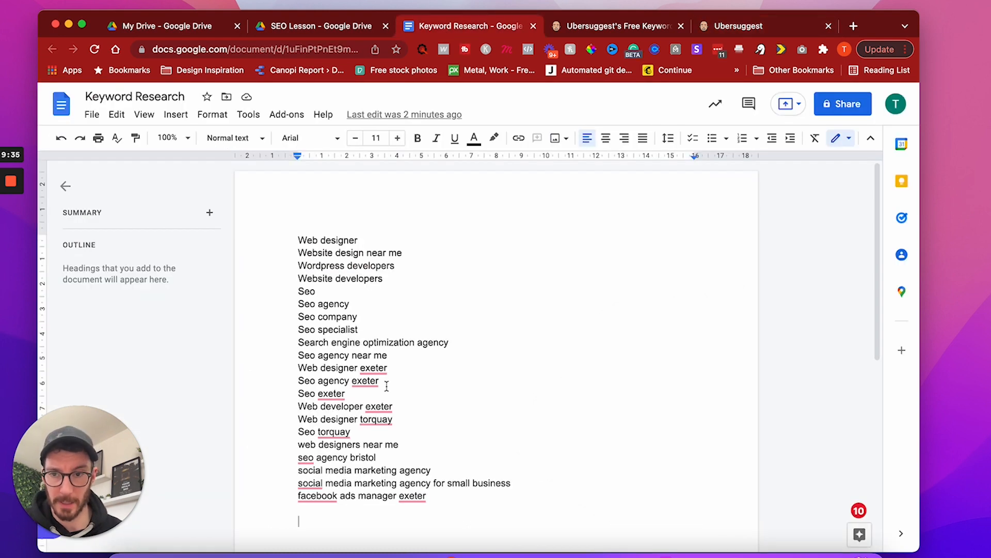
{"action": "scroll", "scroll_direction": "up", "scroll_amount": 3}
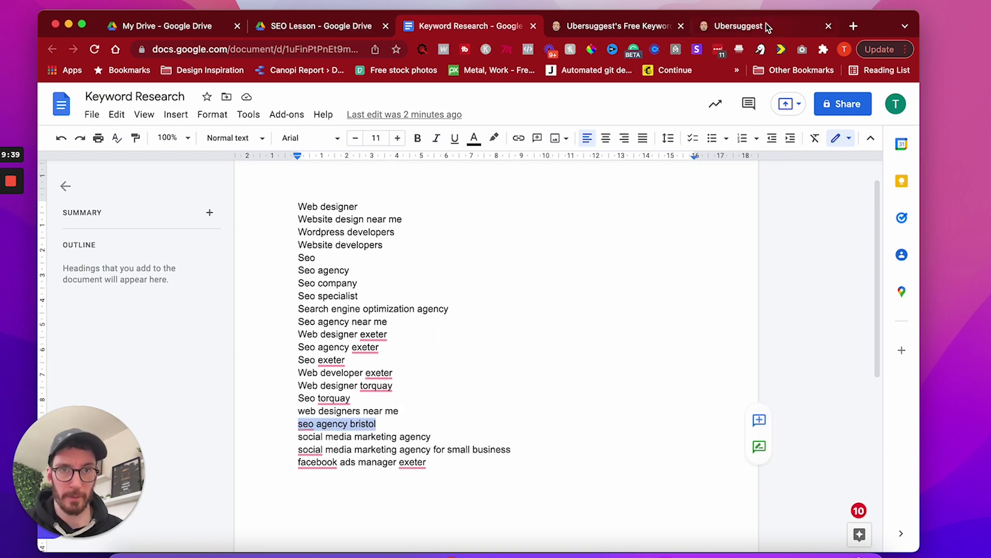
{"action": "mouse_move", "coordinate": [738, 26]}
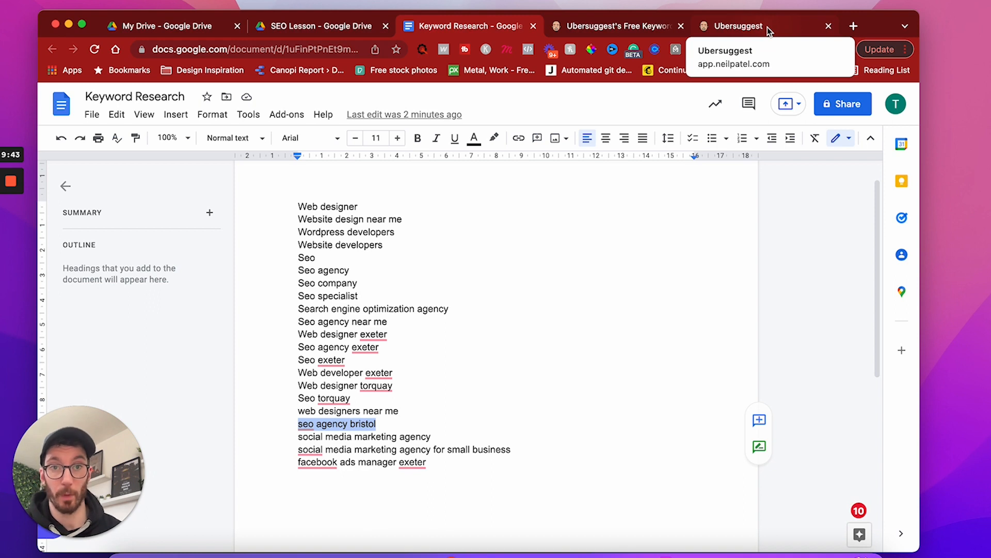
{"action": "left_click", "coordinate": [737, 26]}
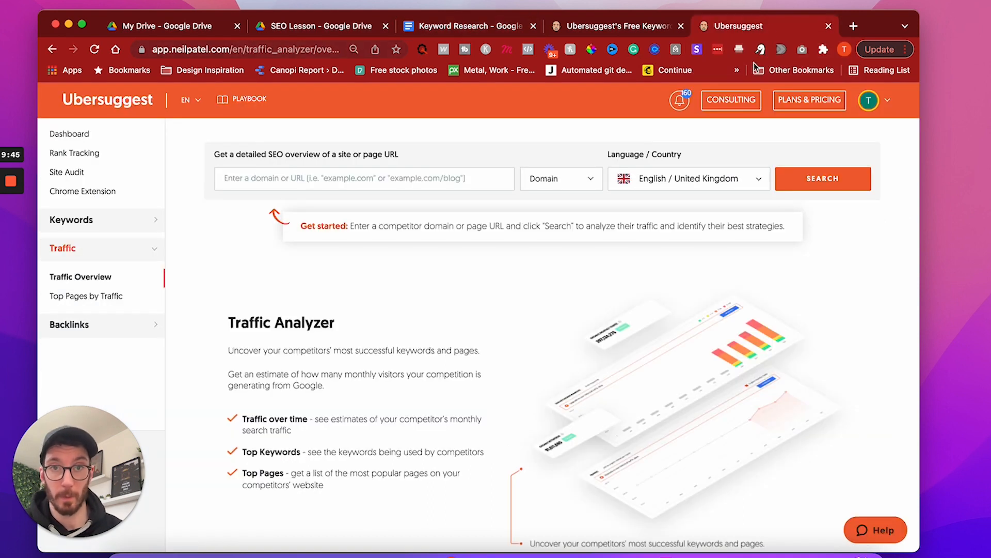
Step: Run a Google search for seo agency bristol and scan the results
{"action": "type", "text": "seo agency bristol"}
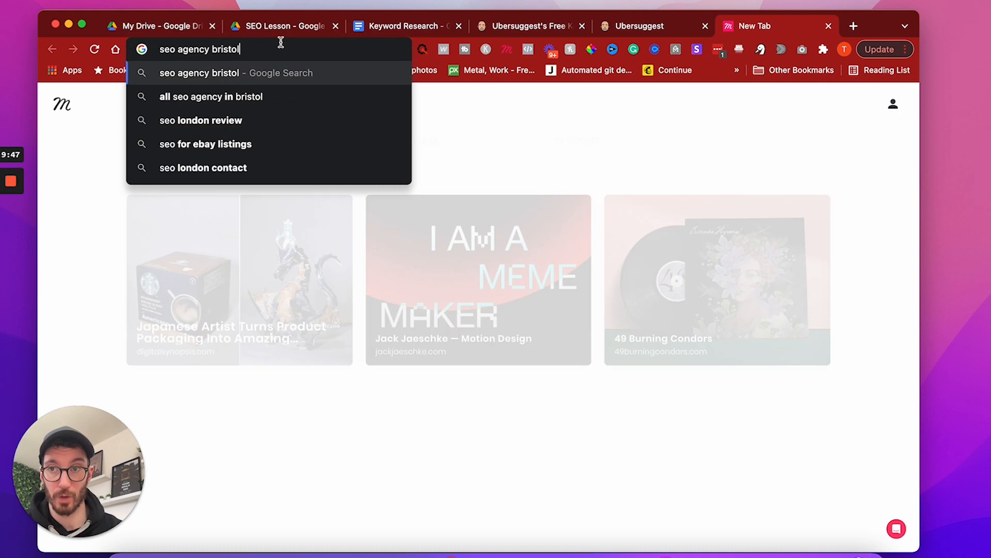
{"action": "key", "text": "Return"}
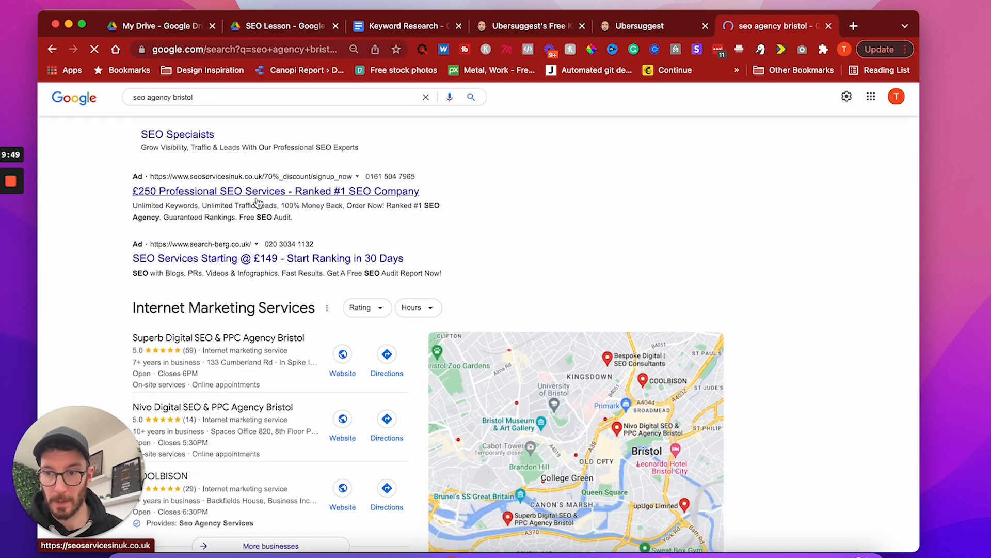
{"action": "scroll", "scroll_direction": "down", "scroll_amount": 3}
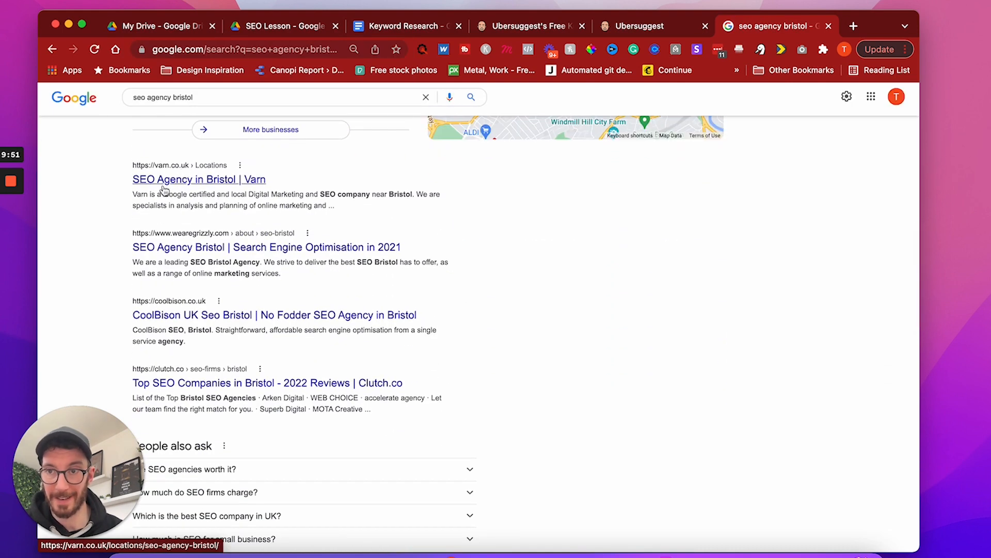
{"action": "mouse_move", "coordinate": [194, 232]}
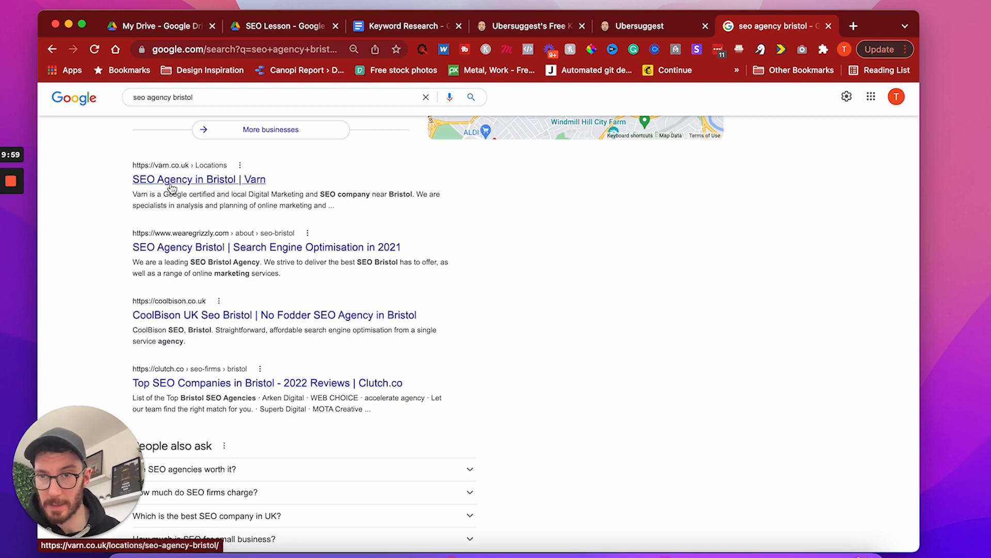
Step: Open the Varn SEO Agency in Bristol result and copy its web address
{"action": "left_click", "coordinate": [198, 178]}
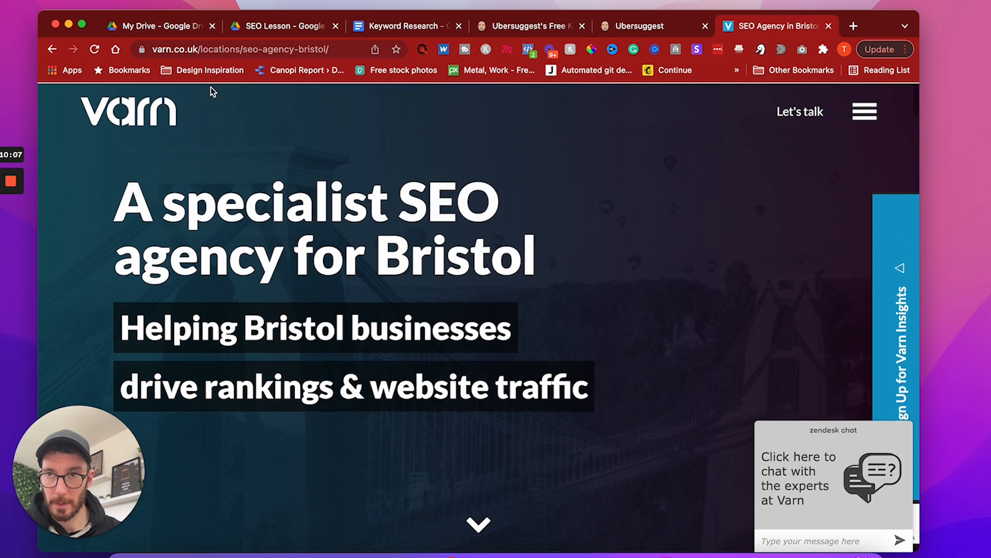
{"action": "left_click", "coordinate": [253, 50]}
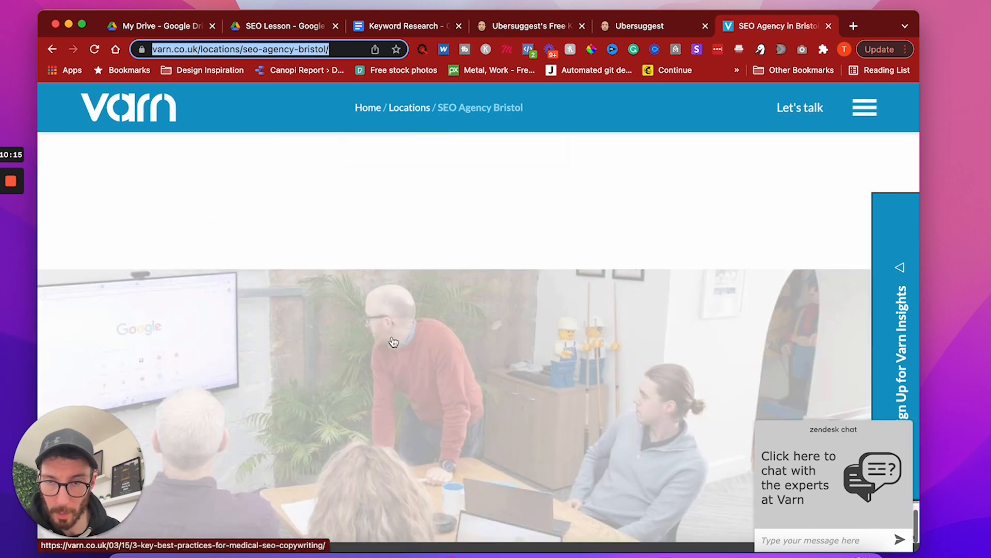
{"action": "scroll", "scroll_direction": "down", "scroll_amount": 3}
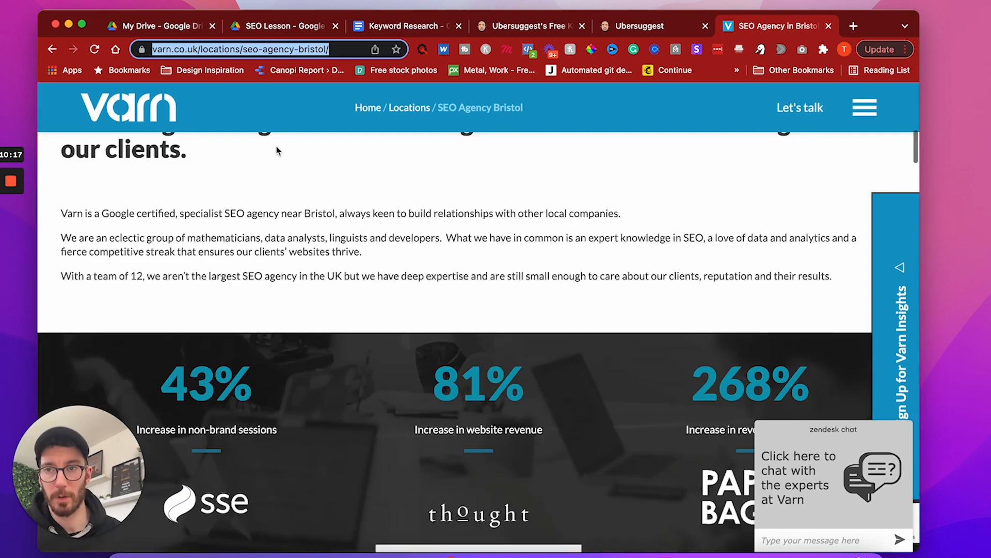
{"action": "left_click", "coordinate": [638, 26]}
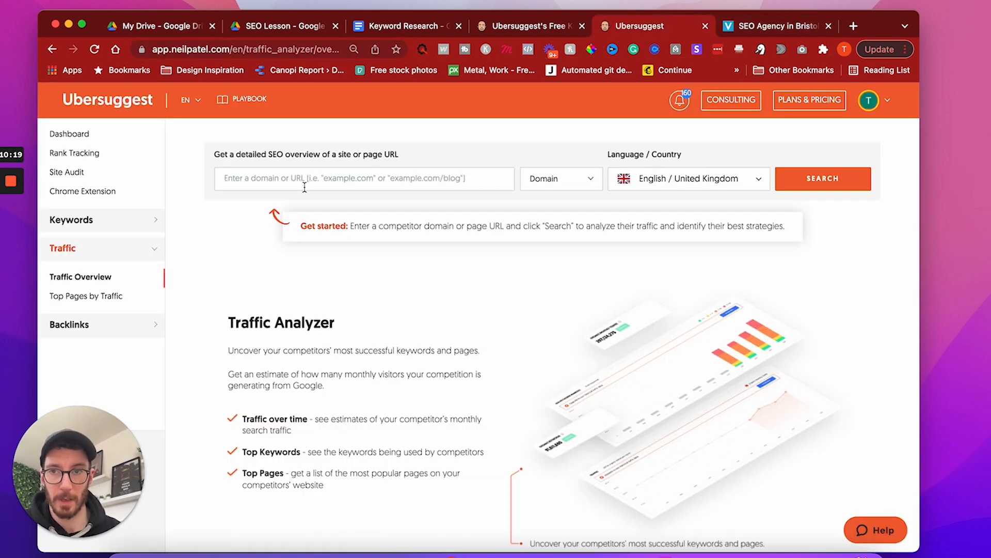
{"action": "type", "text": "https://varn.co.uk/locations/seo-agency-bristol/"}
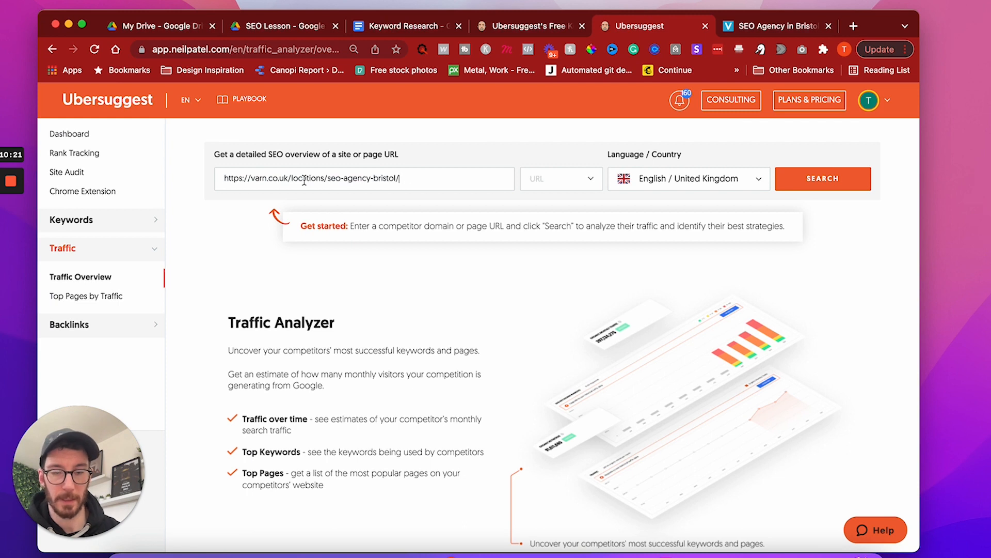
{"action": "left_click", "coordinate": [823, 179]}
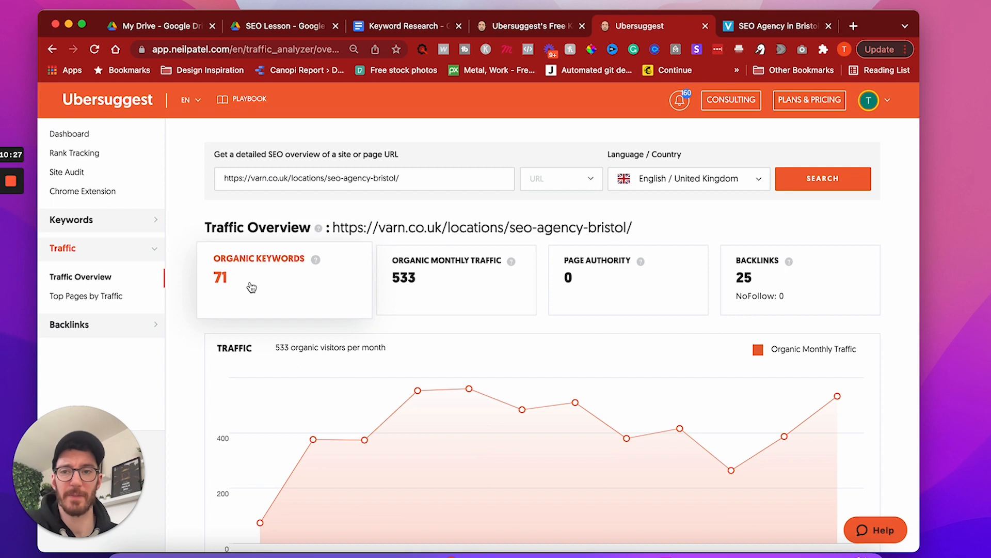
{"action": "mouse_move", "coordinate": [290, 316]}
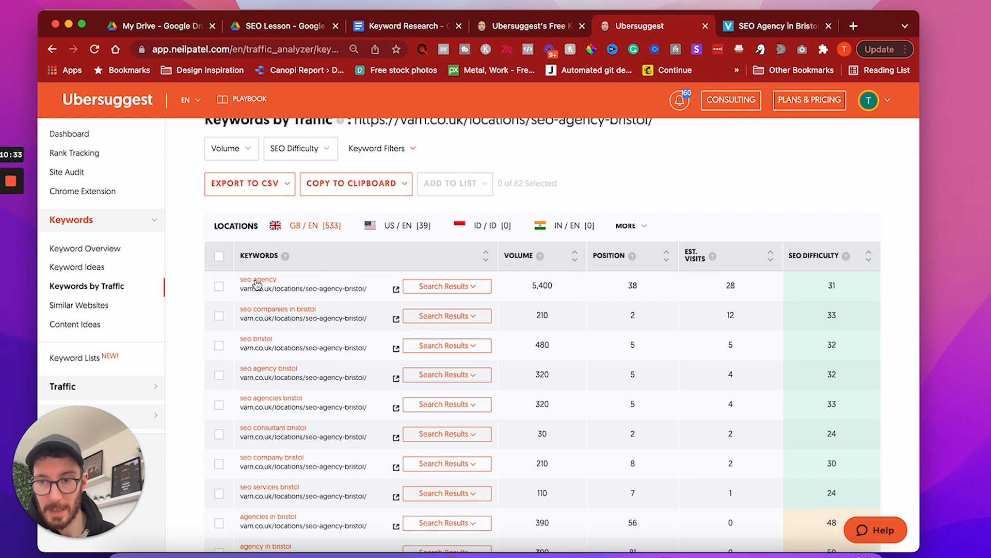
Step: Browse the Varn page's keywords by traffic with their volumes and difficulty scores
{"action": "scroll", "scroll_direction": "down", "scroll_amount": 3}
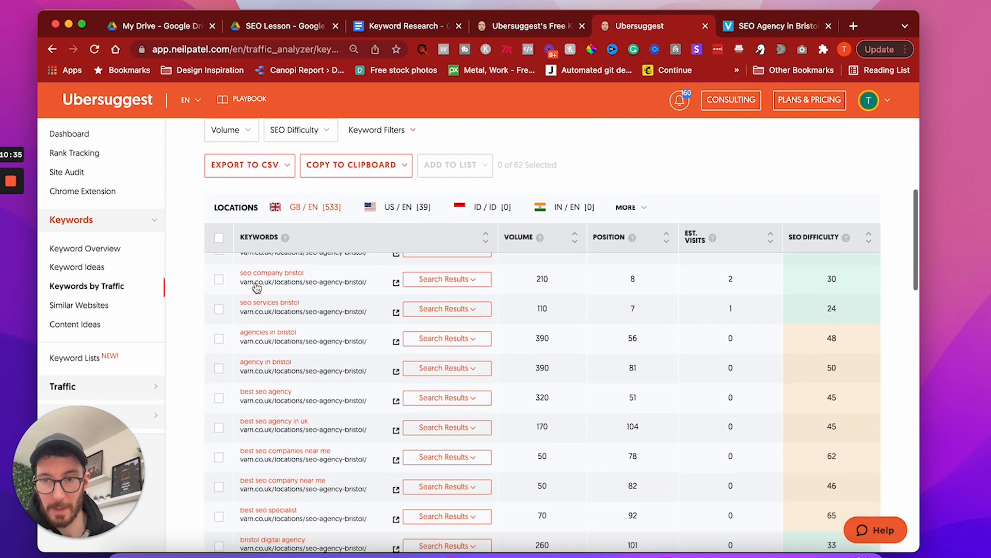
{"action": "scroll", "scroll_direction": "down", "scroll_amount": 3}
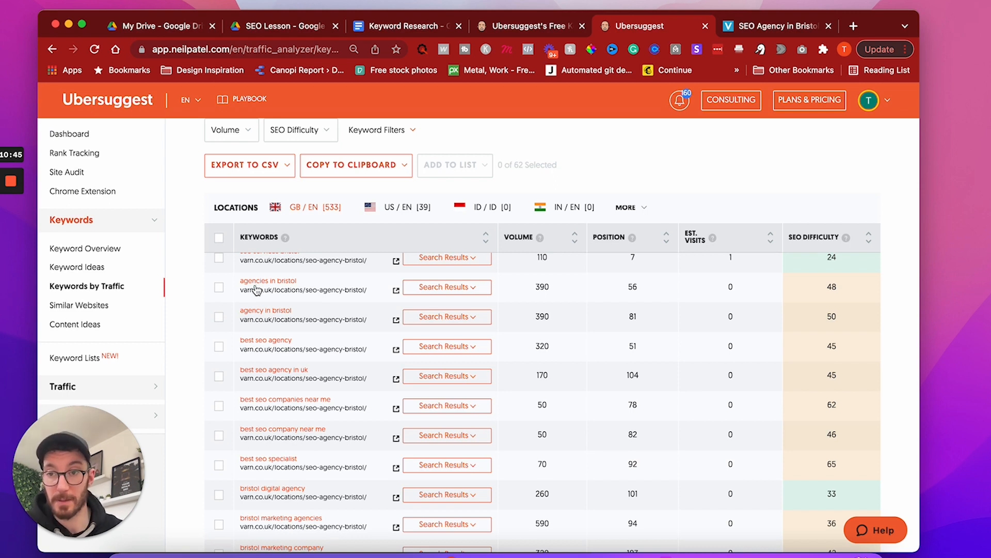
{"action": "scroll", "scroll_direction": "up", "scroll_amount": 3}
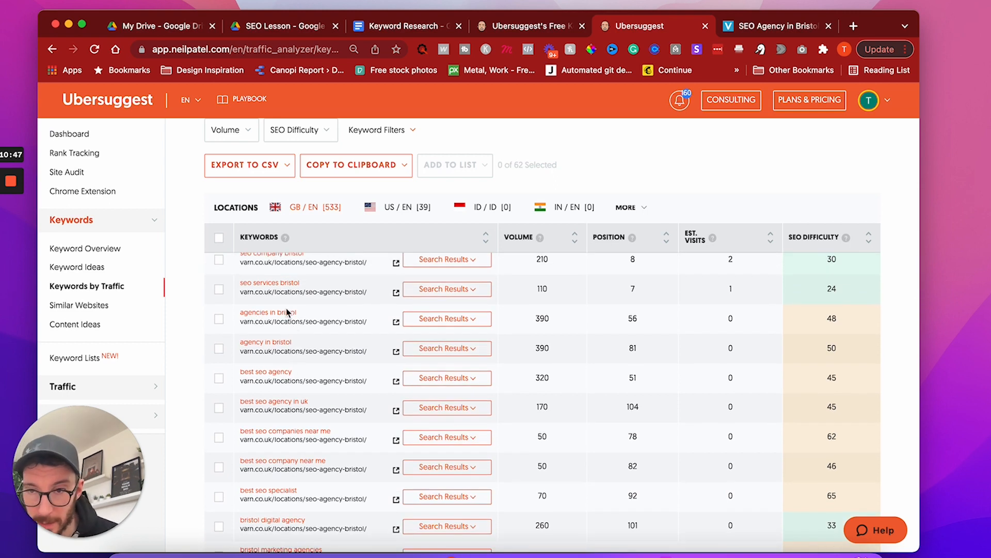
{"action": "scroll", "scroll_direction": "down", "scroll_amount": 3}
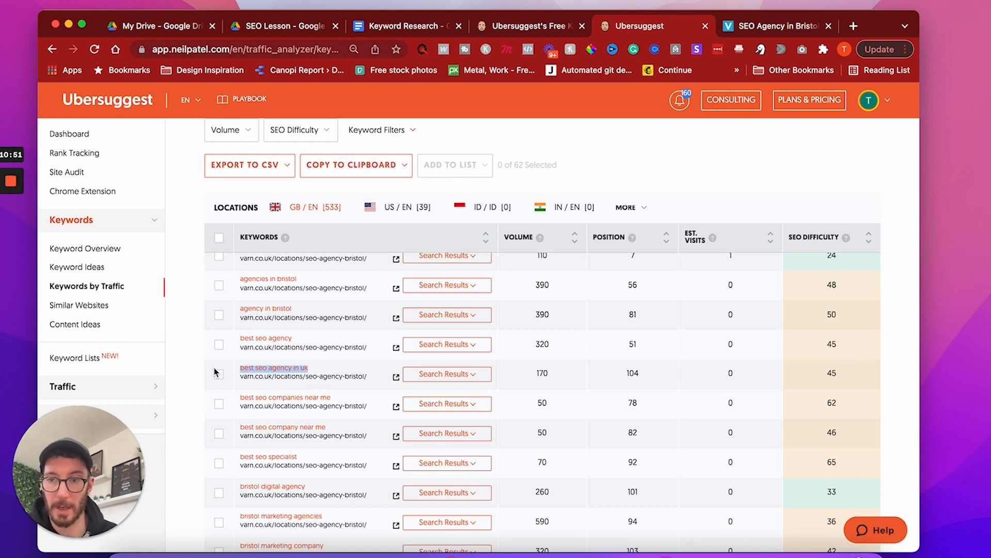
Step: Add Best seo agency in uk to the Docs list, checking Ubersuggest's keyword list
{"action": "left_click", "coordinate": [405, 26]}
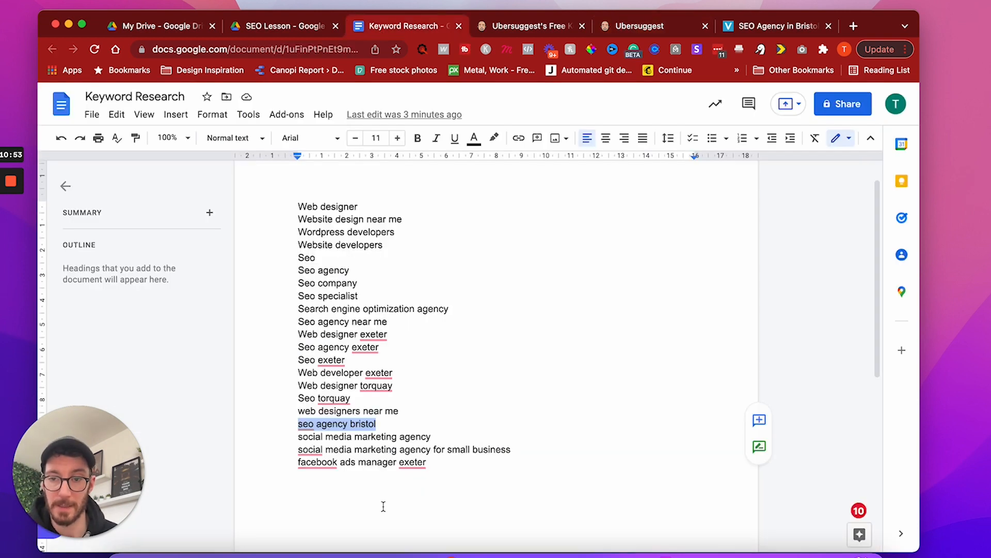
{"action": "type", "text": "Best seo agency in uk"}
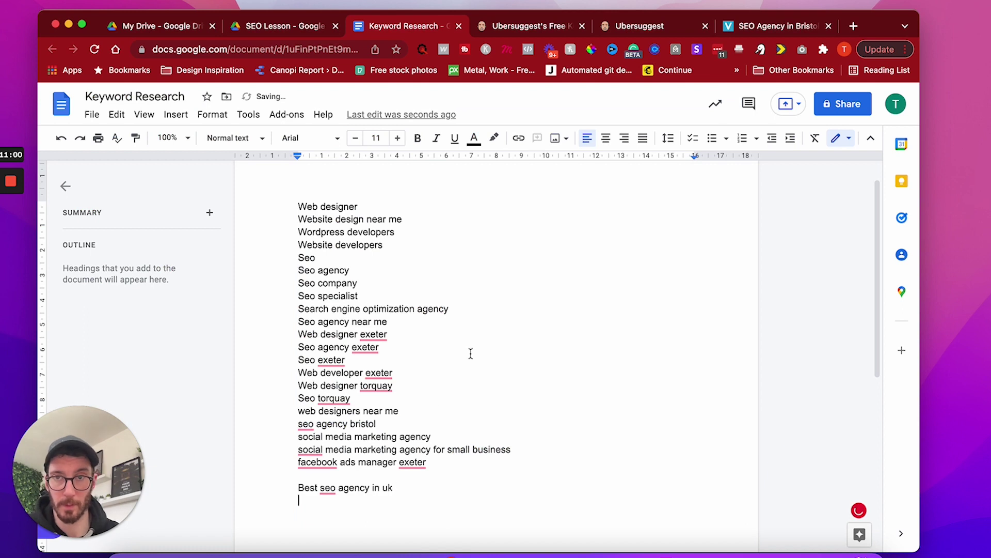
{"action": "left_click", "coordinate": [638, 25]}
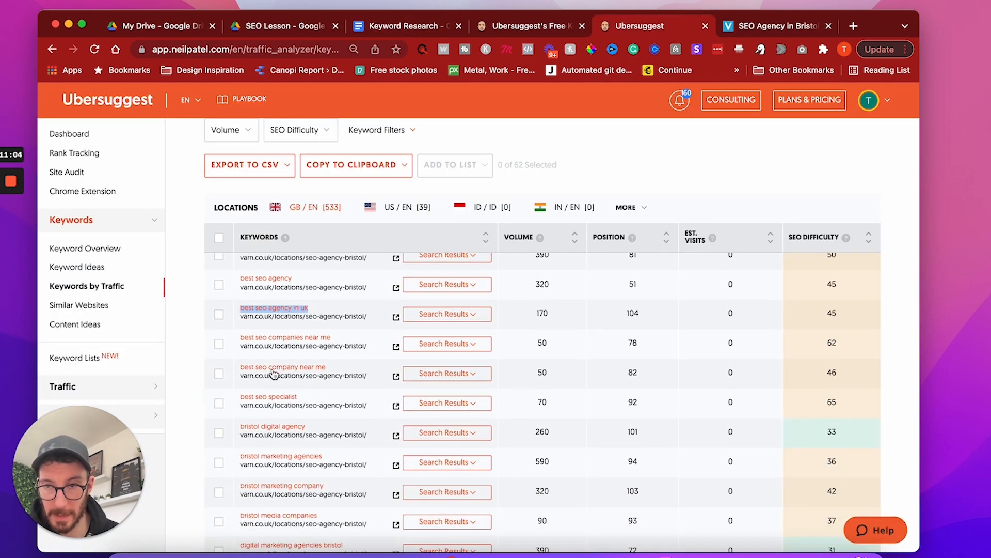
{"action": "scroll", "scroll_direction": "down", "scroll_amount": 3}
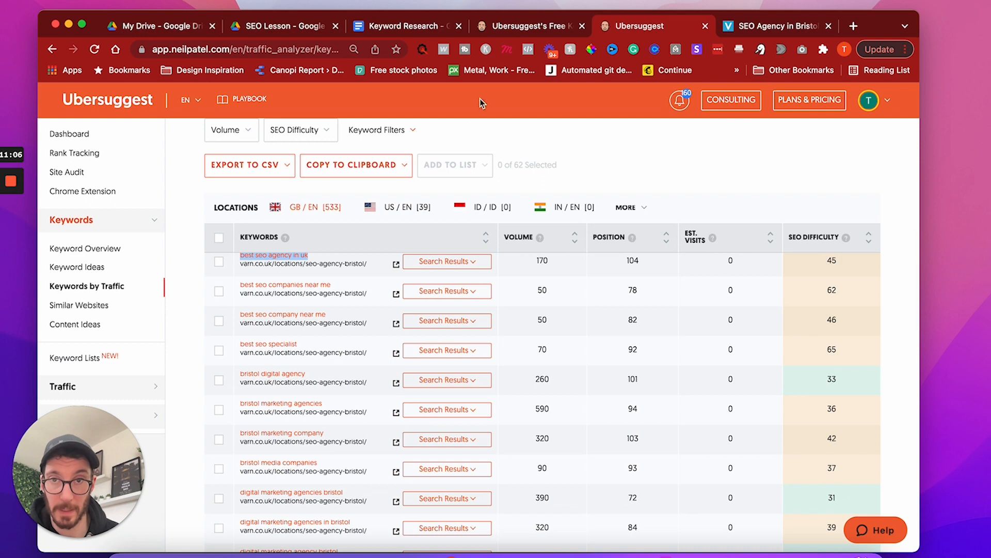
Step: Add Best seo company near me beneath it, flipping to Ubersuggest for ideas
{"action": "left_click", "coordinate": [405, 26]}
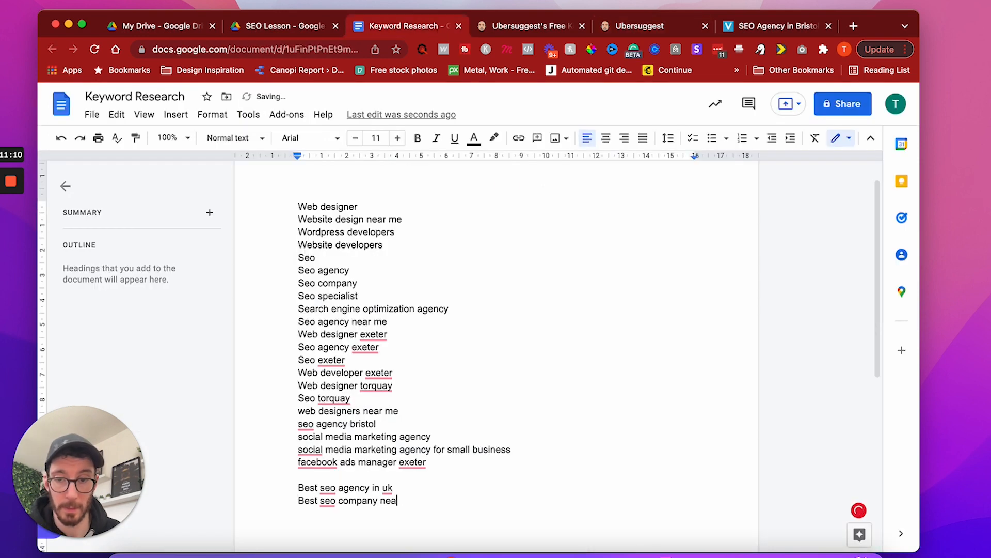
{"action": "left_click", "coordinate": [641, 25]}
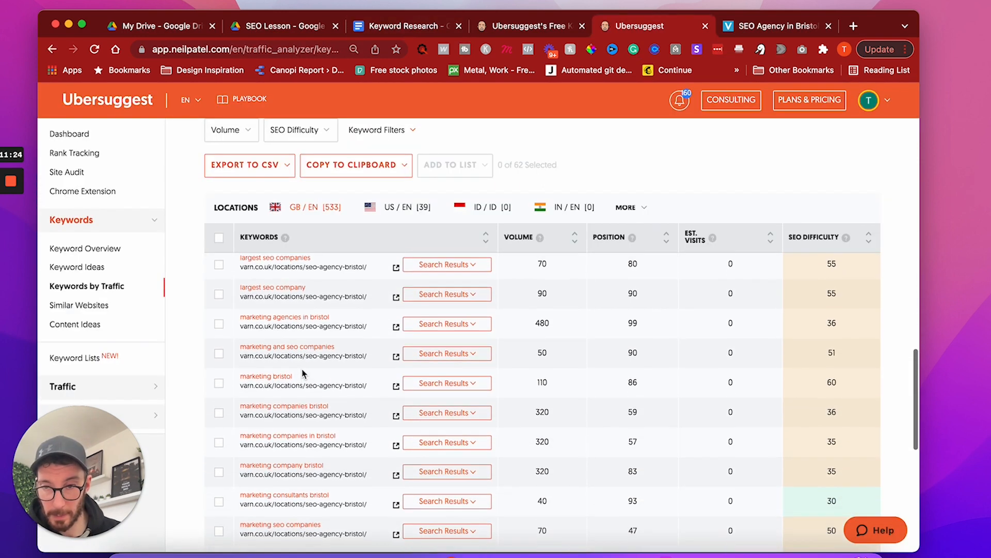
{"action": "scroll", "scroll_direction": "down", "scroll_amount": 3}
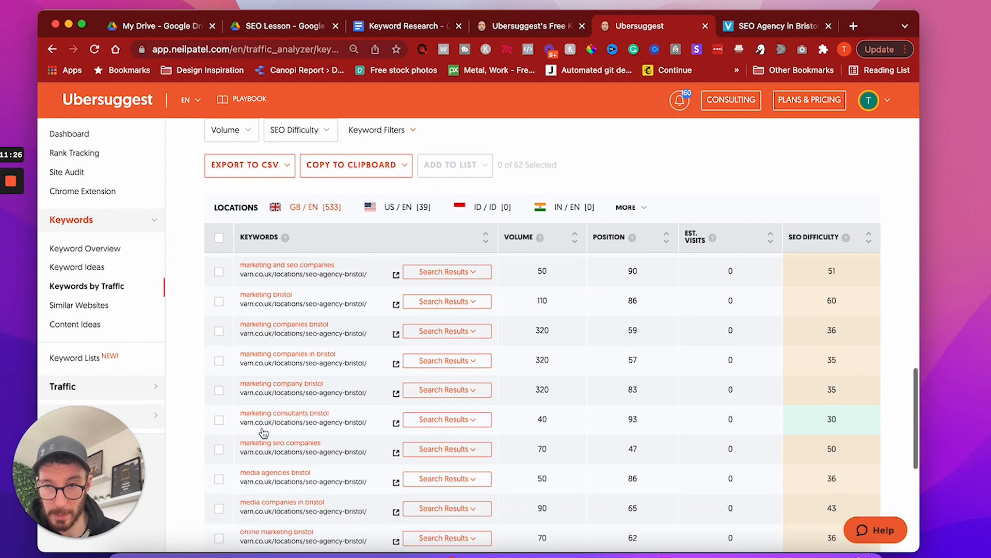
{"action": "left_click", "coordinate": [405, 26]}
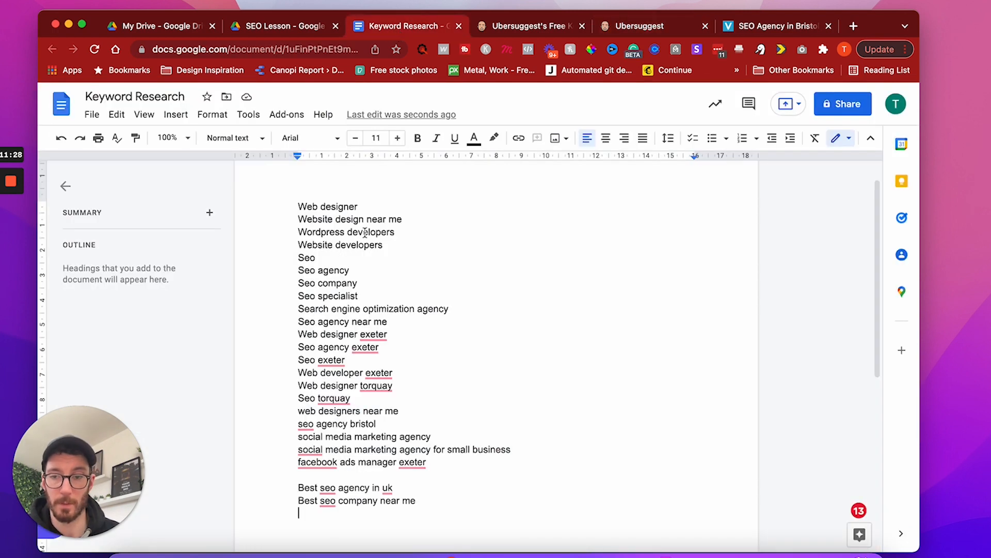
Step: Add Marketing consultants bristol, Marketing consultants exeter and Best seo agency in exeter
{"action": "type", "text": "Marketing consultants bristol"}
{"action": "type", "text": "Marketing consultants e"}
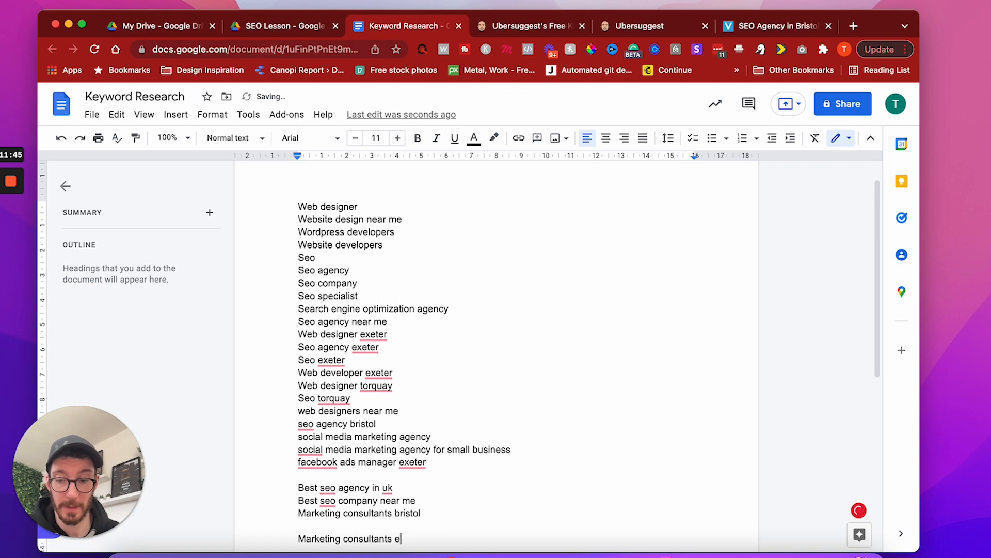
{"action": "type", "text": "xeter"}
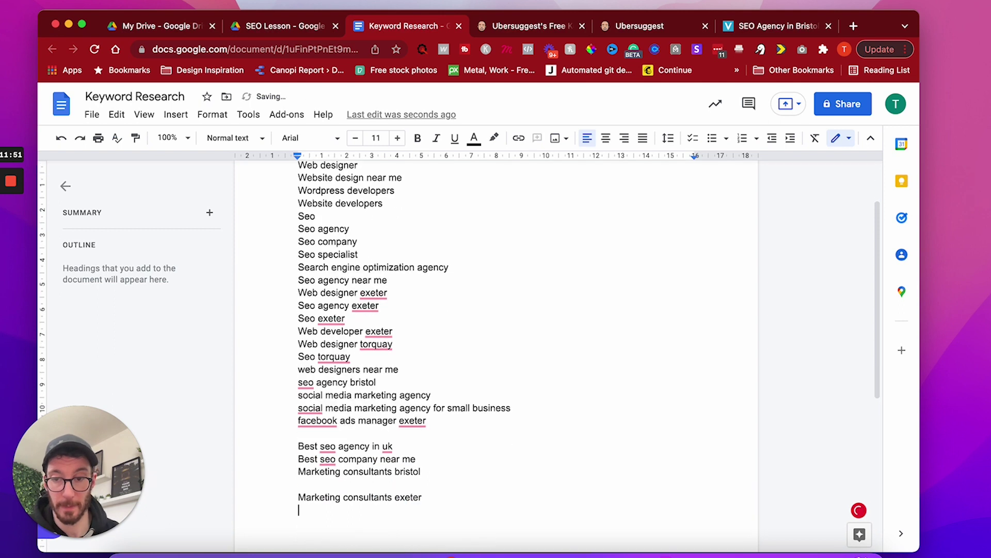
{"action": "type", "text": "Best seo agency in uk"}
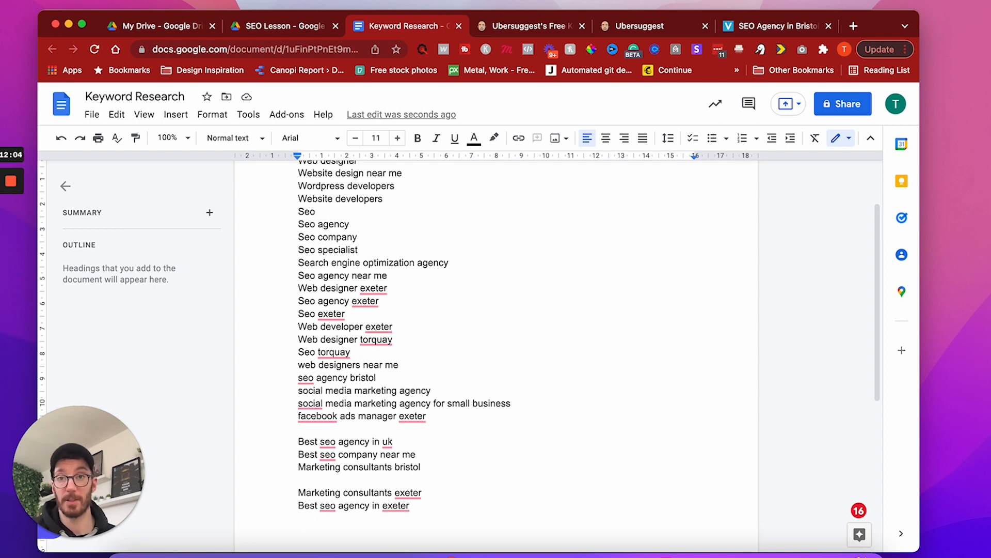
Step: Remove the blank gaps in the list, then open the CoolBison SEO agency search result
{"action": "scroll", "scroll_direction": "up", "scroll_amount": 3}
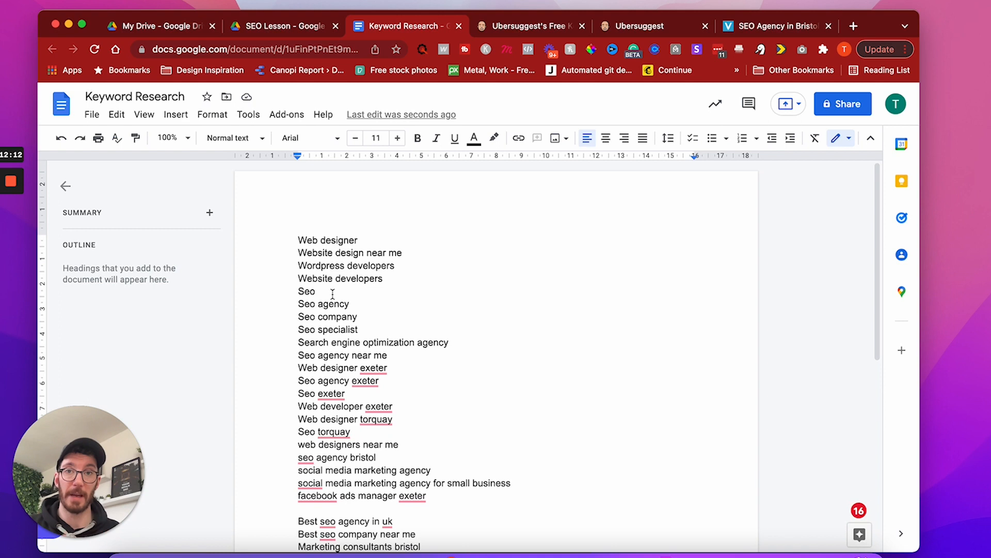
{"action": "scroll", "scroll_direction": "down", "scroll_amount": 3}
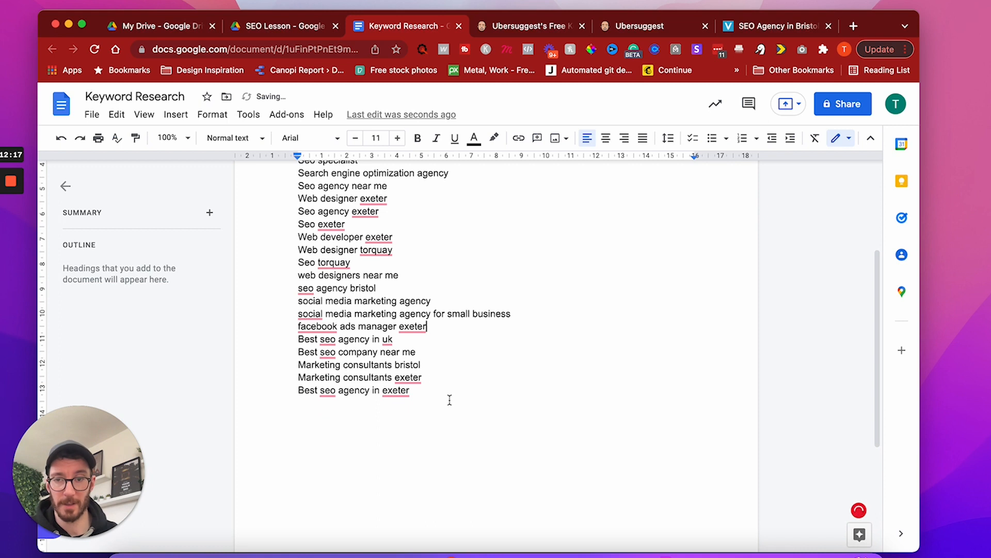
{"action": "key", "text": "enter"}
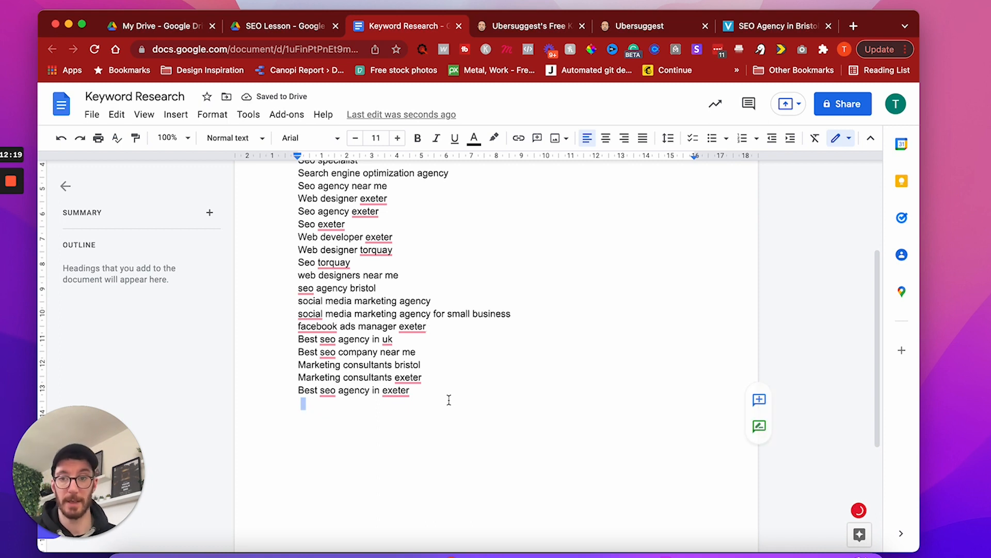
{"action": "left_click", "coordinate": [774, 25]}
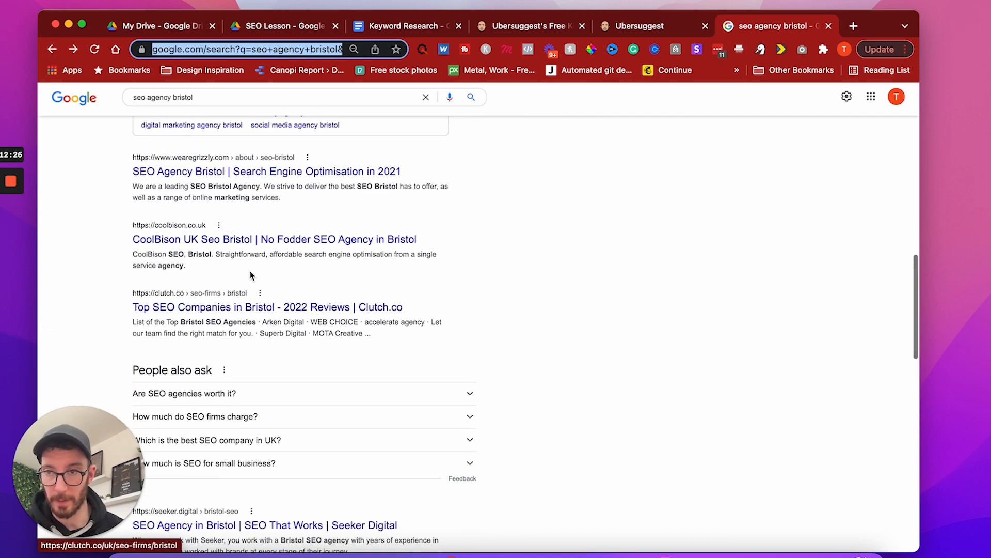
{"action": "left_click", "coordinate": [275, 238]}
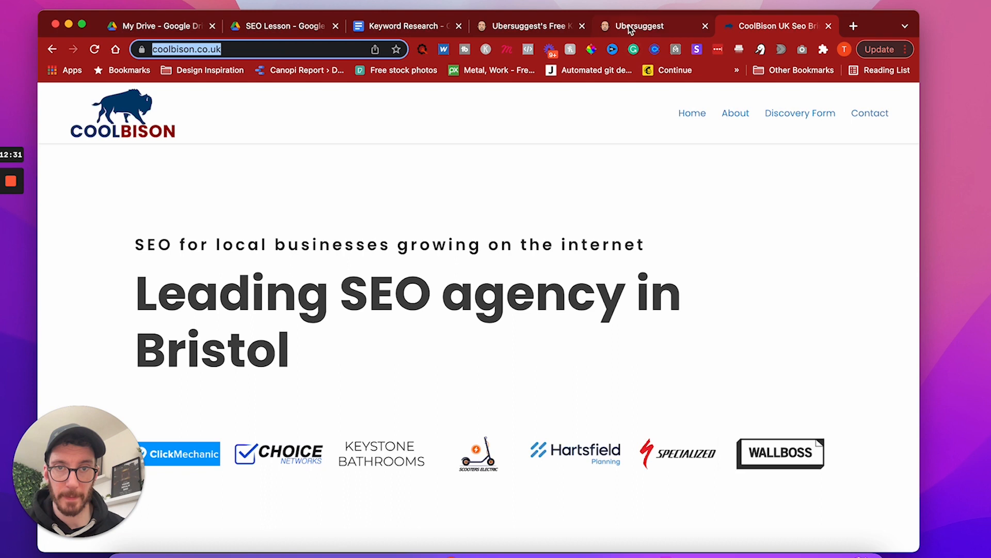
Step: View coolbison.co.uk's keywords by traffic and add Seo services bristol to the document
{"action": "left_click", "coordinate": [640, 25]}
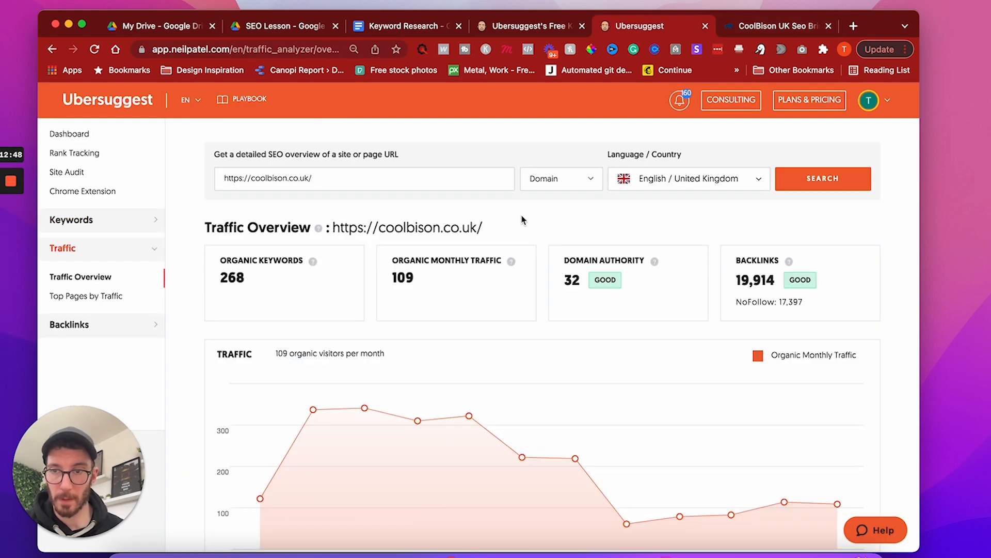
{"action": "mouse_move", "coordinate": [257, 329]}
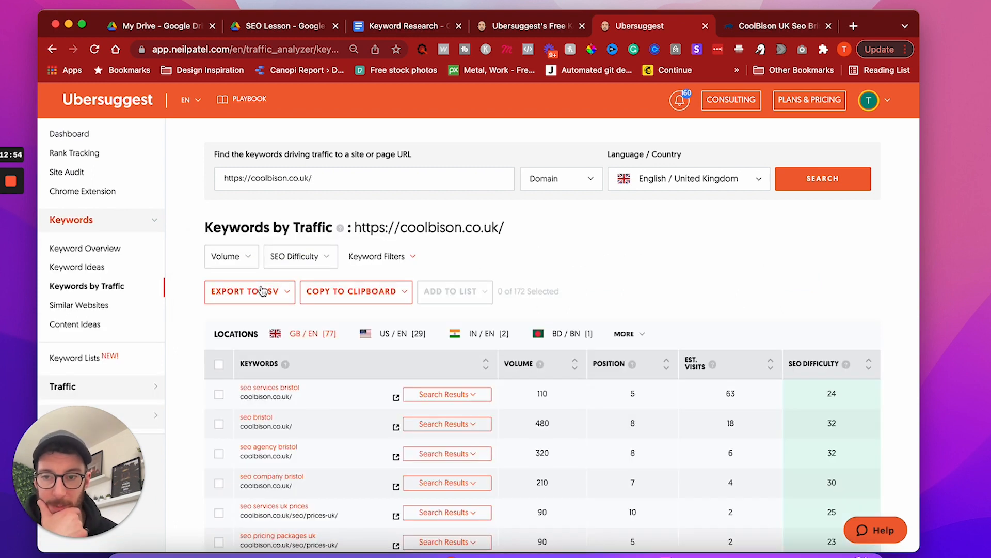
{"action": "mouse_move", "coordinate": [330, 84]}
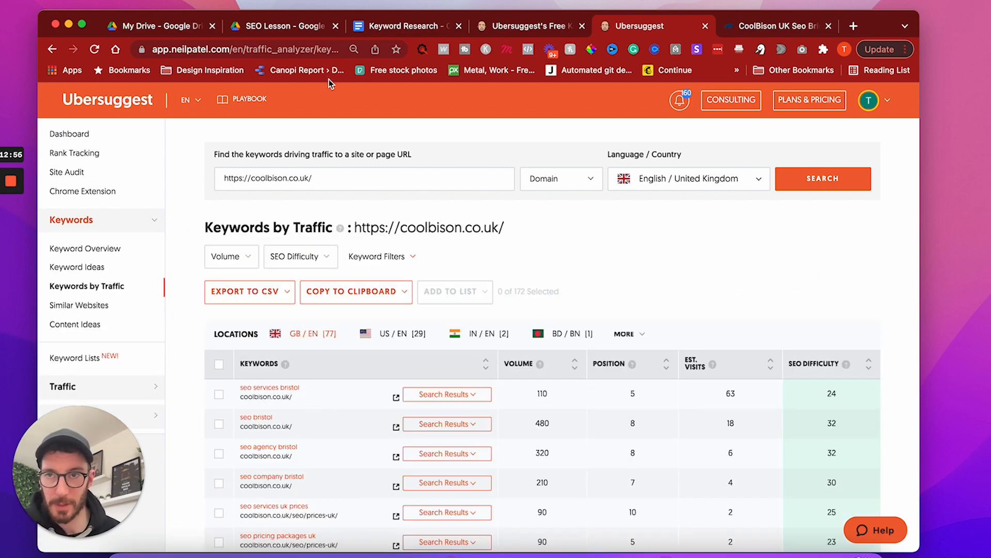
{"action": "left_click", "coordinate": [405, 26]}
{"action": "type", "text": "Seo services bris"}
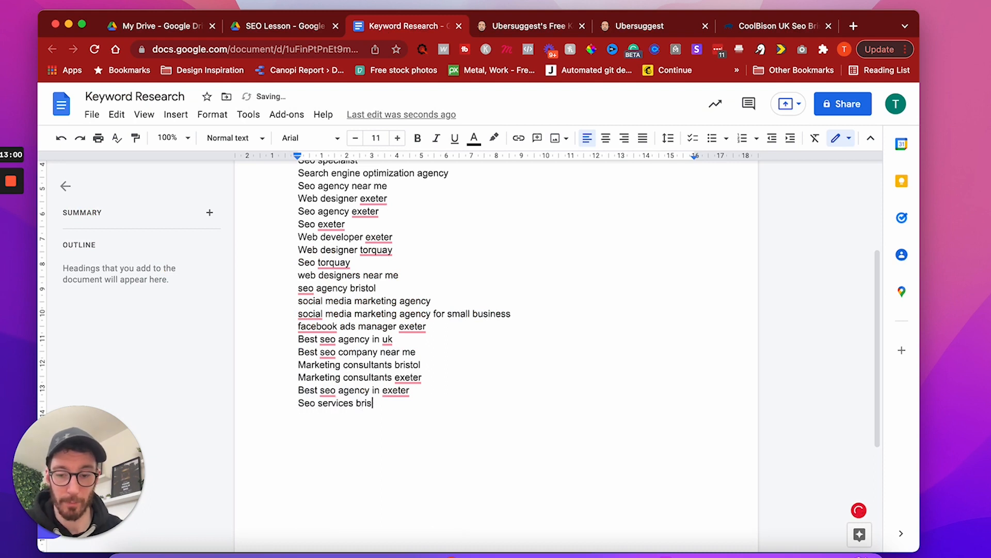
{"action": "left_click", "coordinate": [644, 26]}
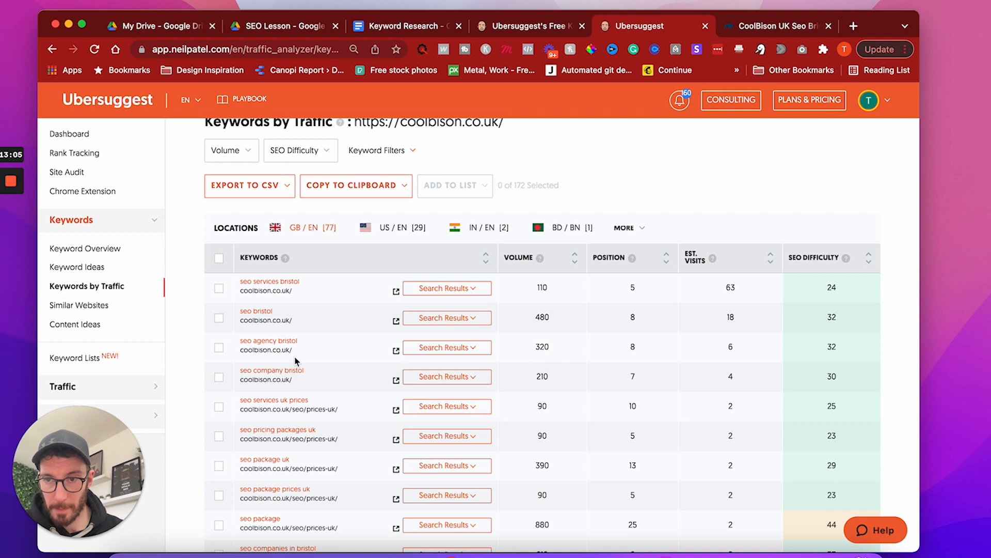
{"action": "scroll", "scroll_direction": "down", "scroll_amount": 3}
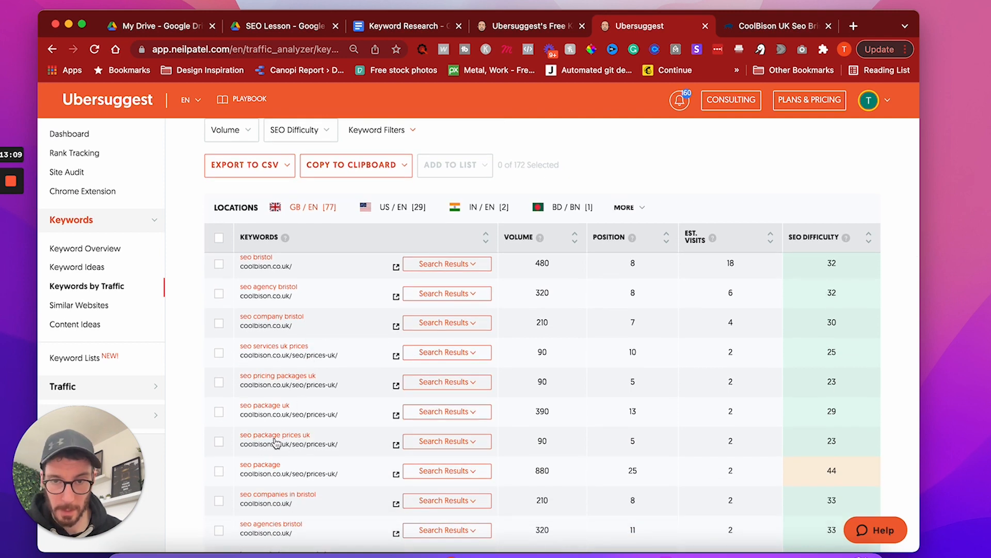
Step: Add Seo packages prices uk, exeter and bristol lines to the keyword document
{"action": "left_click", "coordinate": [405, 26]}
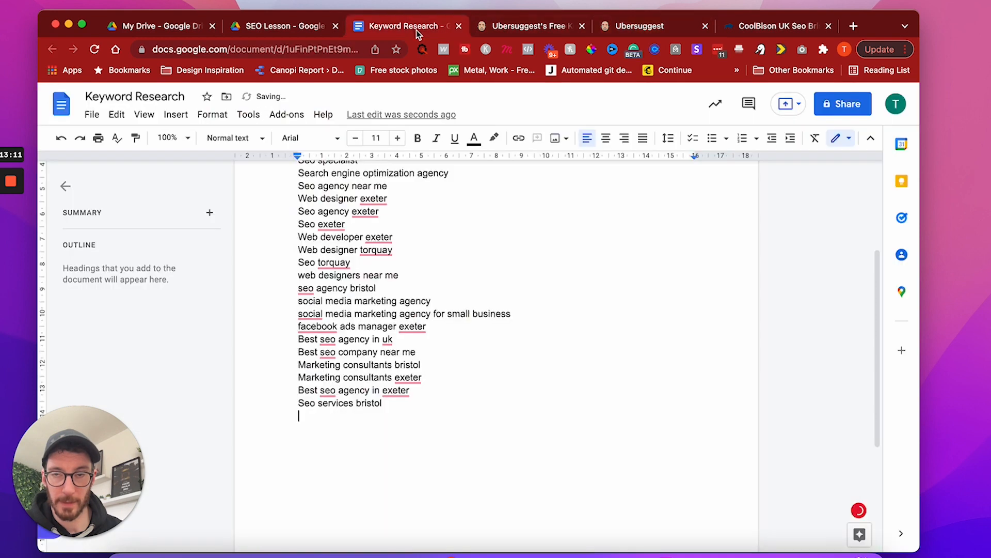
{"action": "type", "text": "Seo pac"}
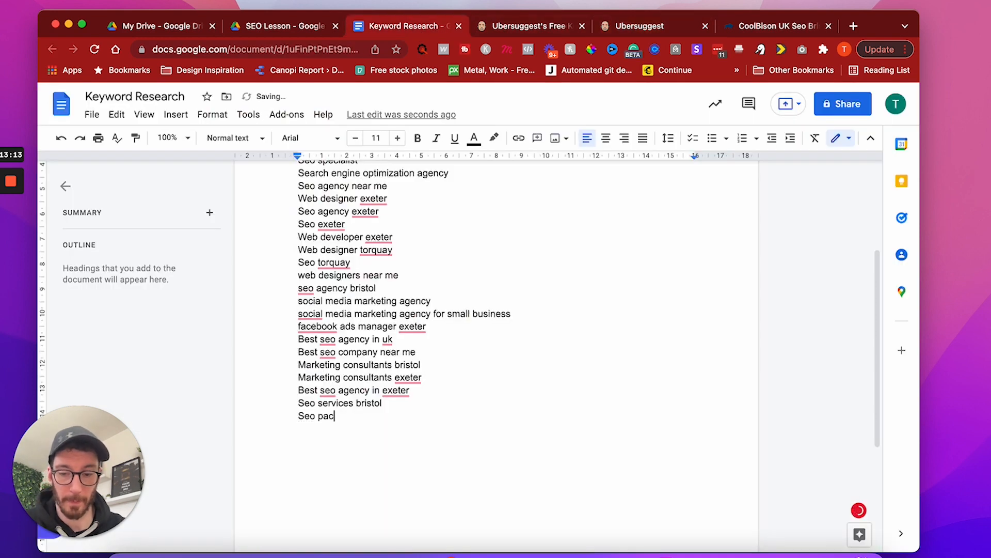
{"action": "type", "text": "kages prices uk"}
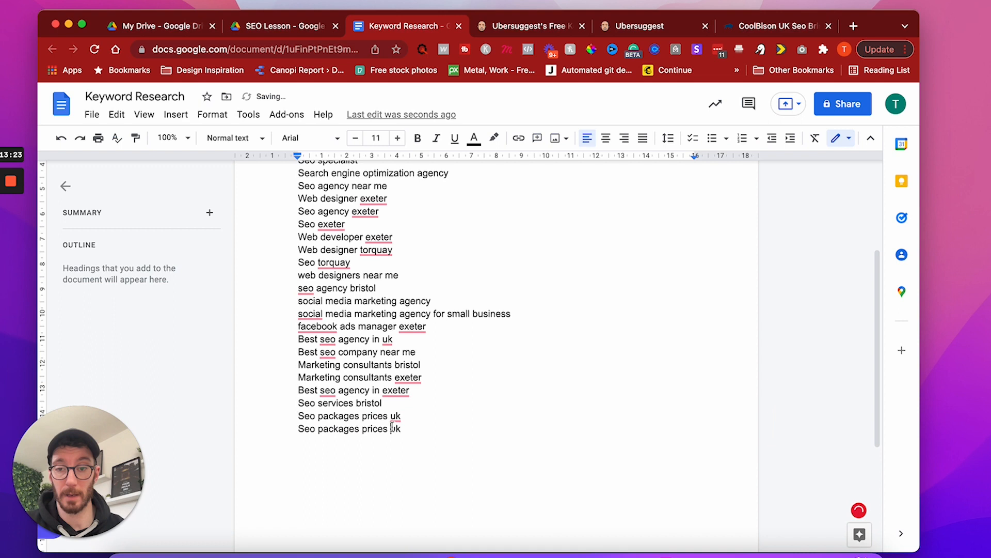
{"action": "type", "text": "exeter"}
{"action": "type", "text": "Seo packages prices bristol"}
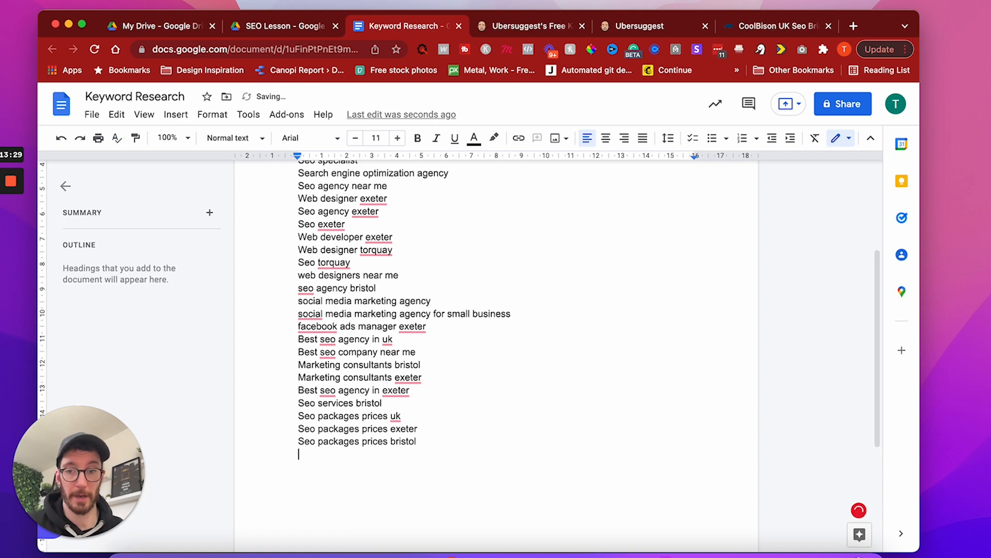
Step: Look further down the site's Keywords by Traffic table in Ubersuggest
{"action": "left_click", "coordinate": [645, 26]}
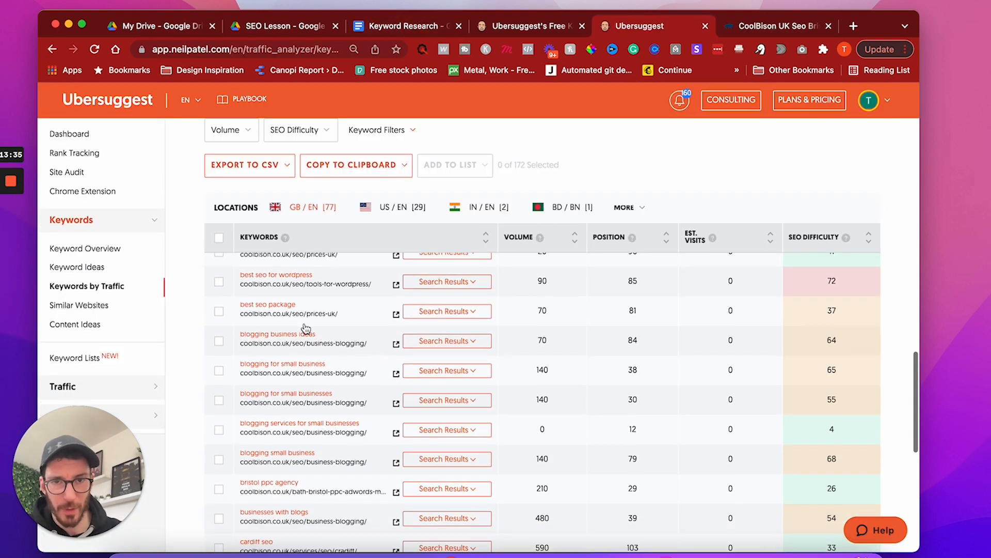
{"action": "scroll", "scroll_direction": "down", "scroll_amount": 3}
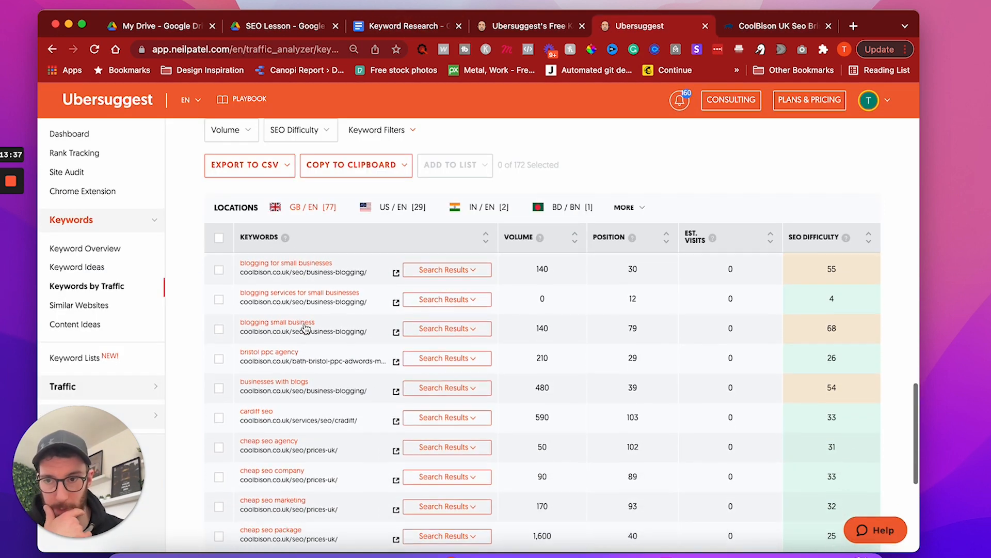
{"action": "scroll", "scroll_direction": "down", "scroll_amount": 3}
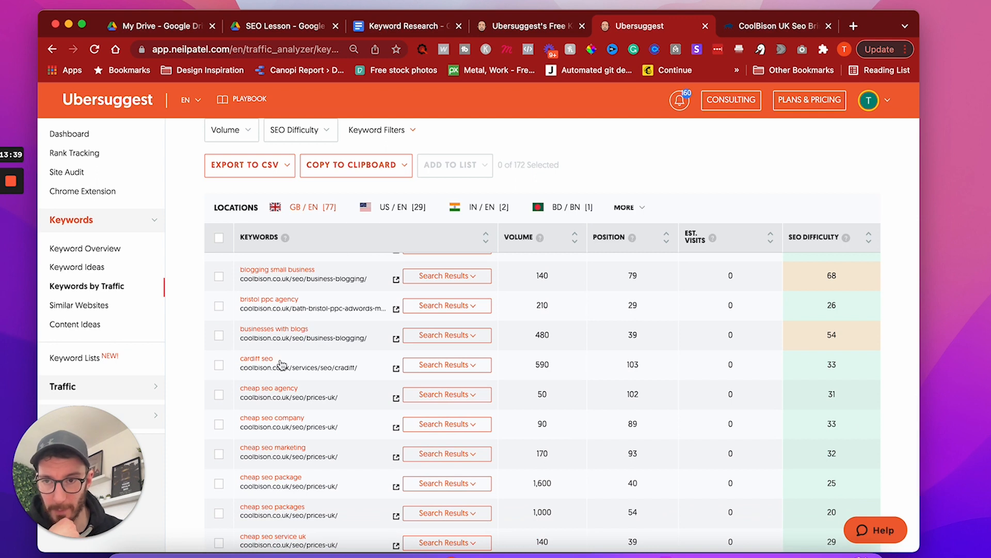
{"action": "scroll", "scroll_direction": "down", "scroll_amount": 3}
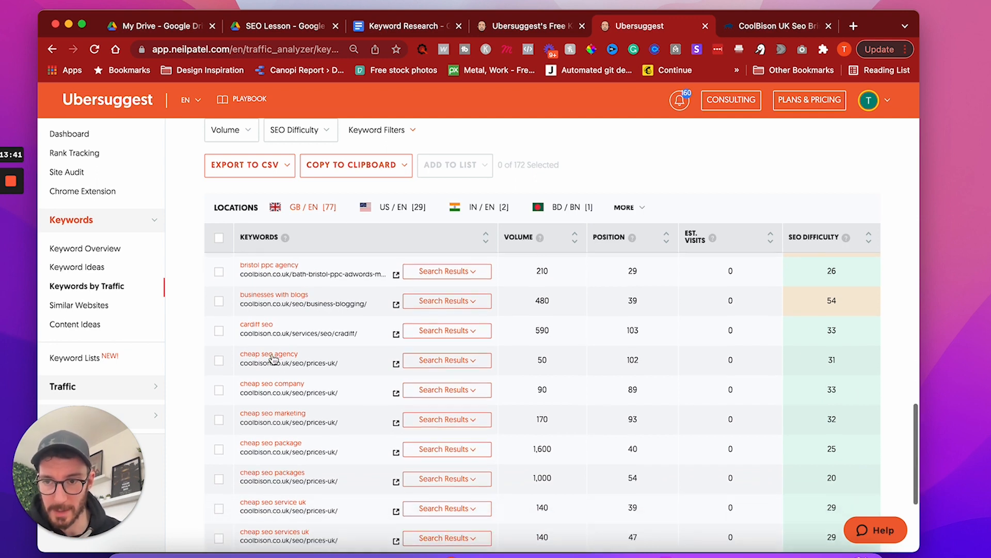
{"action": "scroll", "scroll_direction": "down", "scroll_amount": 3}
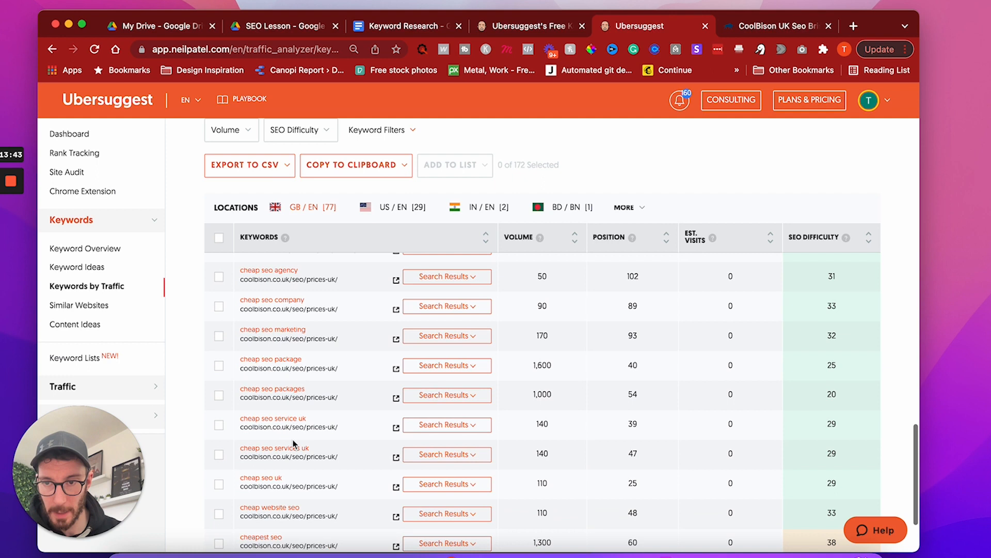
{"action": "mouse_move", "coordinate": [320, 467]}
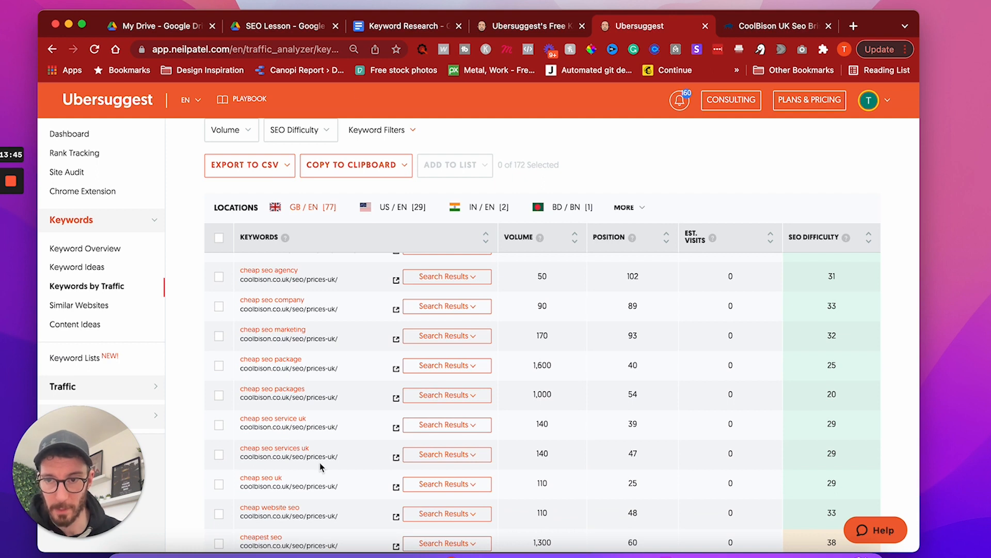
Step: Add 'Cheap seo services uk' on a new line of the Keyword Research doc
{"action": "left_click", "coordinate": [406, 26]}
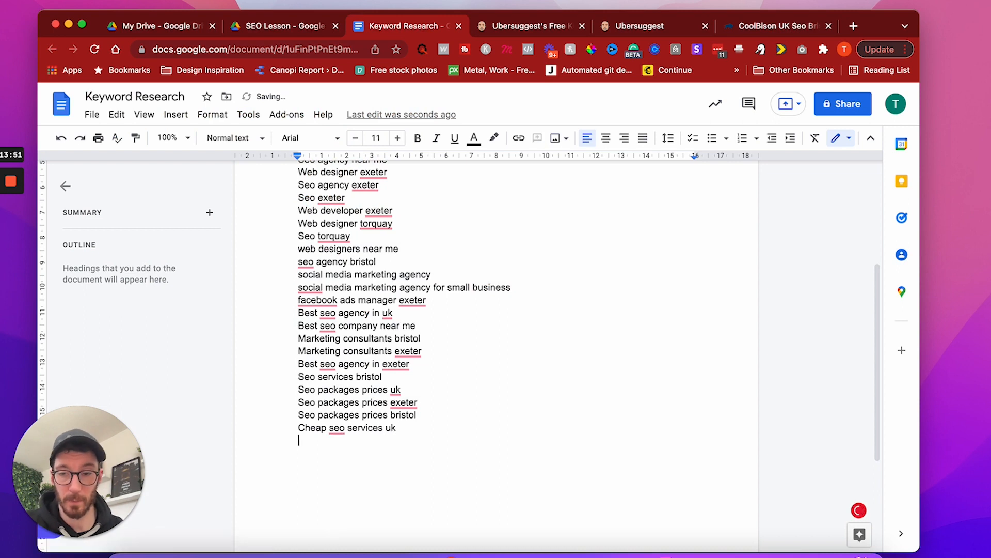
{"action": "type", "text": "Cheap seo services"}
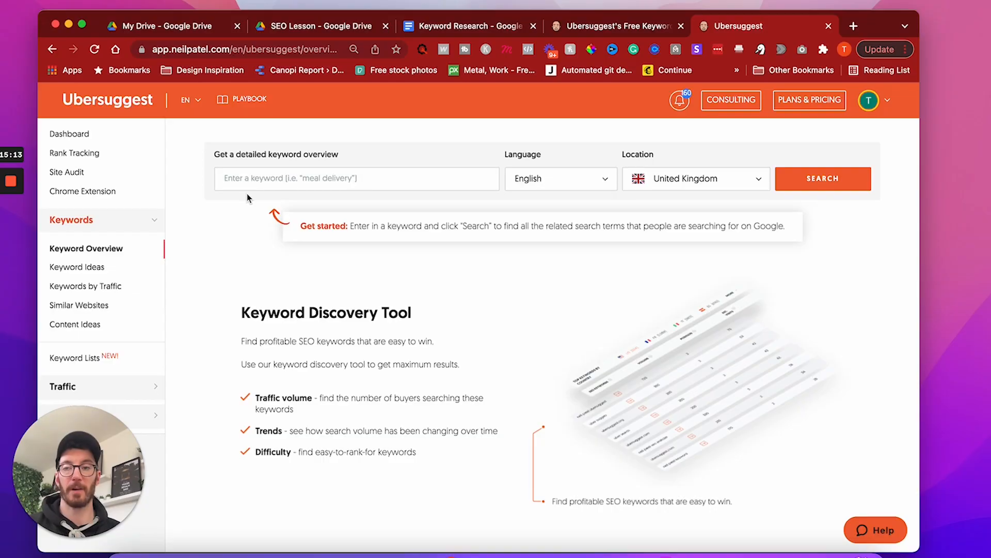
{"action": "mouse_move", "coordinate": [87, 248]}
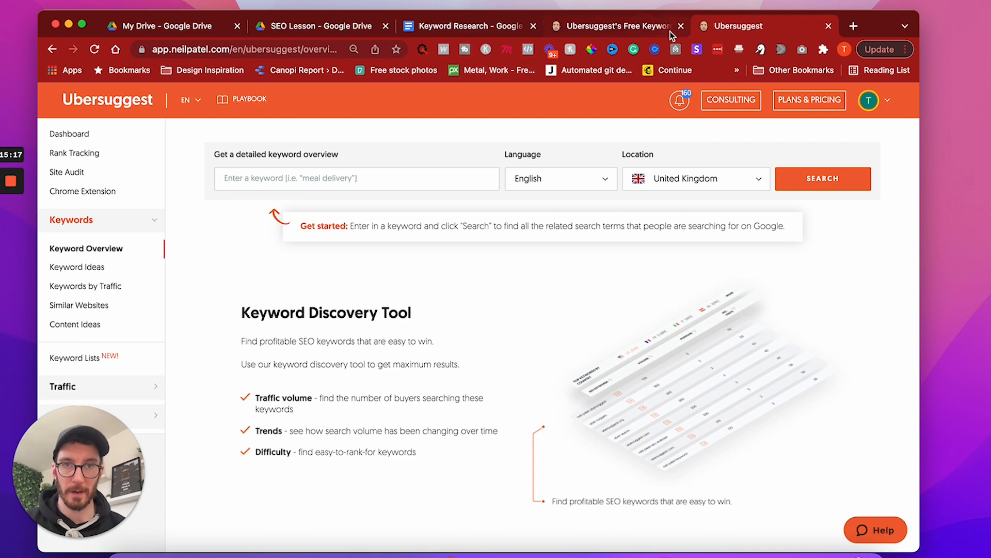
{"action": "mouse_move", "coordinate": [854, 25]}
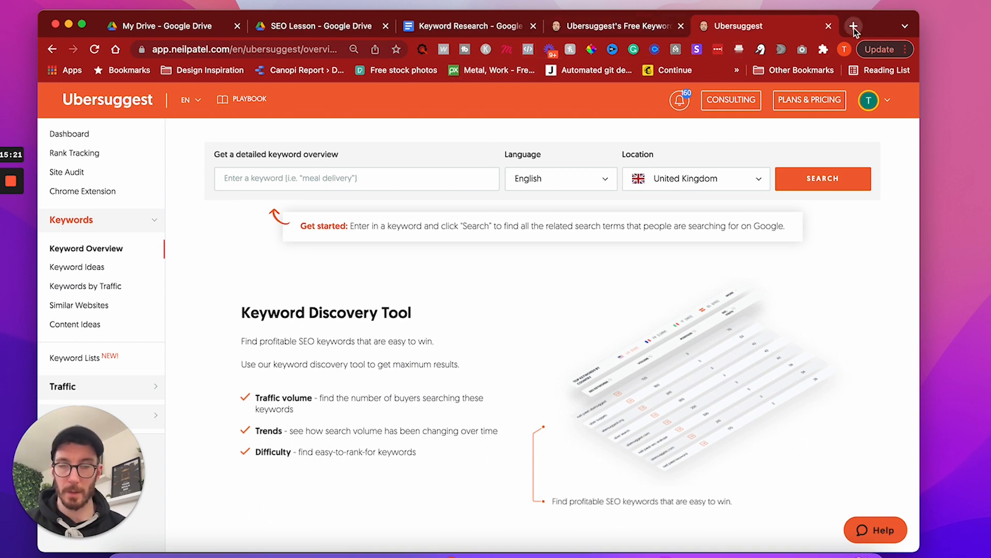
Step: Enter bold Keyword, Volume and Search Difficulty headings in A1:C1 and widen column A
{"action": "left_click", "coordinate": [529, 26]}
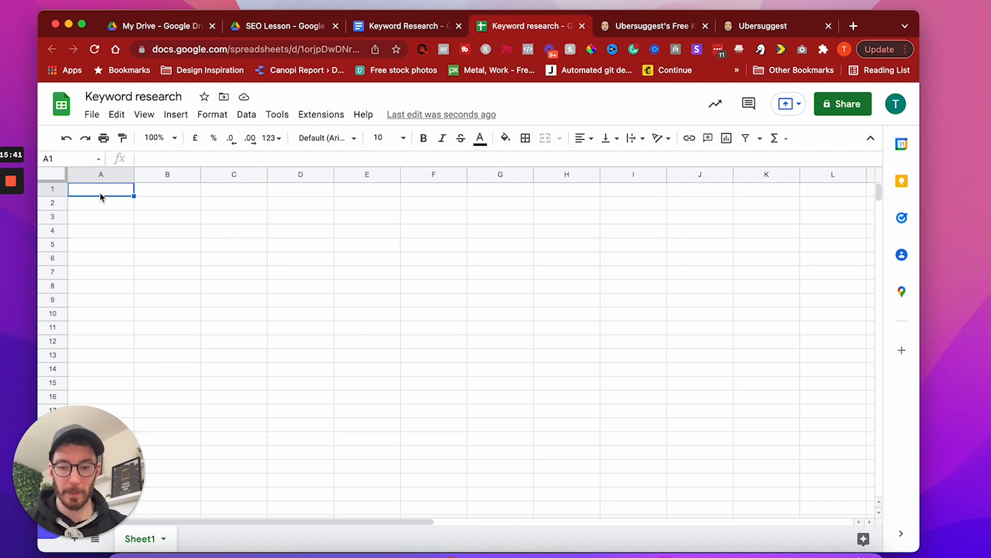
{"action": "type", "text": "Volume"}
{"action": "left_click", "coordinate": [233, 189]}
{"action": "type", "text": "Search Diffculty"}
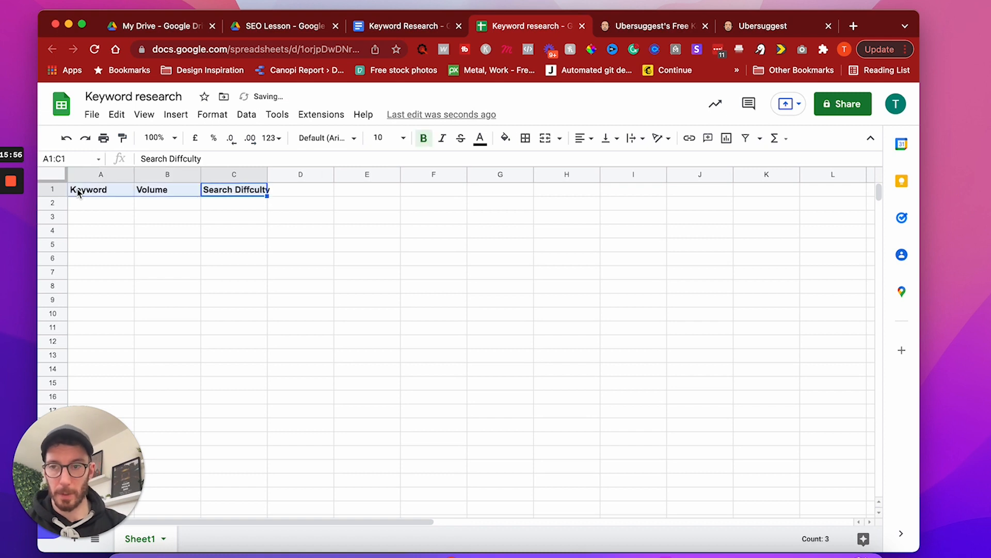
{"action": "left_click", "coordinate": [141, 203]}
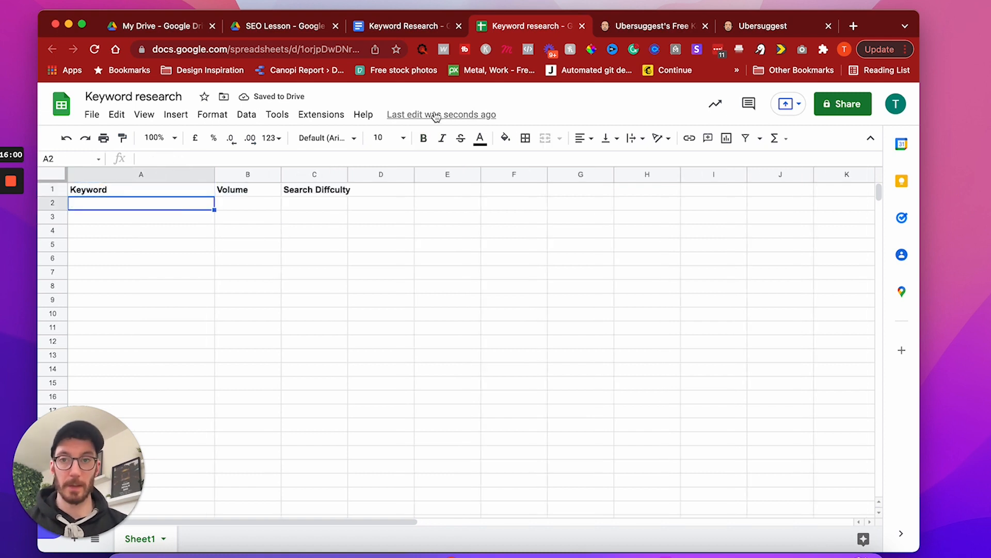
{"action": "left_click", "coordinate": [401, 26]}
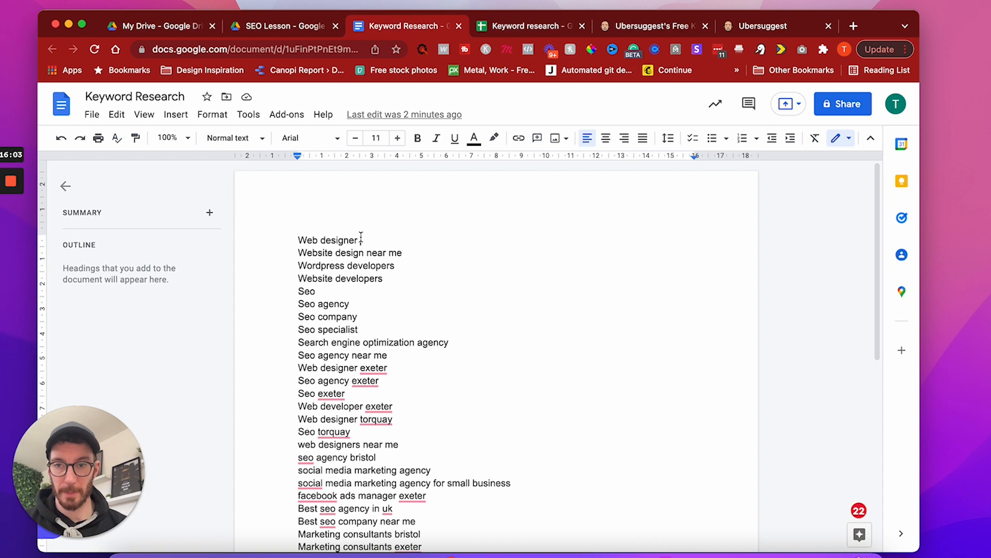
Step: Look up Web designer in Ubersuggest and record volume 18,100 and difficulty 66 in row 2
{"action": "left_click", "coordinate": [779, 26]}
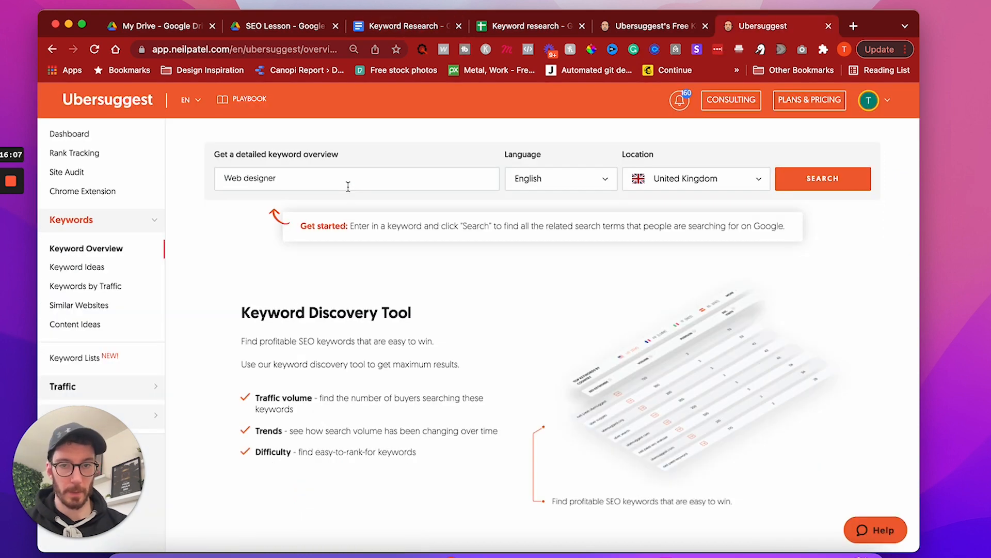
{"action": "left_click", "coordinate": [824, 179]}
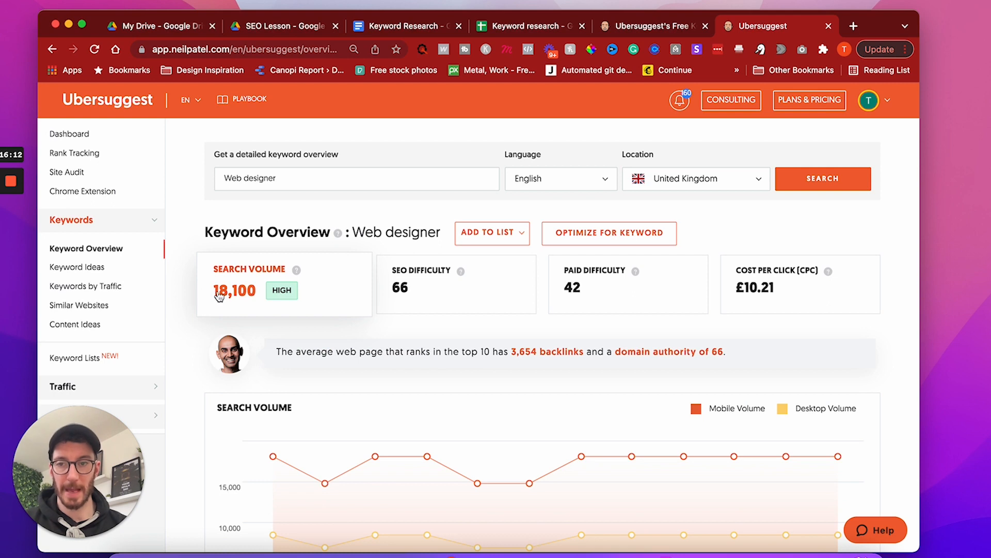
{"action": "mouse_move", "coordinate": [265, 292]}
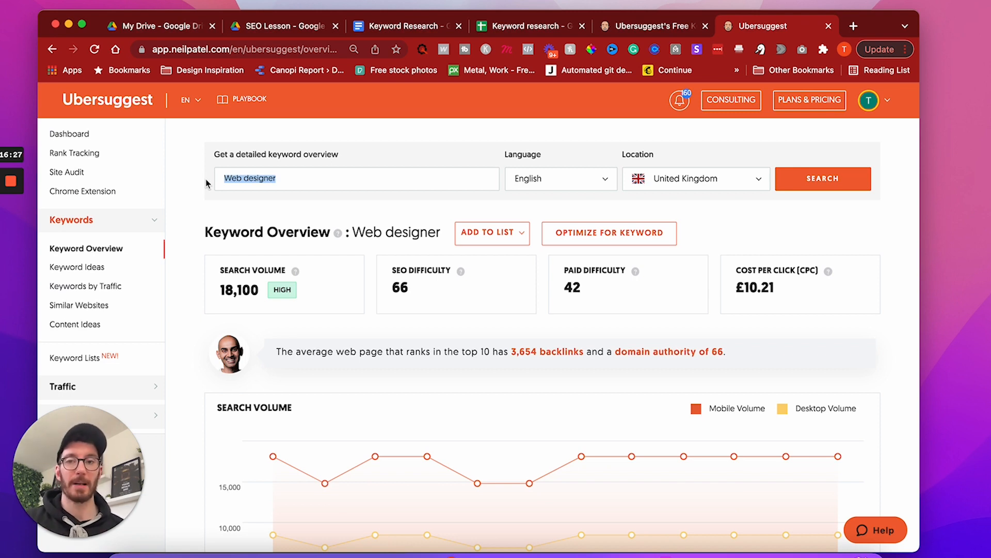
{"action": "mouse_move", "coordinate": [329, 227]}
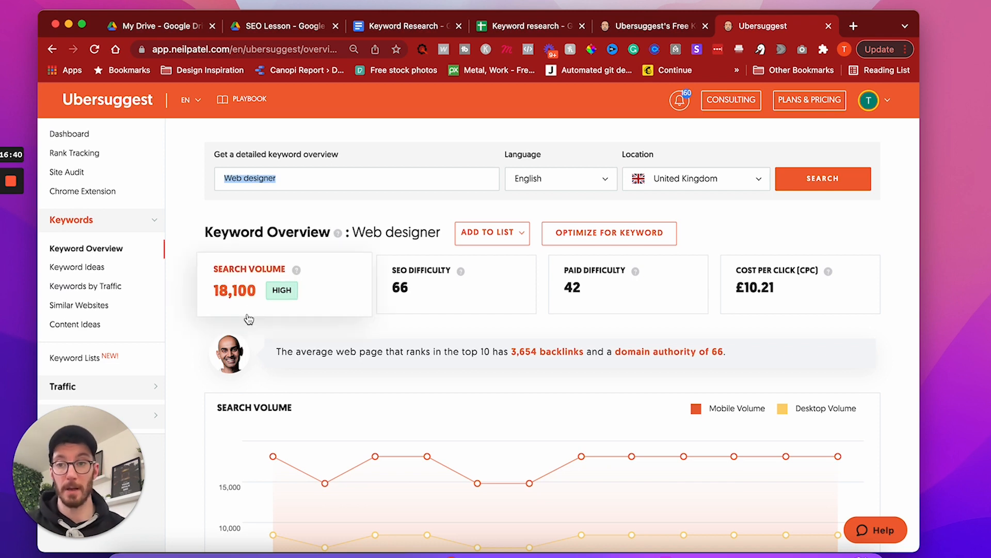
{"action": "mouse_move", "coordinate": [413, 161]}
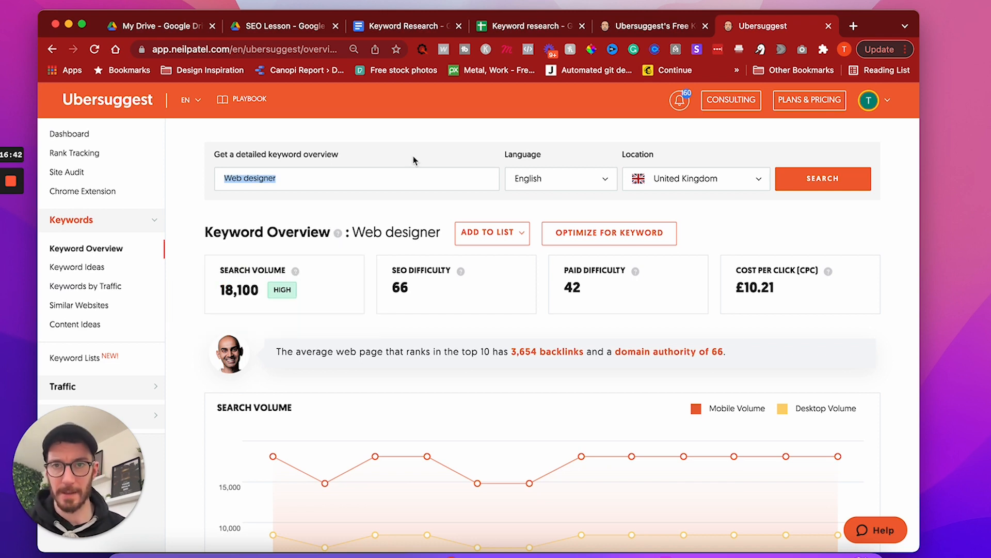
{"action": "left_click", "coordinate": [530, 26]}
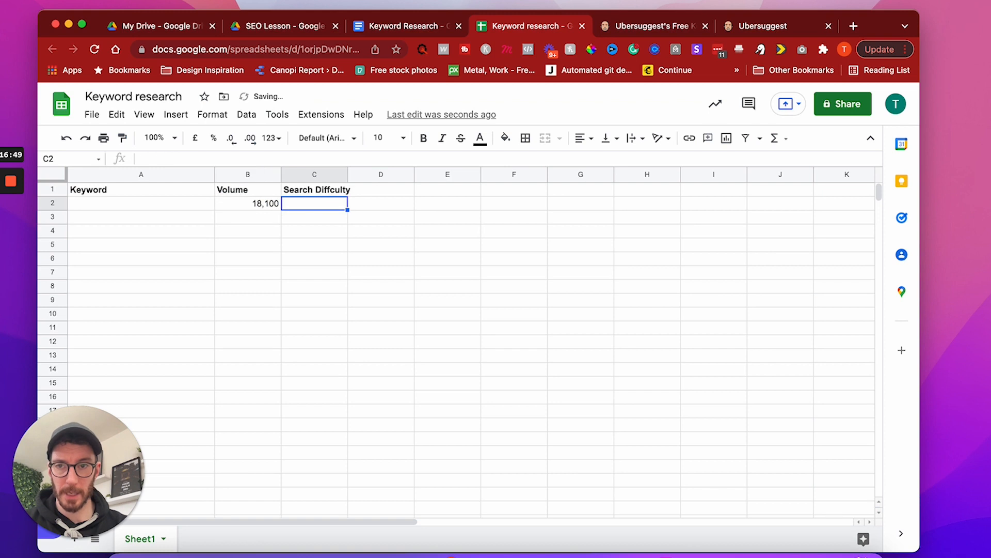
{"action": "left_click", "coordinate": [765, 25]}
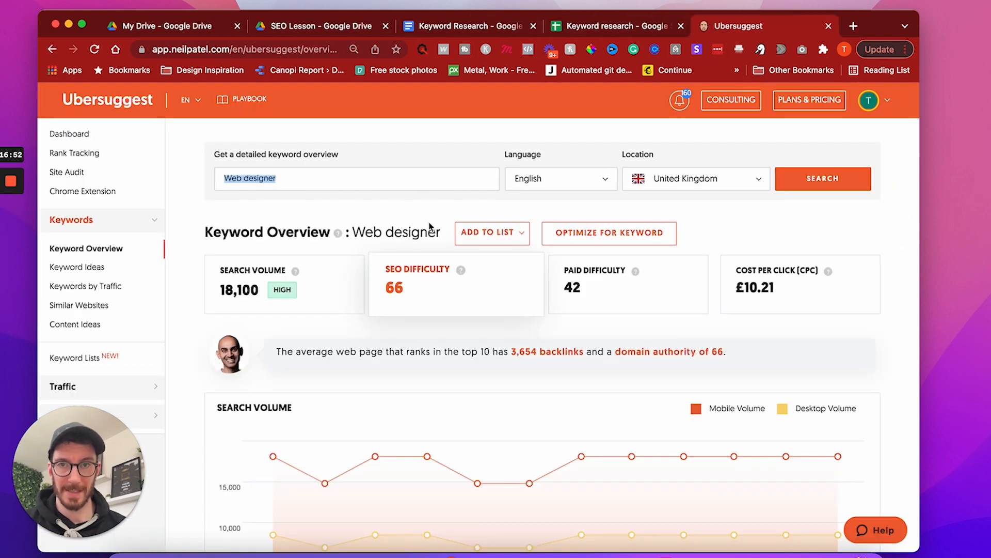
{"action": "left_click", "coordinate": [617, 26]}
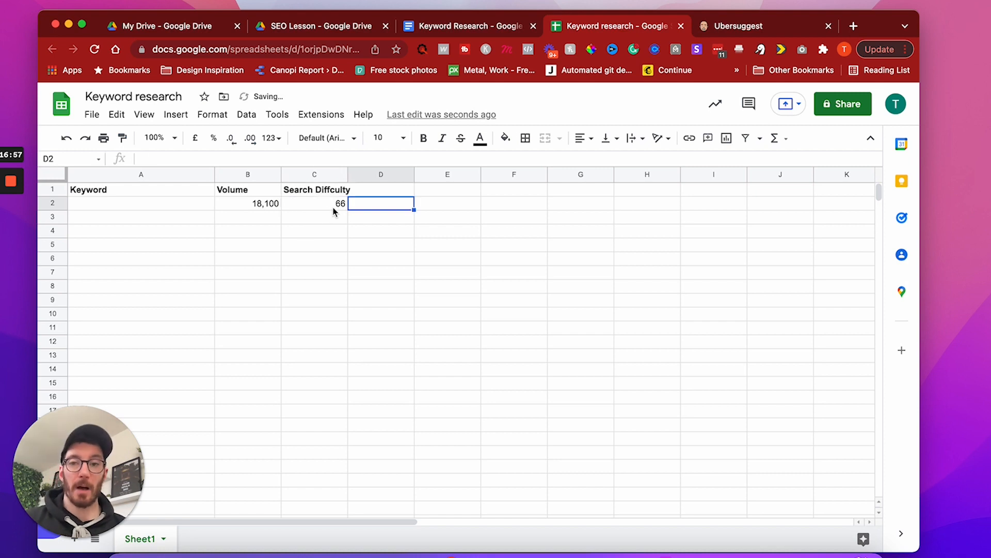
{"action": "mouse_move", "coordinate": [221, 208]}
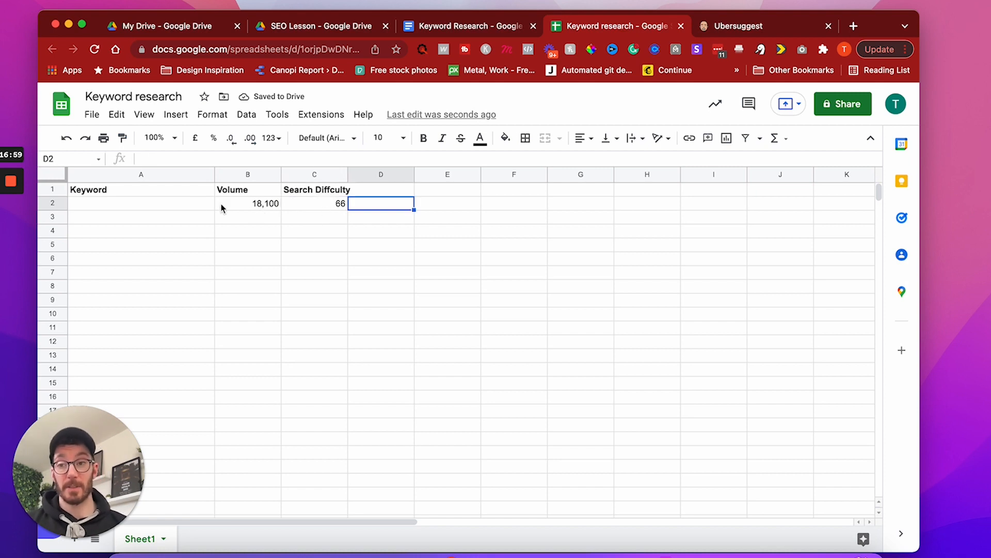
Step: Enter 'Web Designer' as the row-2 keyword and return to the keyword list document
{"action": "type", "text": "Web Designer"}
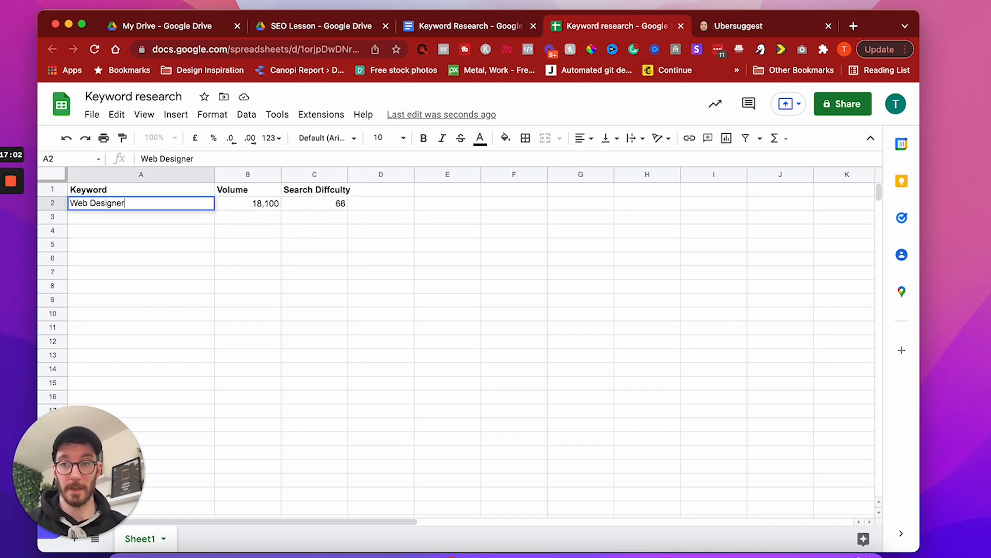
{"action": "left_click", "coordinate": [247, 245]}
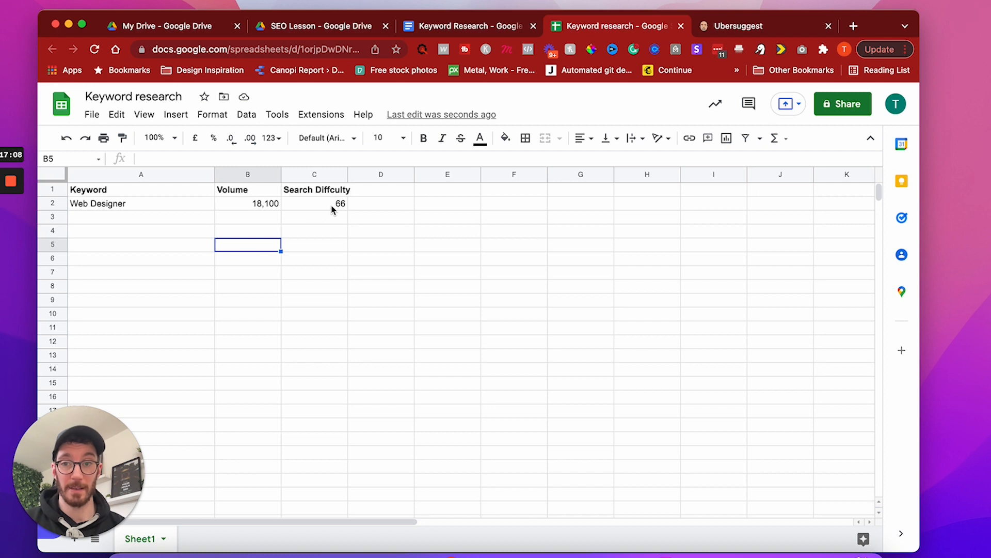
{"action": "mouse_move", "coordinate": [370, 345]}
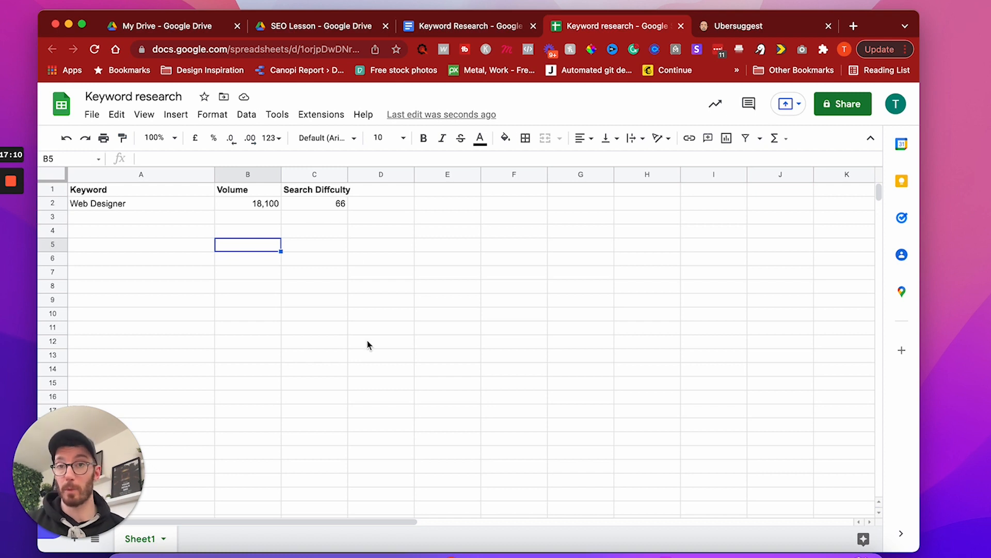
{"action": "mouse_move", "coordinate": [286, 206]}
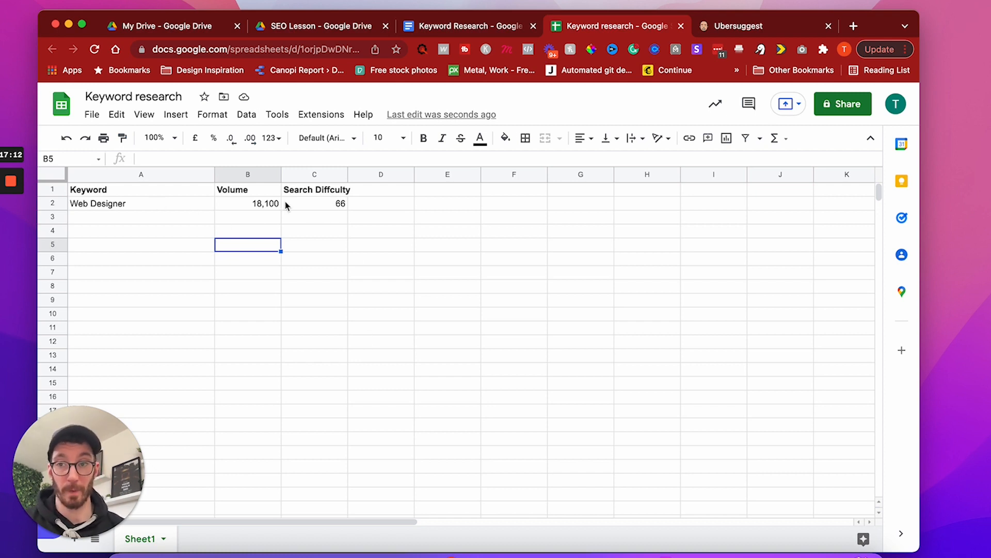
{"action": "left_click", "coordinate": [142, 217]}
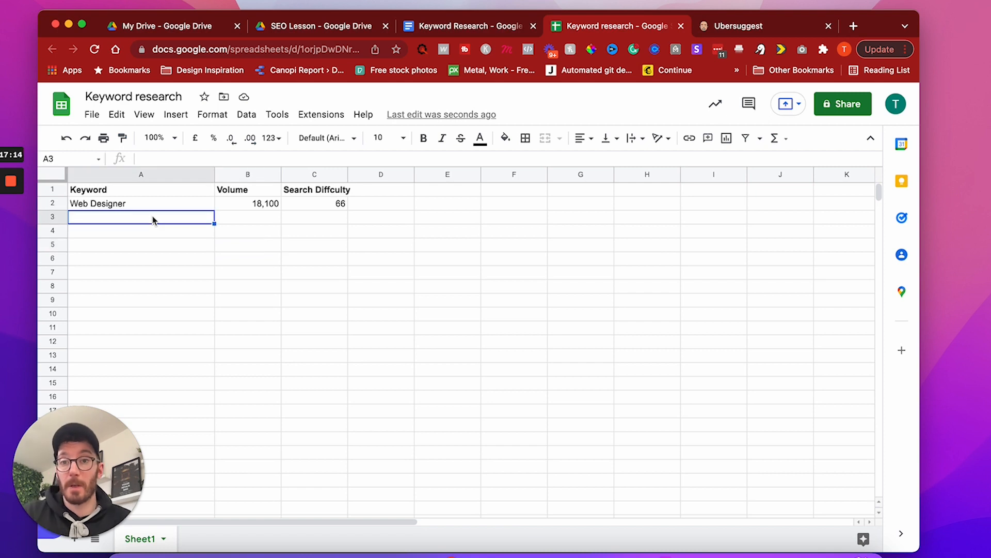
{"action": "left_click", "coordinate": [468, 25]}
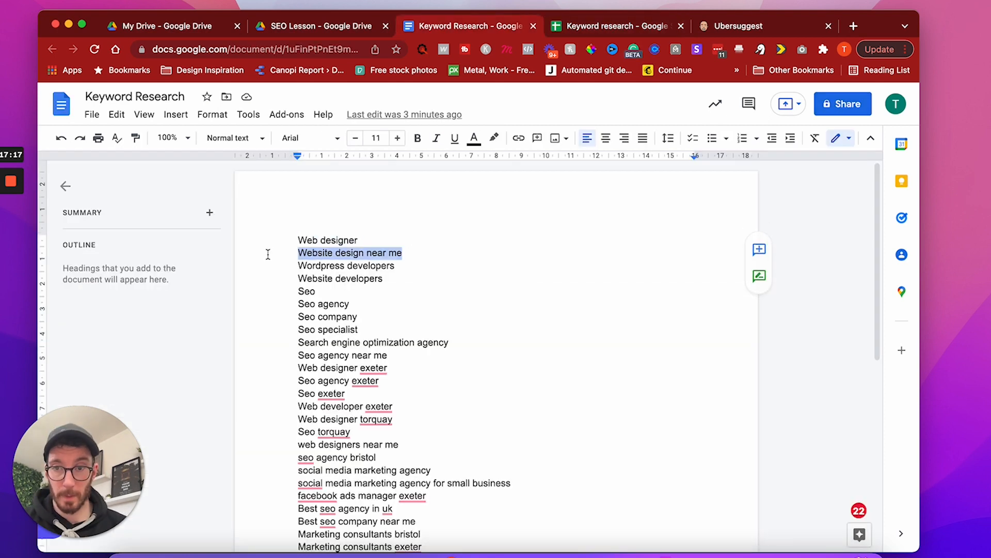
Step: Add 'Website design near me' with volume 720 to row 3, then find 'Seo torquay' in the doc
{"action": "left_click", "coordinate": [736, 26]}
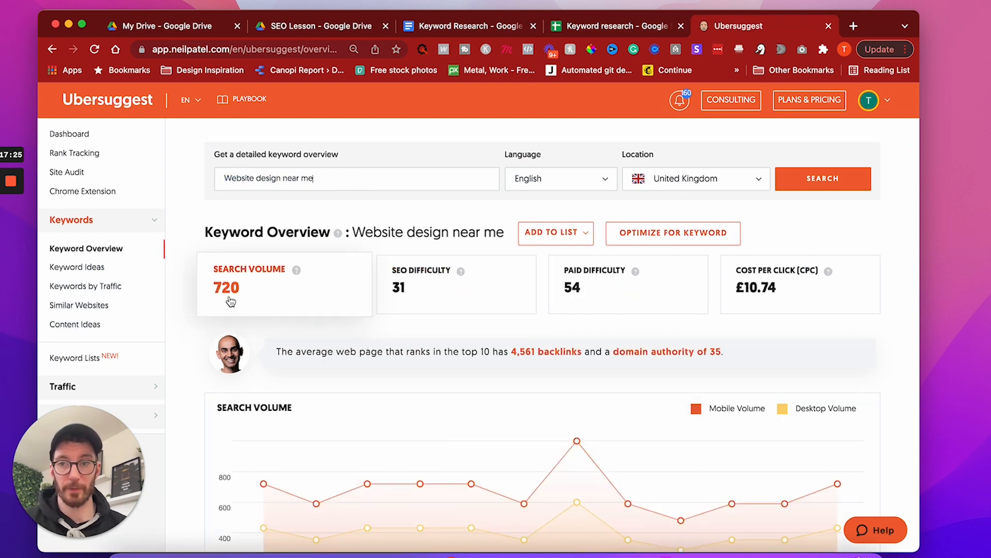
{"action": "mouse_move", "coordinate": [394, 297]}
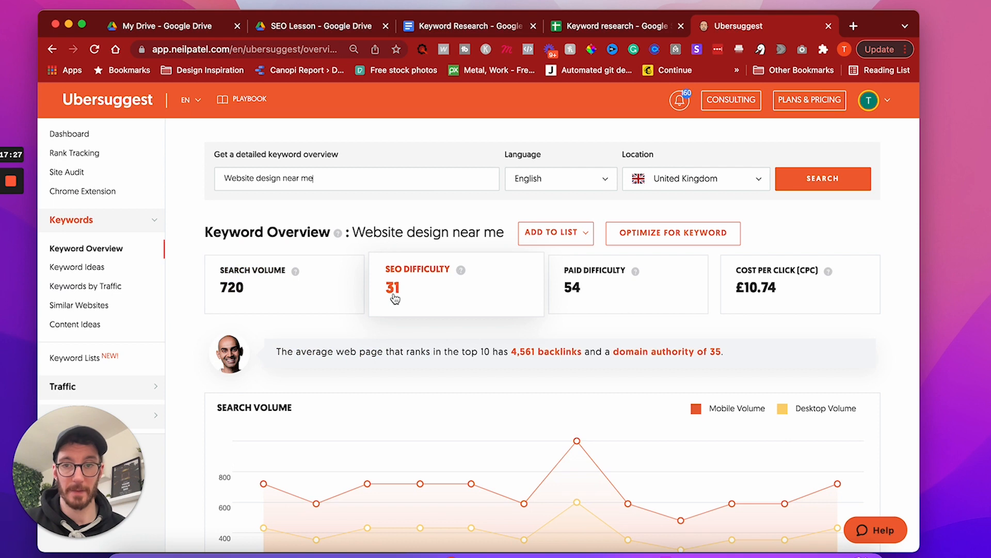
{"action": "left_click", "coordinate": [468, 25]}
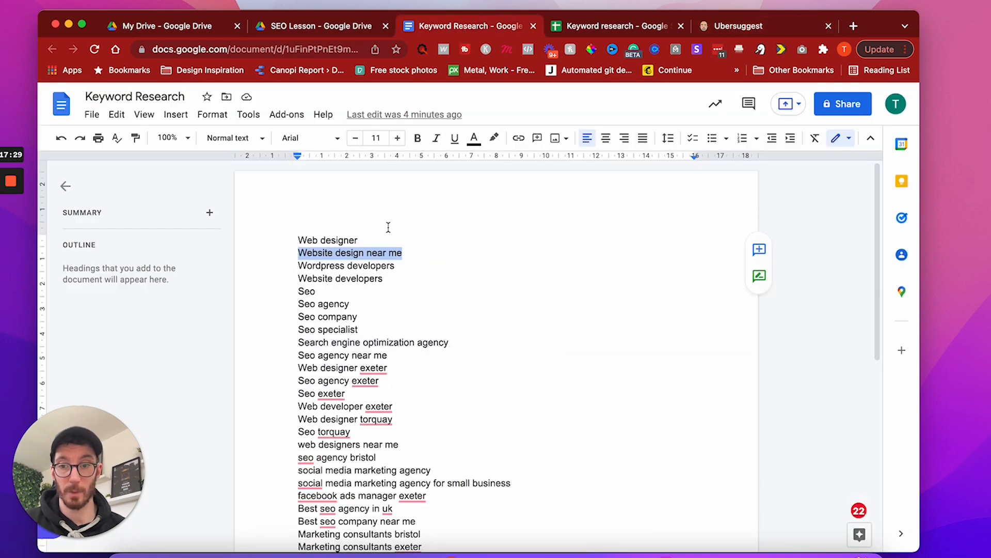
{"action": "left_click", "coordinate": [617, 26]}
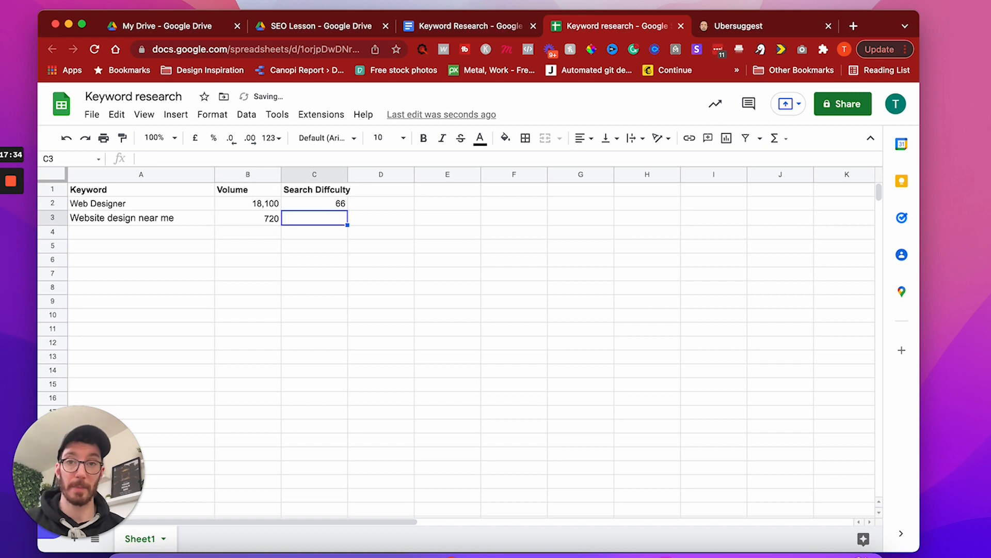
{"action": "left_click", "coordinate": [468, 26]}
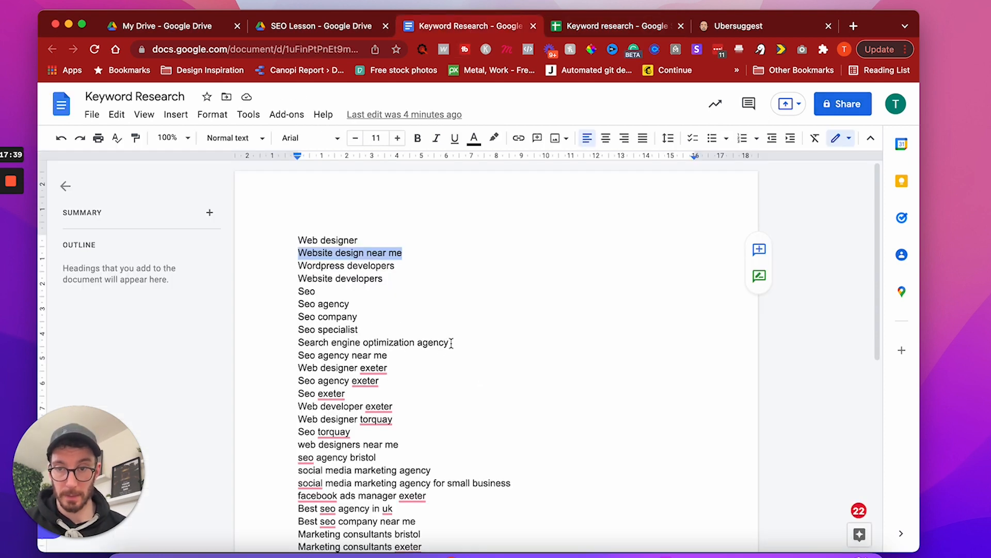
{"action": "scroll", "scroll_direction": "down", "scroll_amount": 3}
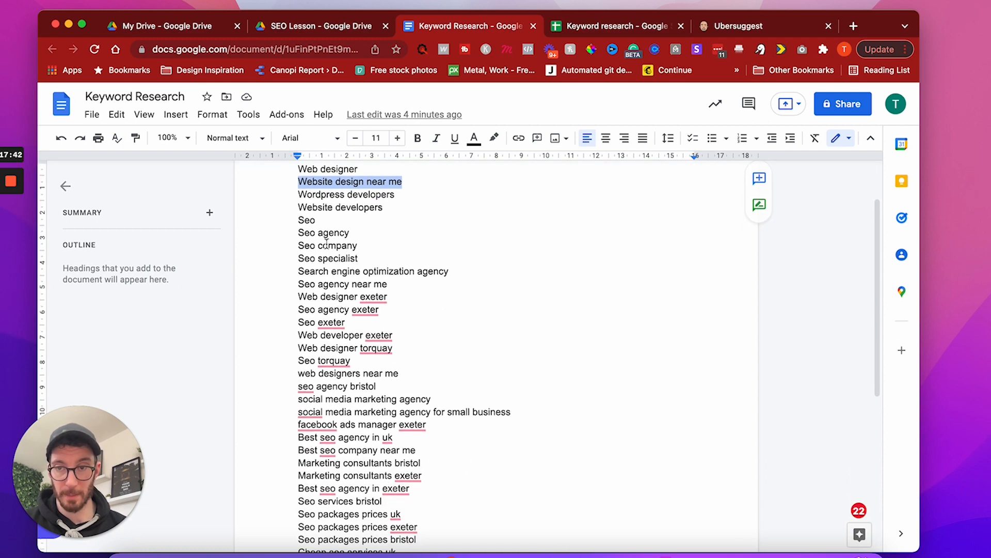
{"action": "scroll", "scroll_direction": "down", "scroll_amount": 3}
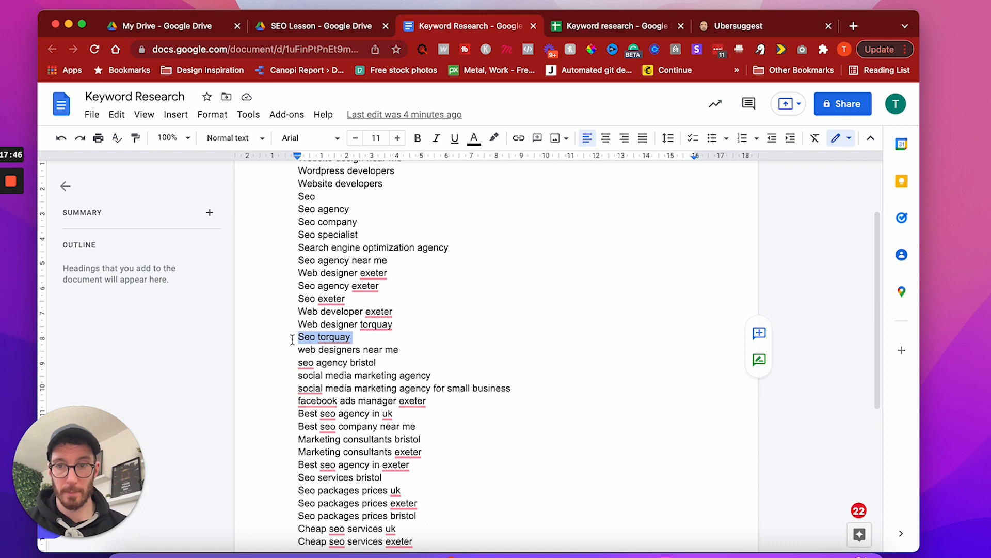
Step: Check Seo torquay in Ubersuggest and copy it into row 4 with volume 50
{"action": "left_click", "coordinate": [733, 26]}
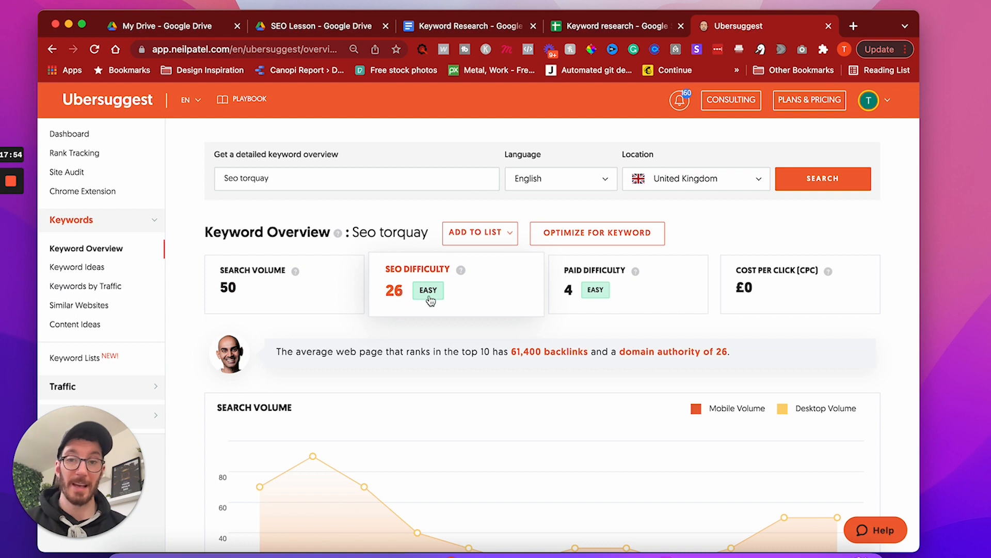
{"action": "mouse_move", "coordinate": [434, 305]}
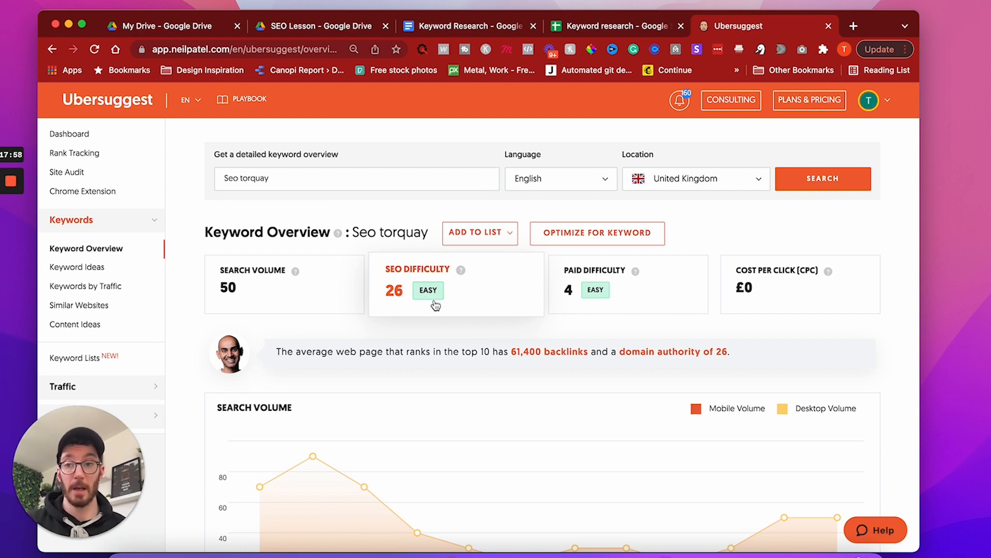
{"action": "mouse_move", "coordinate": [227, 297]}
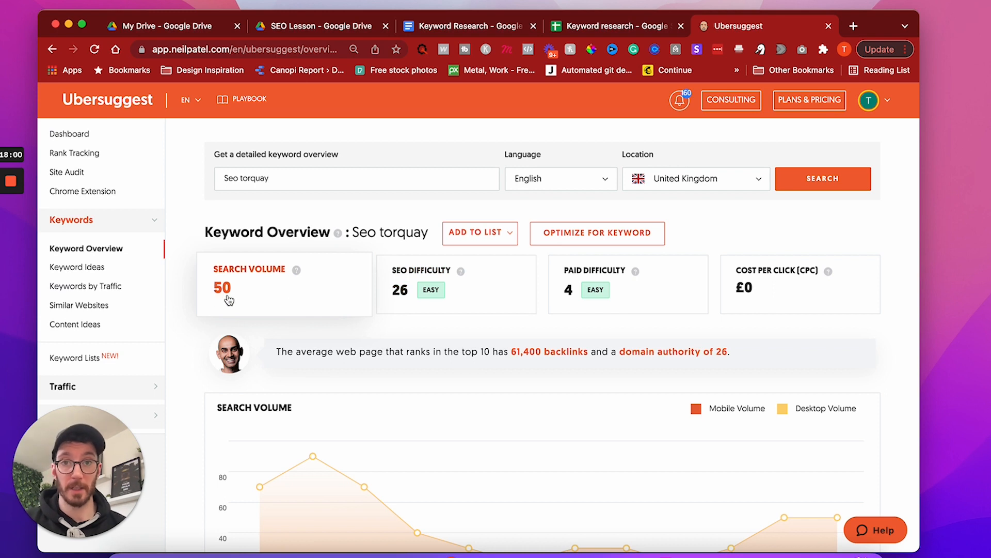
{"action": "mouse_move", "coordinate": [392, 303]}
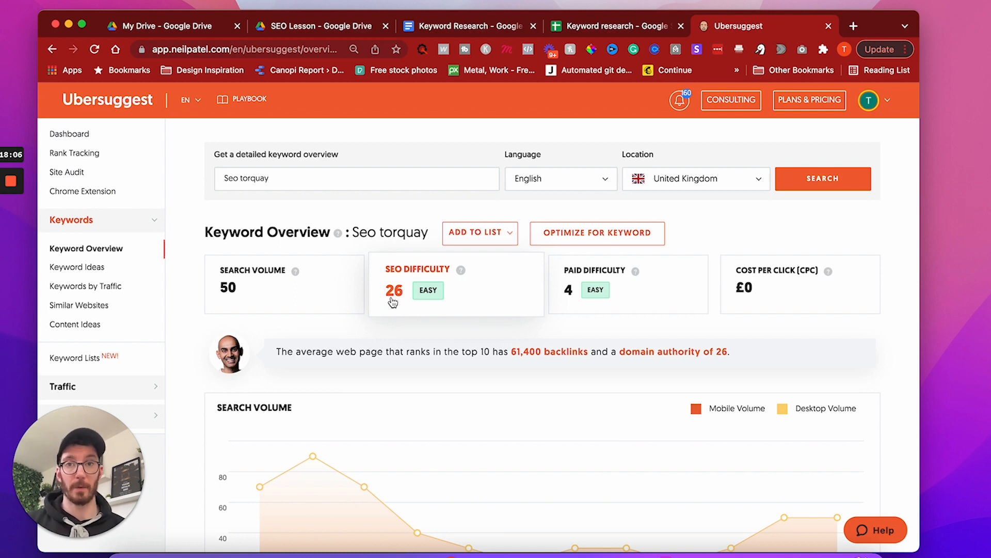
{"action": "mouse_move", "coordinate": [235, 311]}
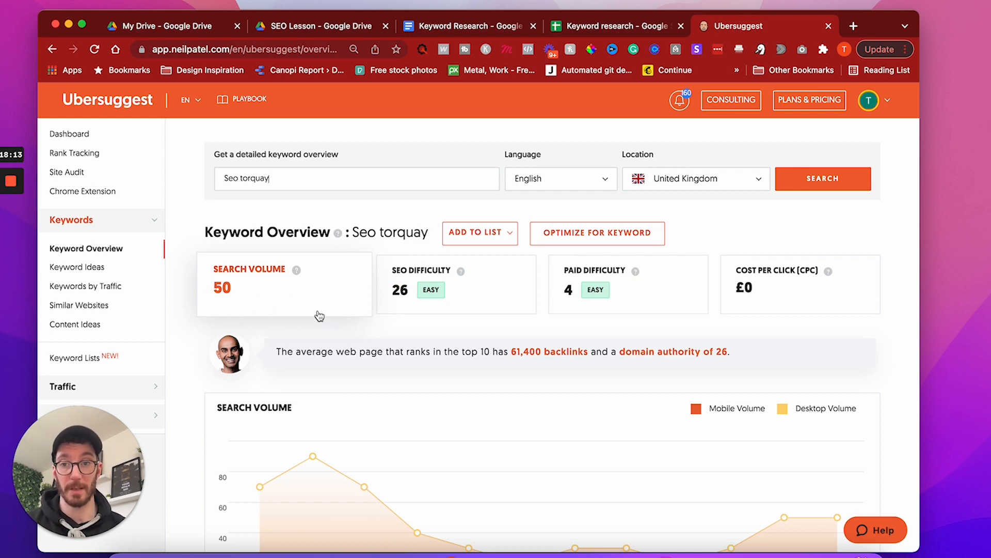
{"action": "triple_click", "coordinate": [356, 179]}
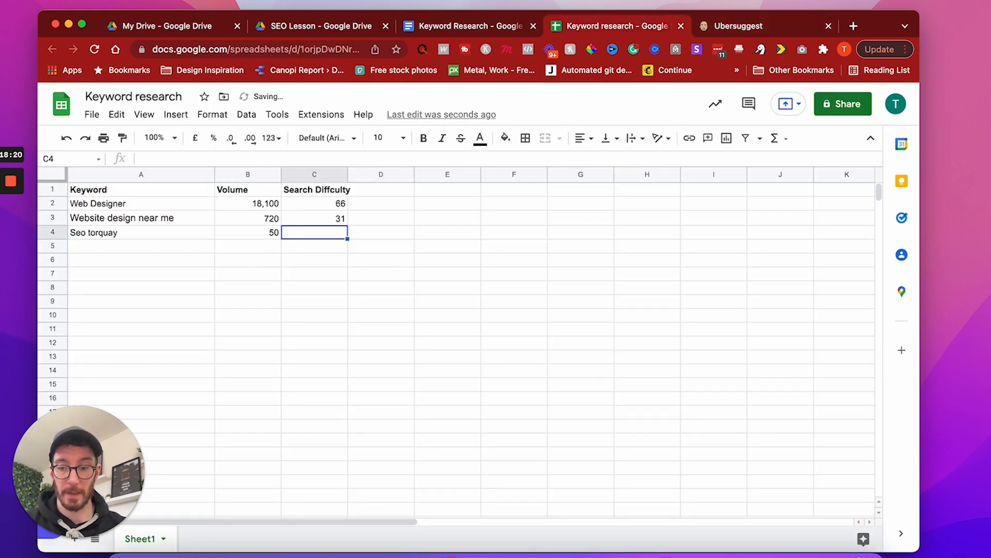
Step: Give Seo torquay difficulty 26 in C4 and bold the A4:C4 row as a low-difficulty pick
{"action": "left_click", "coordinate": [759, 26]}
{"action": "type", "text": "26"}
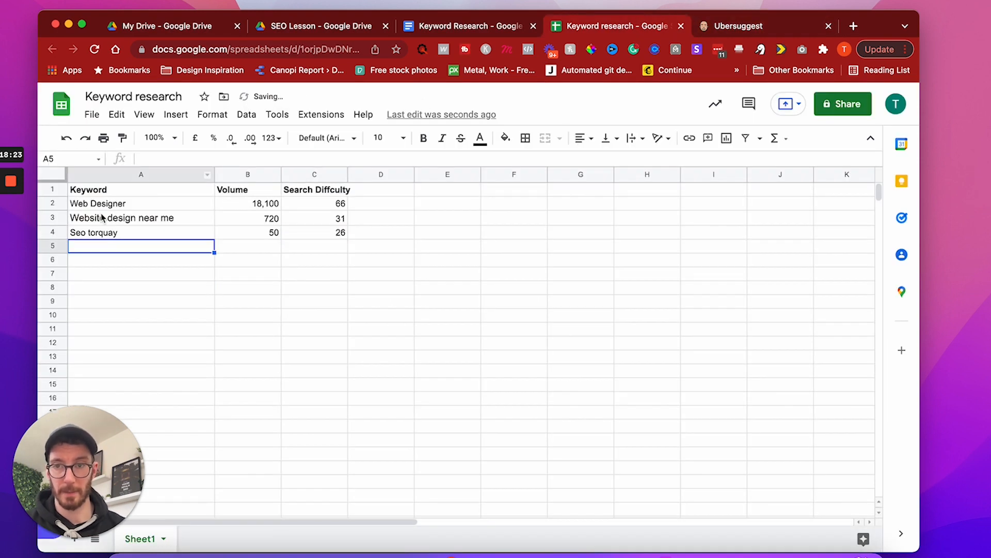
{"action": "left_click", "coordinate": [247, 259]}
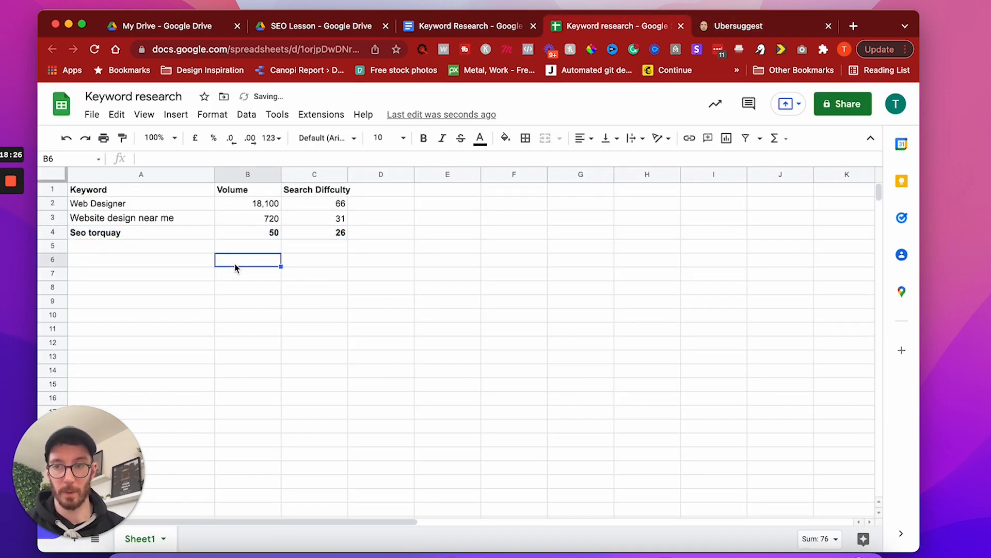
{"action": "left_click", "coordinate": [469, 26]}
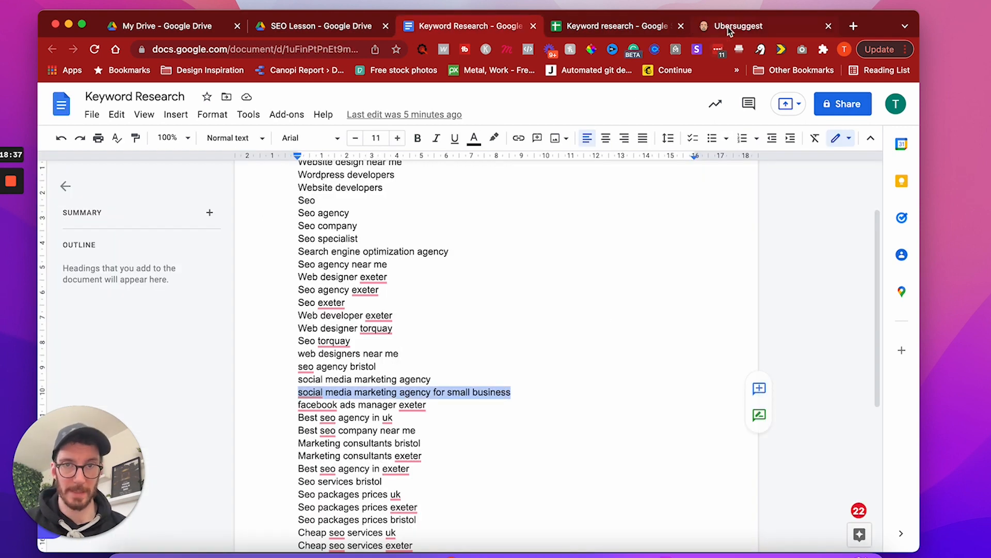
Step: Search 'social media marketing agency for small business' in Ubersuggest and paste it into A5
{"action": "left_click", "coordinate": [740, 26]}
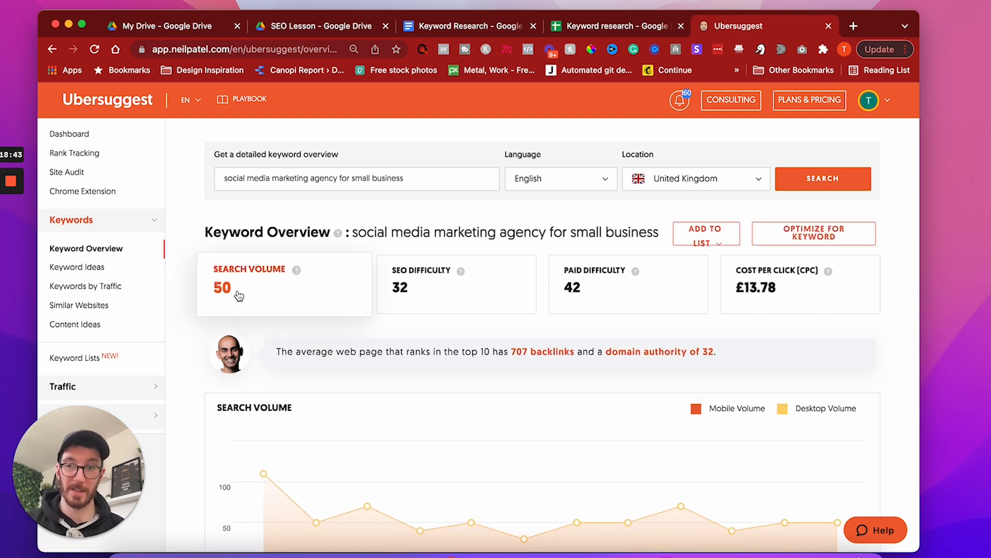
{"action": "mouse_move", "coordinate": [419, 292]}
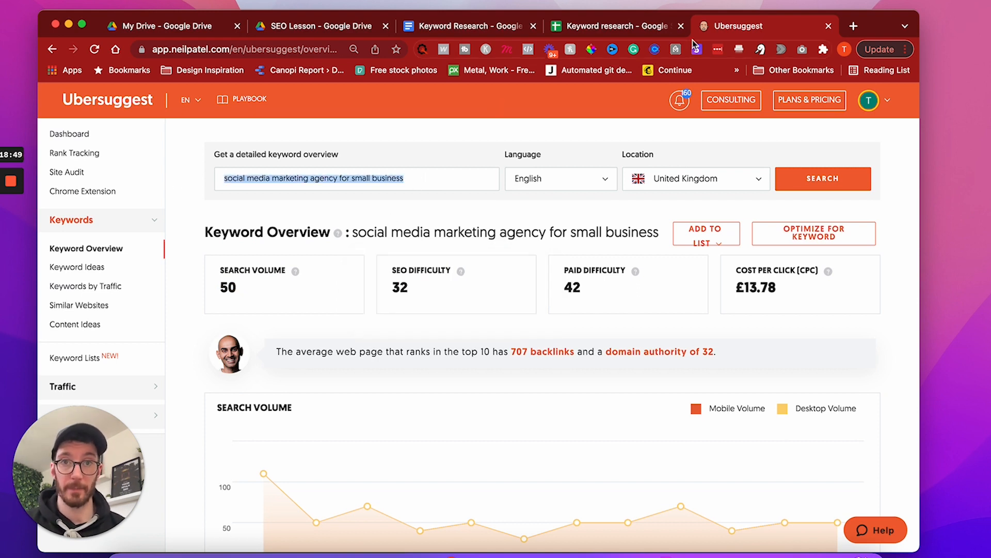
{"action": "left_click", "coordinate": [613, 25]}
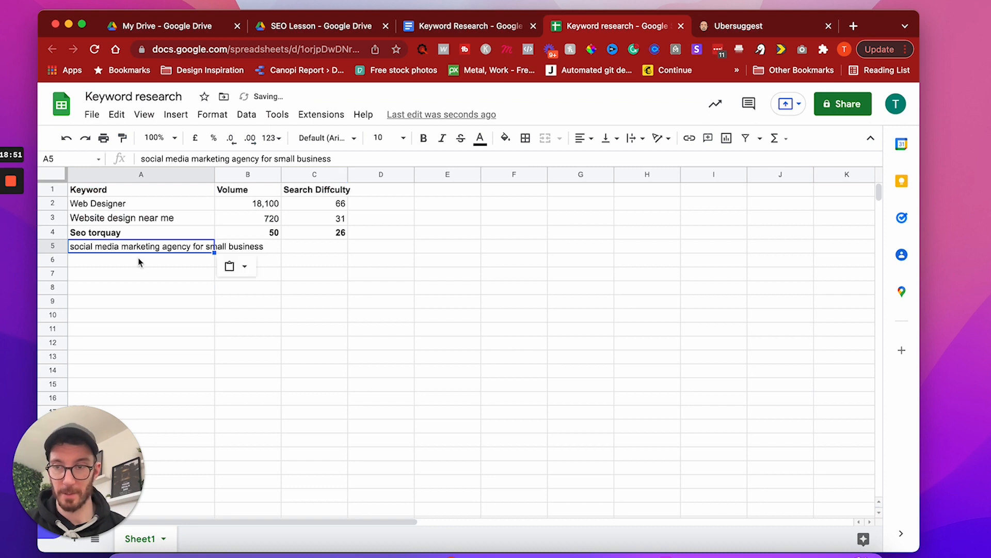
Step: Record difficulty 32 in C5, then select 'Best seo agency in uk' in the keyword doc
{"action": "left_click", "coordinate": [307, 246]}
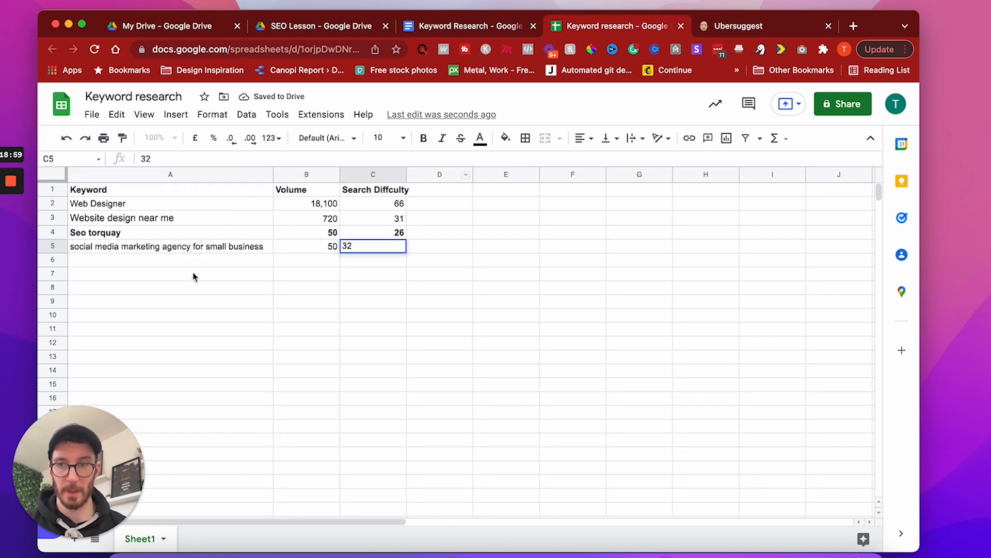
{"action": "left_click", "coordinate": [467, 26]}
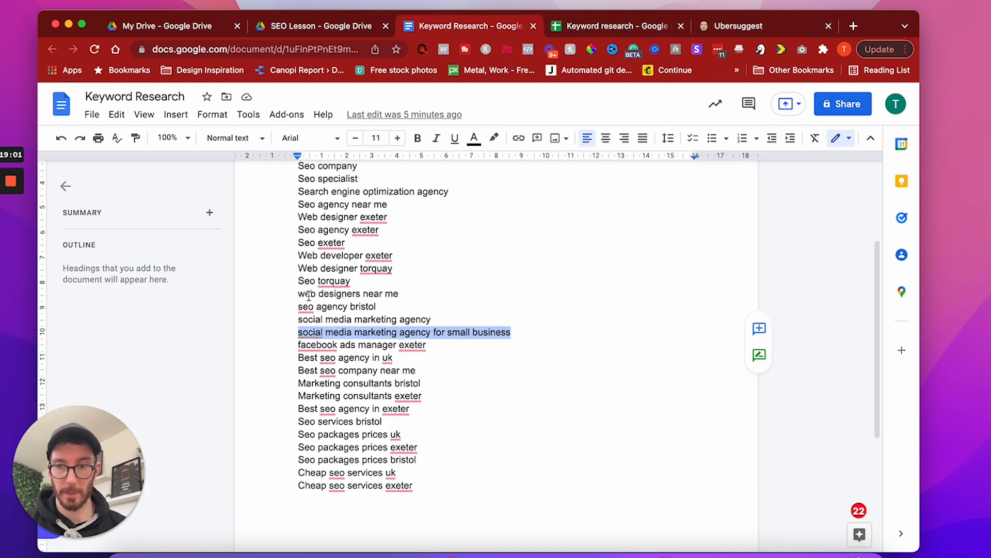
{"action": "left_click", "coordinate": [345, 357]}
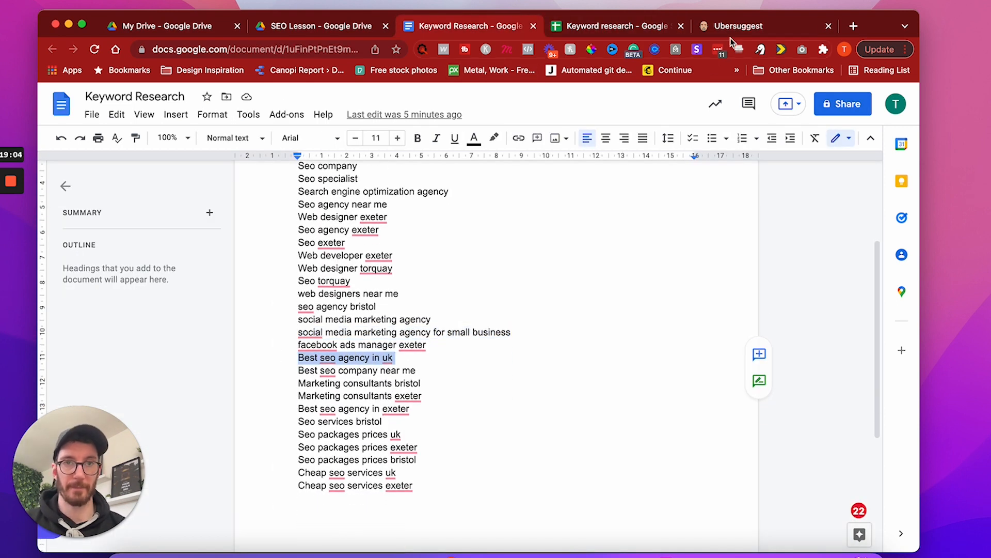
Step: Read Ubersuggest's UK figures for Best seo agency in uk: volume 170, difficulty 45
{"action": "left_click", "coordinate": [736, 25]}
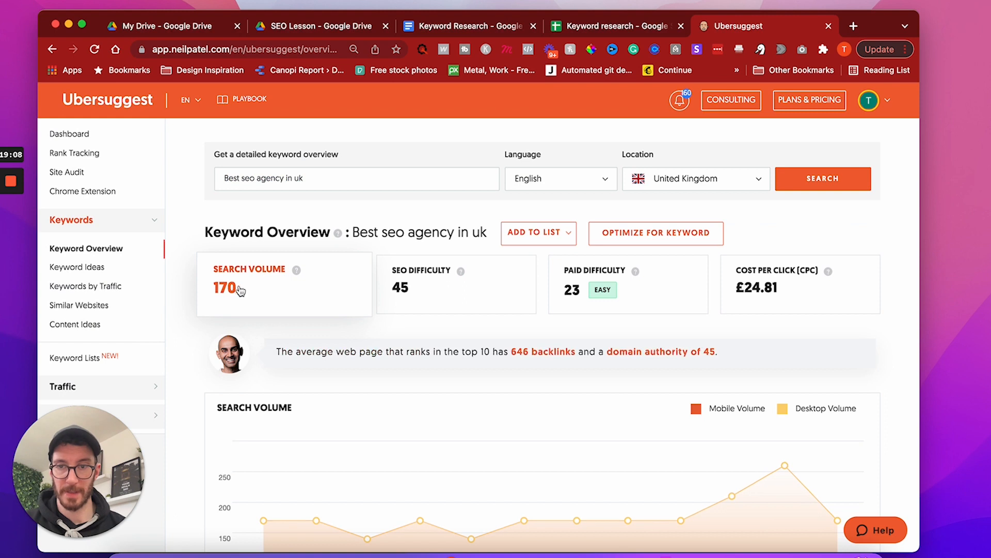
{"action": "scroll", "scroll_direction": "down", "scroll_amount": 3}
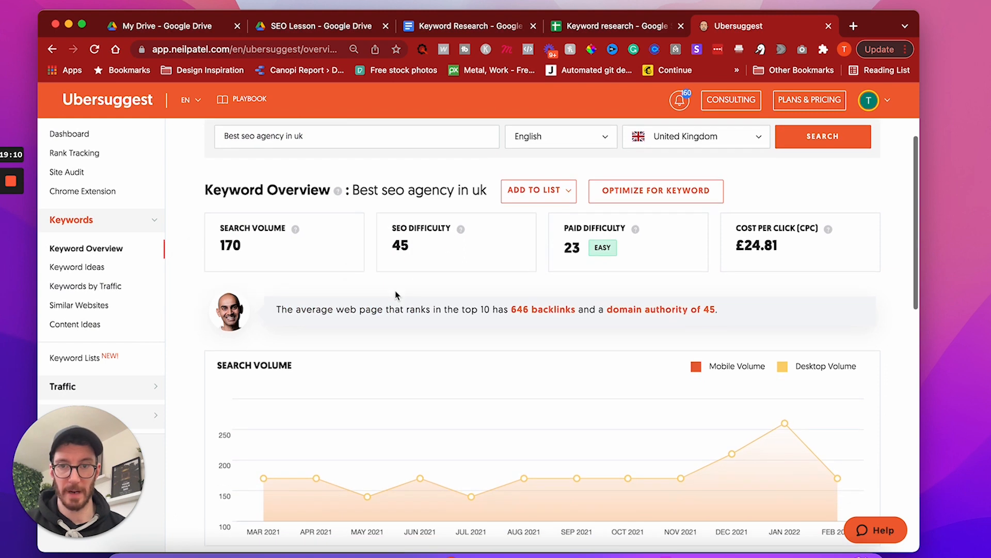
{"action": "scroll", "scroll_direction": "up", "scroll_amount": 3}
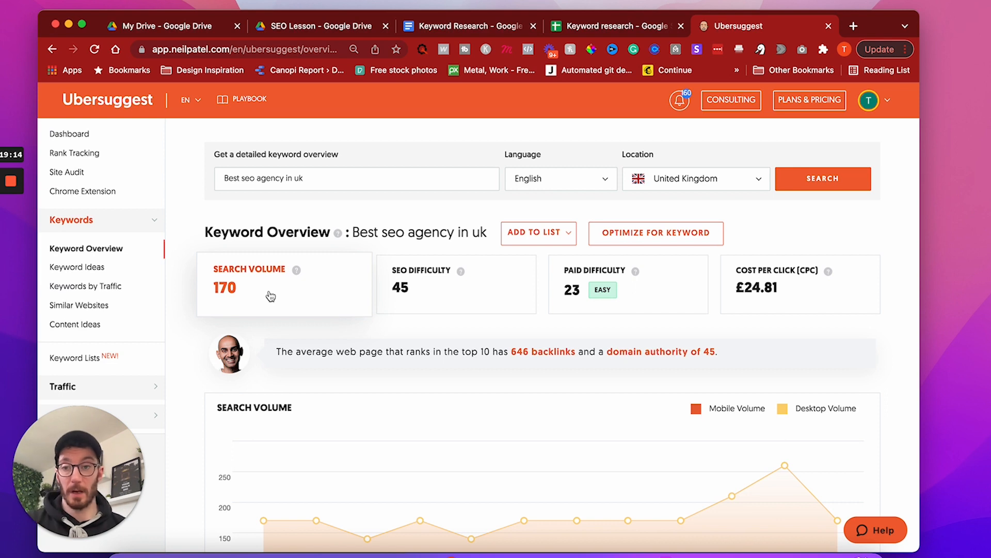
{"action": "mouse_move", "coordinate": [266, 293]}
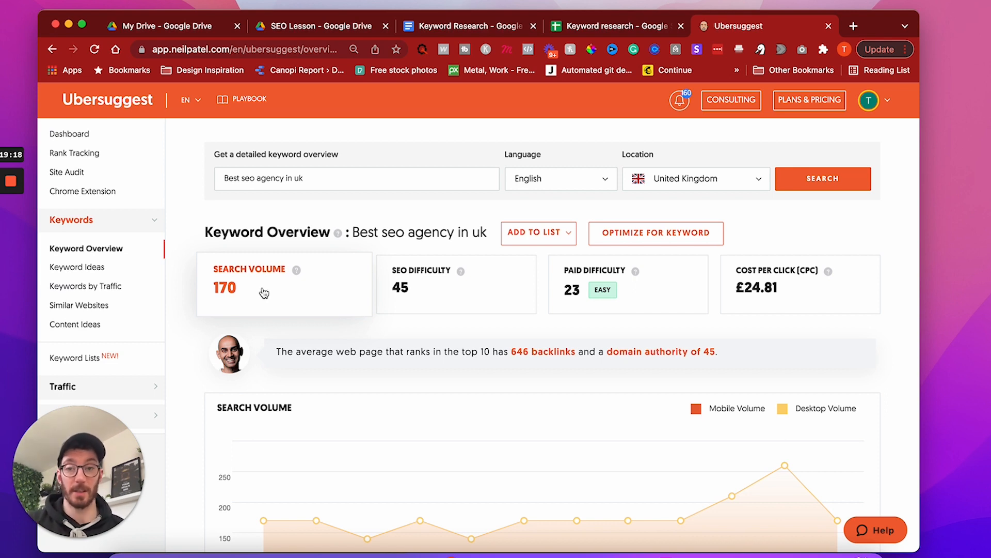
{"action": "mouse_move", "coordinate": [406, 314]}
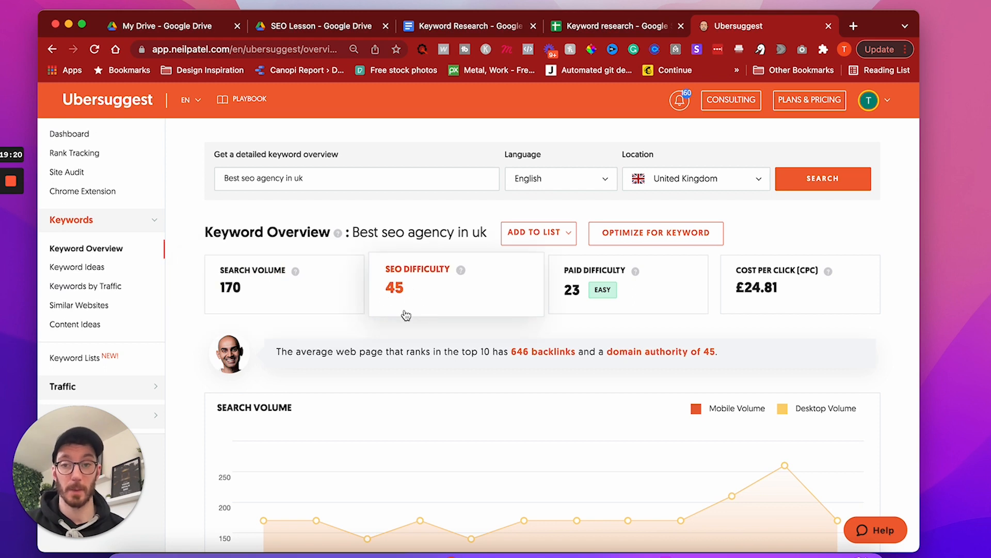
{"action": "mouse_move", "coordinate": [410, 292]}
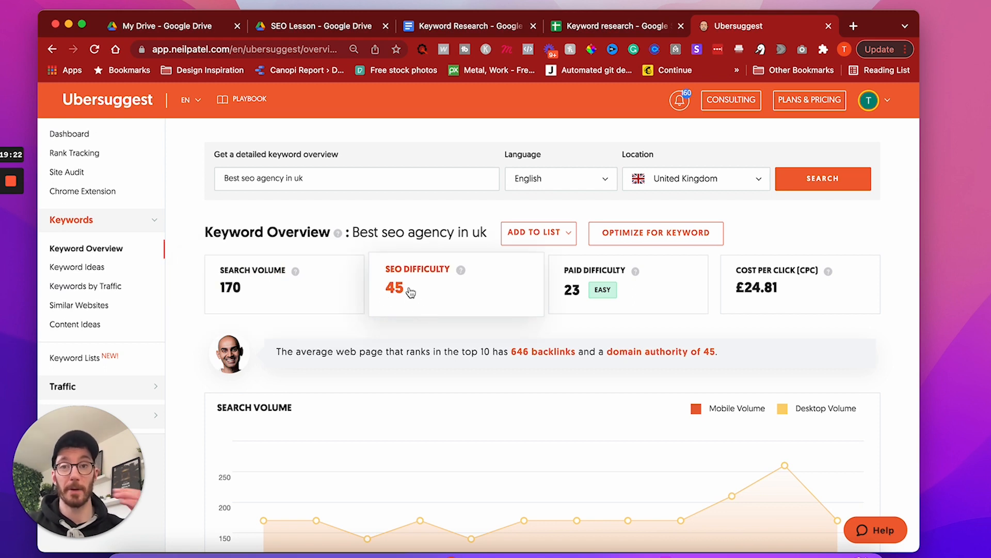
{"action": "mouse_move", "coordinate": [426, 299]}
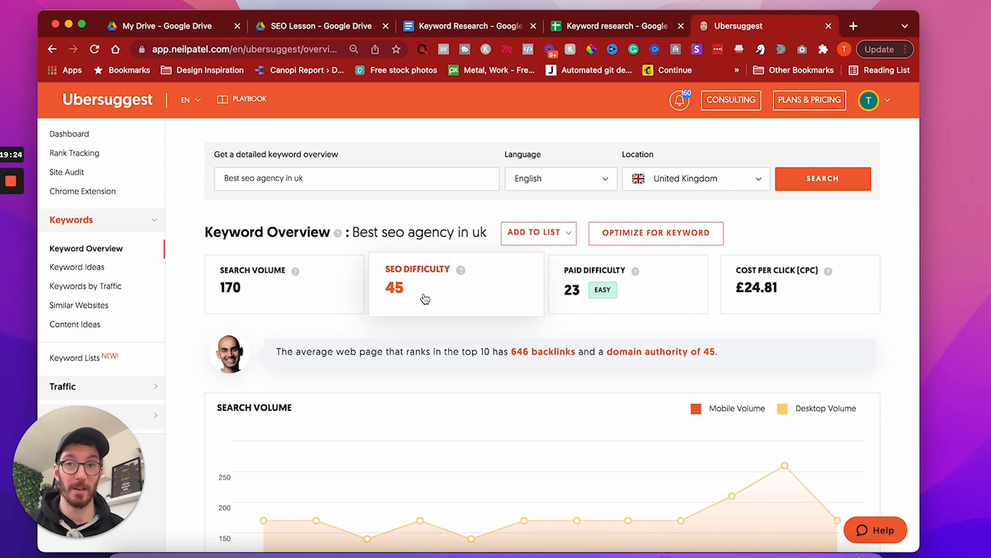
{"action": "mouse_move", "coordinate": [412, 296]}
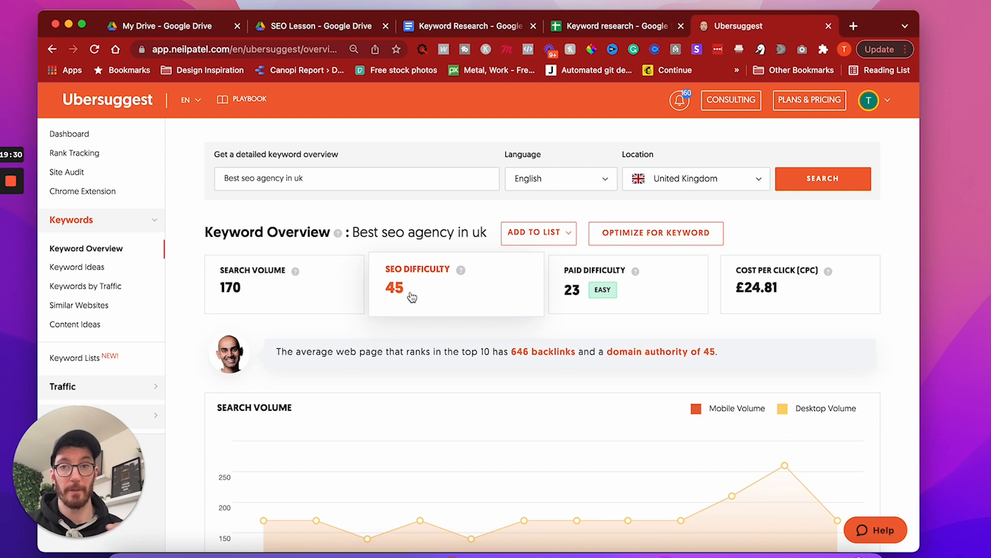
{"action": "mouse_move", "coordinate": [426, 294]}
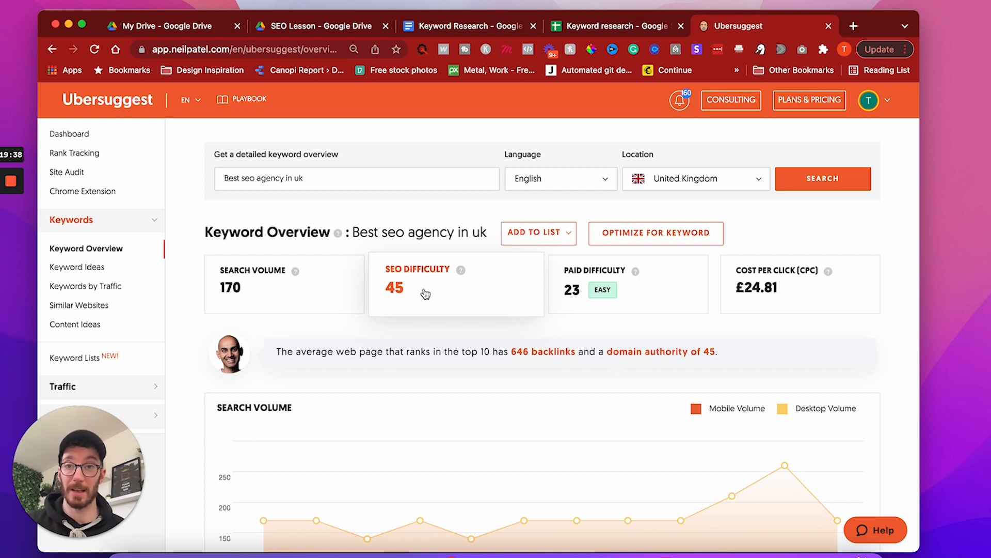
{"action": "mouse_move", "coordinate": [423, 299]}
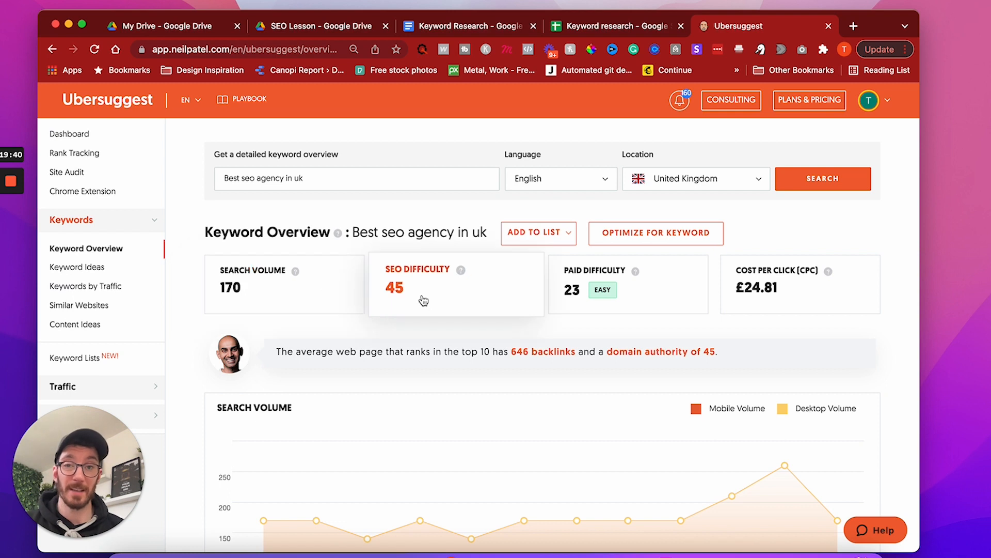
{"action": "mouse_move", "coordinate": [389, 297]}
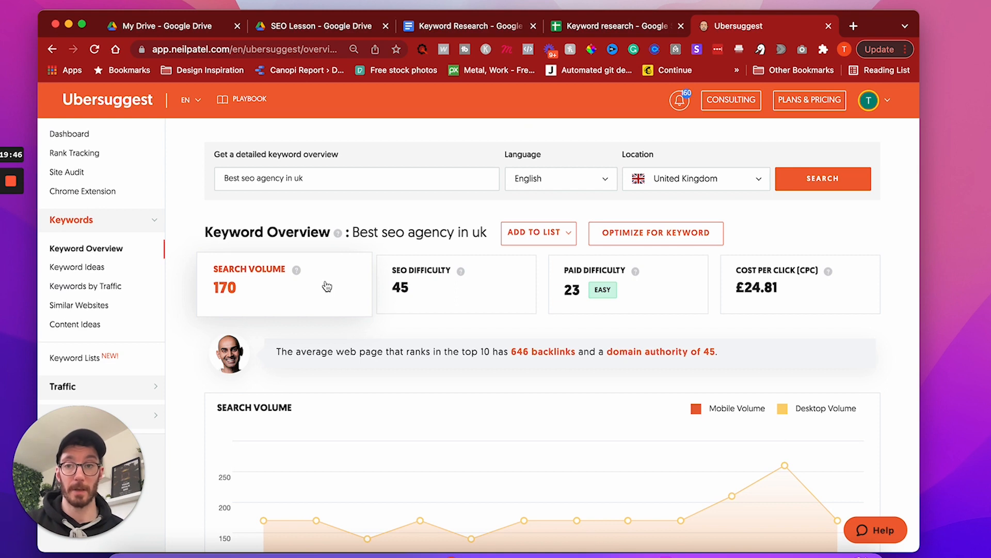
{"action": "left_click", "coordinate": [611, 25]}
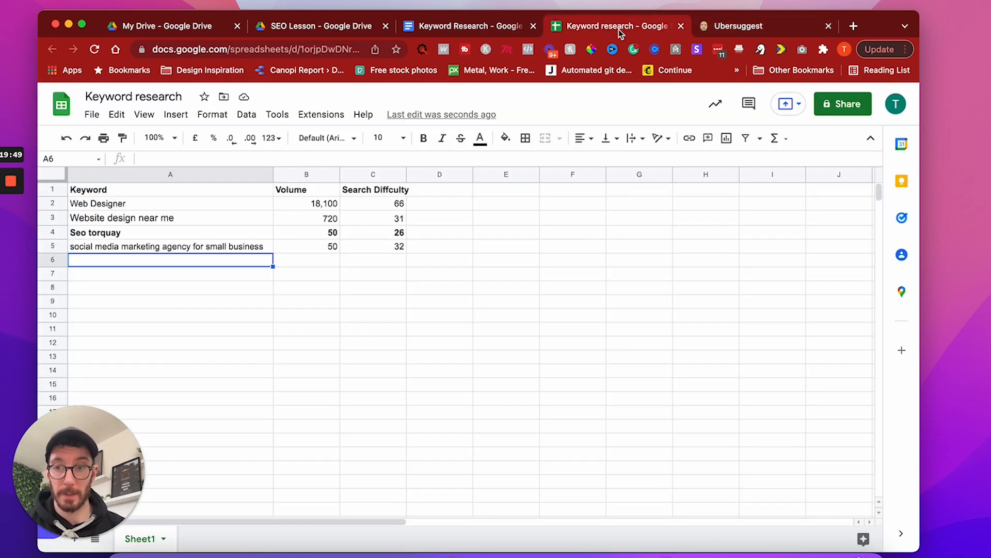
Step: Paste 'Best seo agency in uk' into A6 with 170 and 45 in B6:C6, then pick 'Seo services bristol'
{"action": "left_click", "coordinate": [735, 26]}
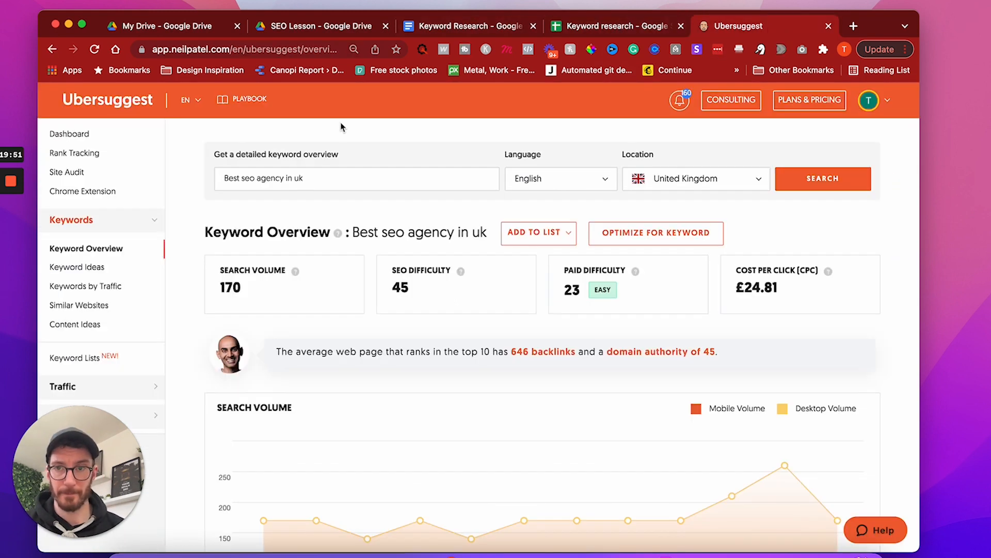
{"action": "triple_click", "coordinate": [354, 178]}
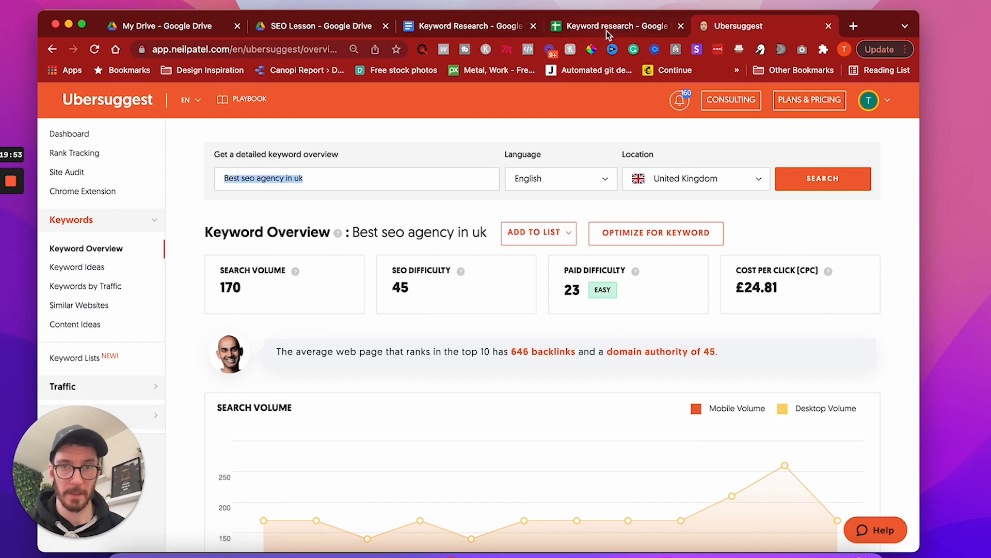
{"action": "left_click", "coordinate": [614, 26]}
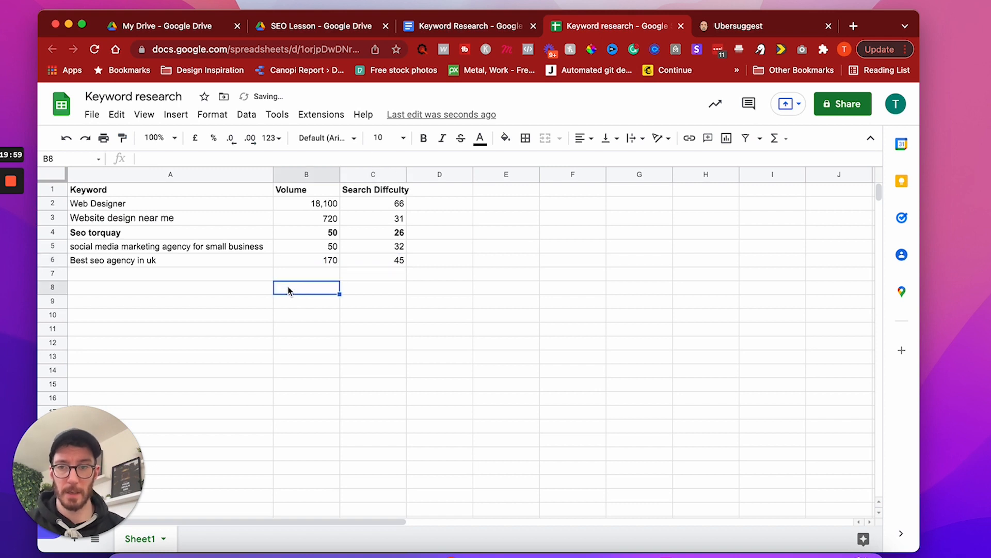
{"action": "left_click", "coordinate": [171, 272]}
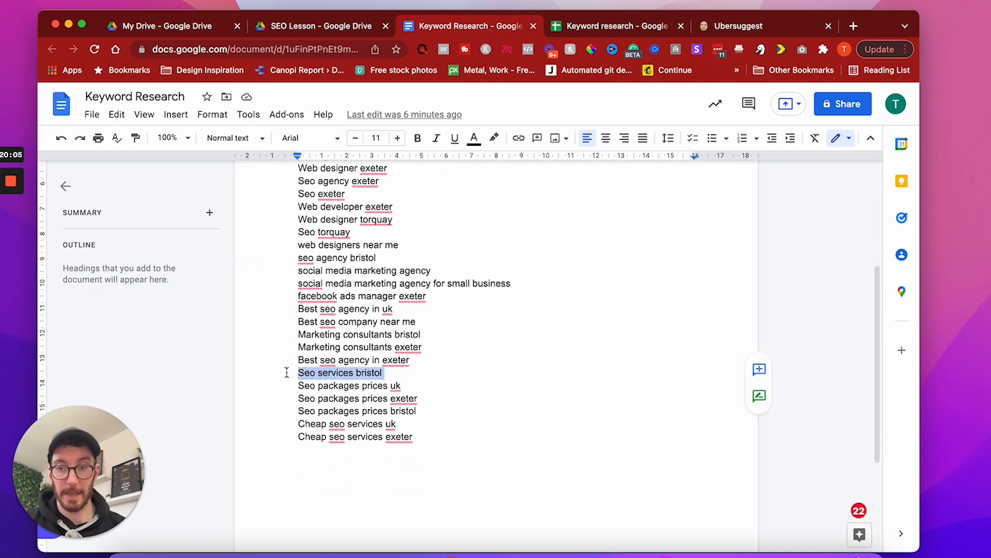
Step: Look up 'Seo services bristol' in Ubersuggest and bring its volume 110 and difficulty 24 back to the sheet
{"action": "left_click", "coordinate": [736, 26]}
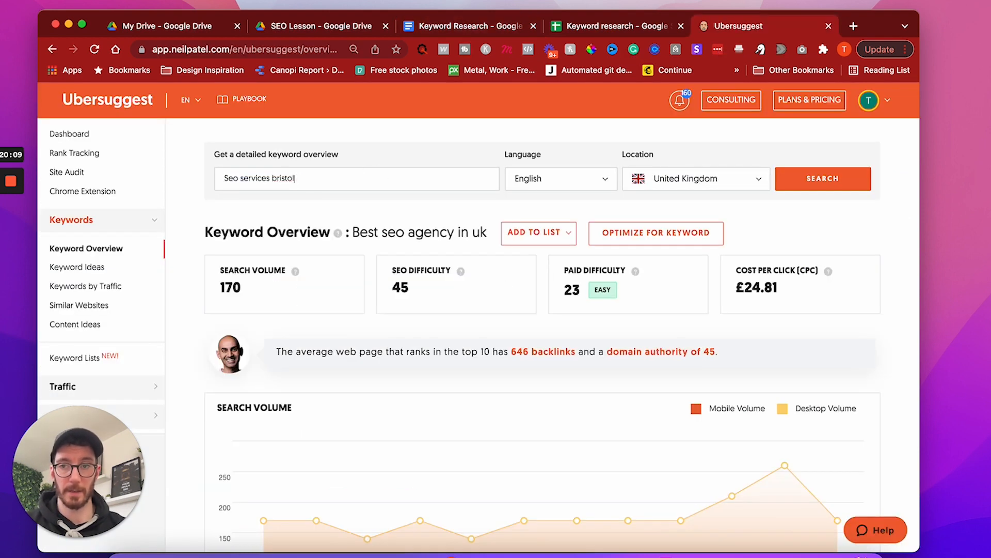
{"action": "left_click", "coordinate": [823, 179]}
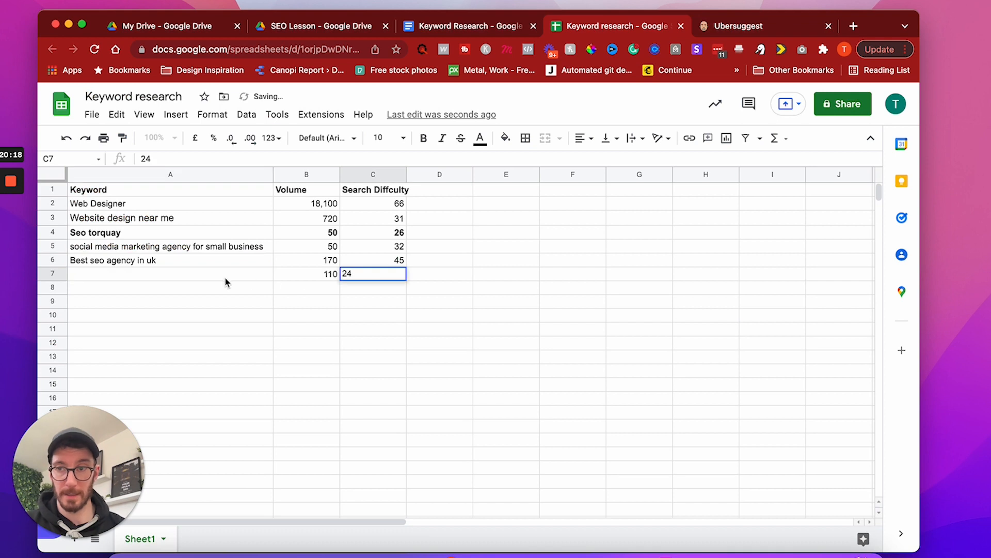
{"action": "left_click", "coordinate": [468, 26]}
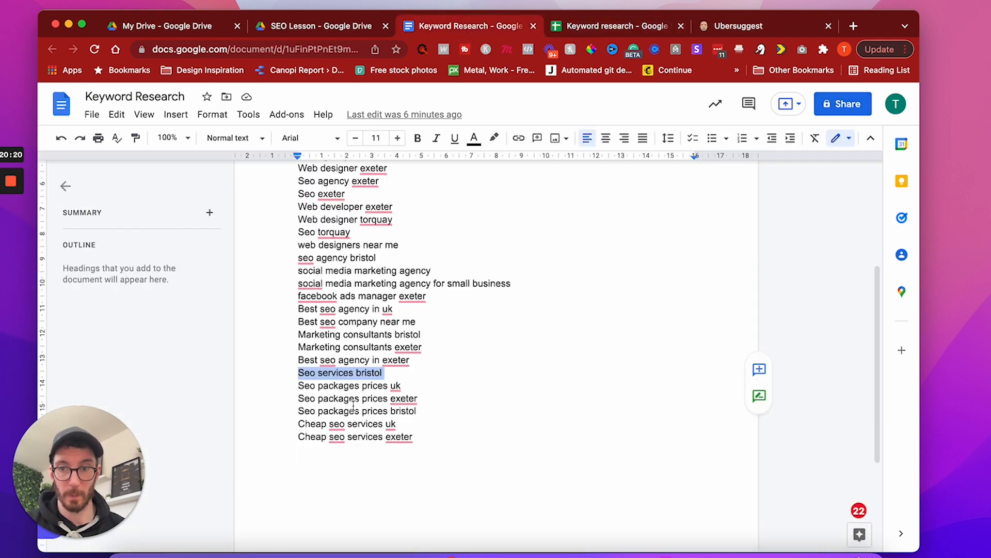
{"action": "left_click", "coordinate": [617, 26]}
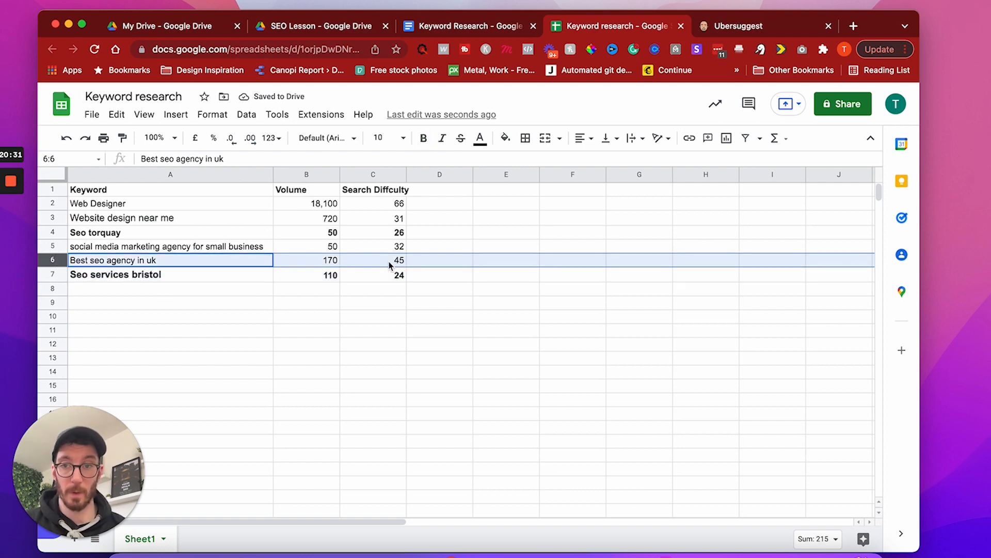
Step: Bold the Website design near me and small-business social media rows
{"action": "left_click", "coordinate": [170, 246]}
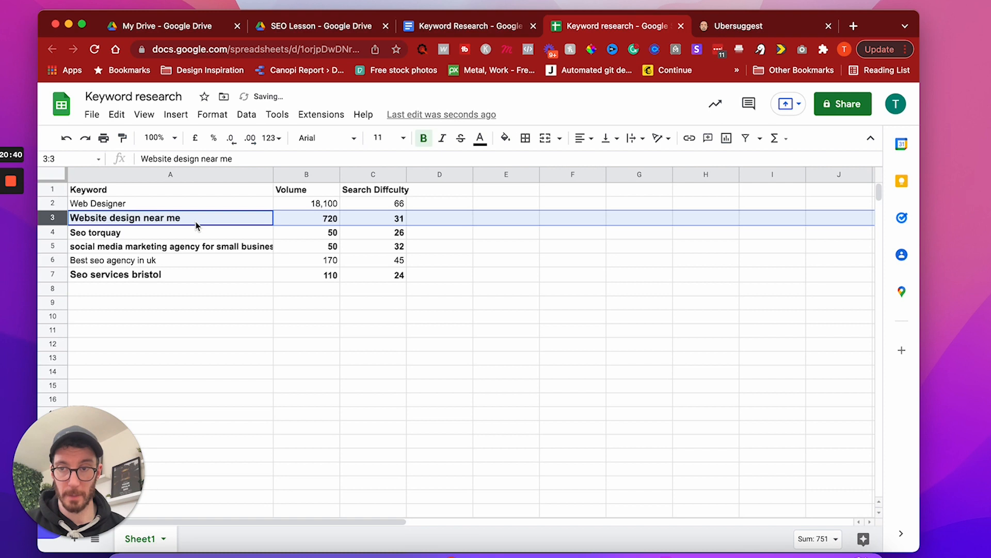
{"action": "left_click", "coordinate": [170, 232]}
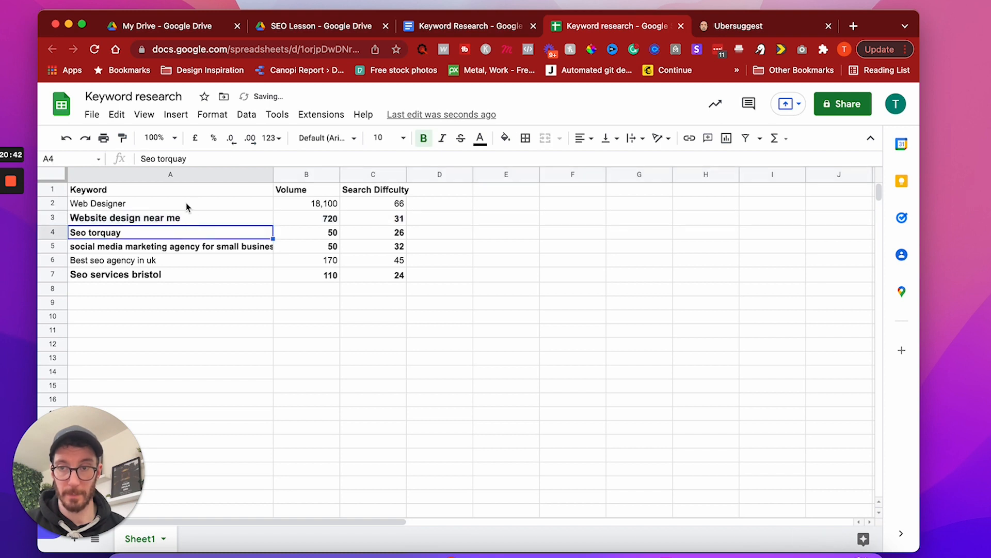